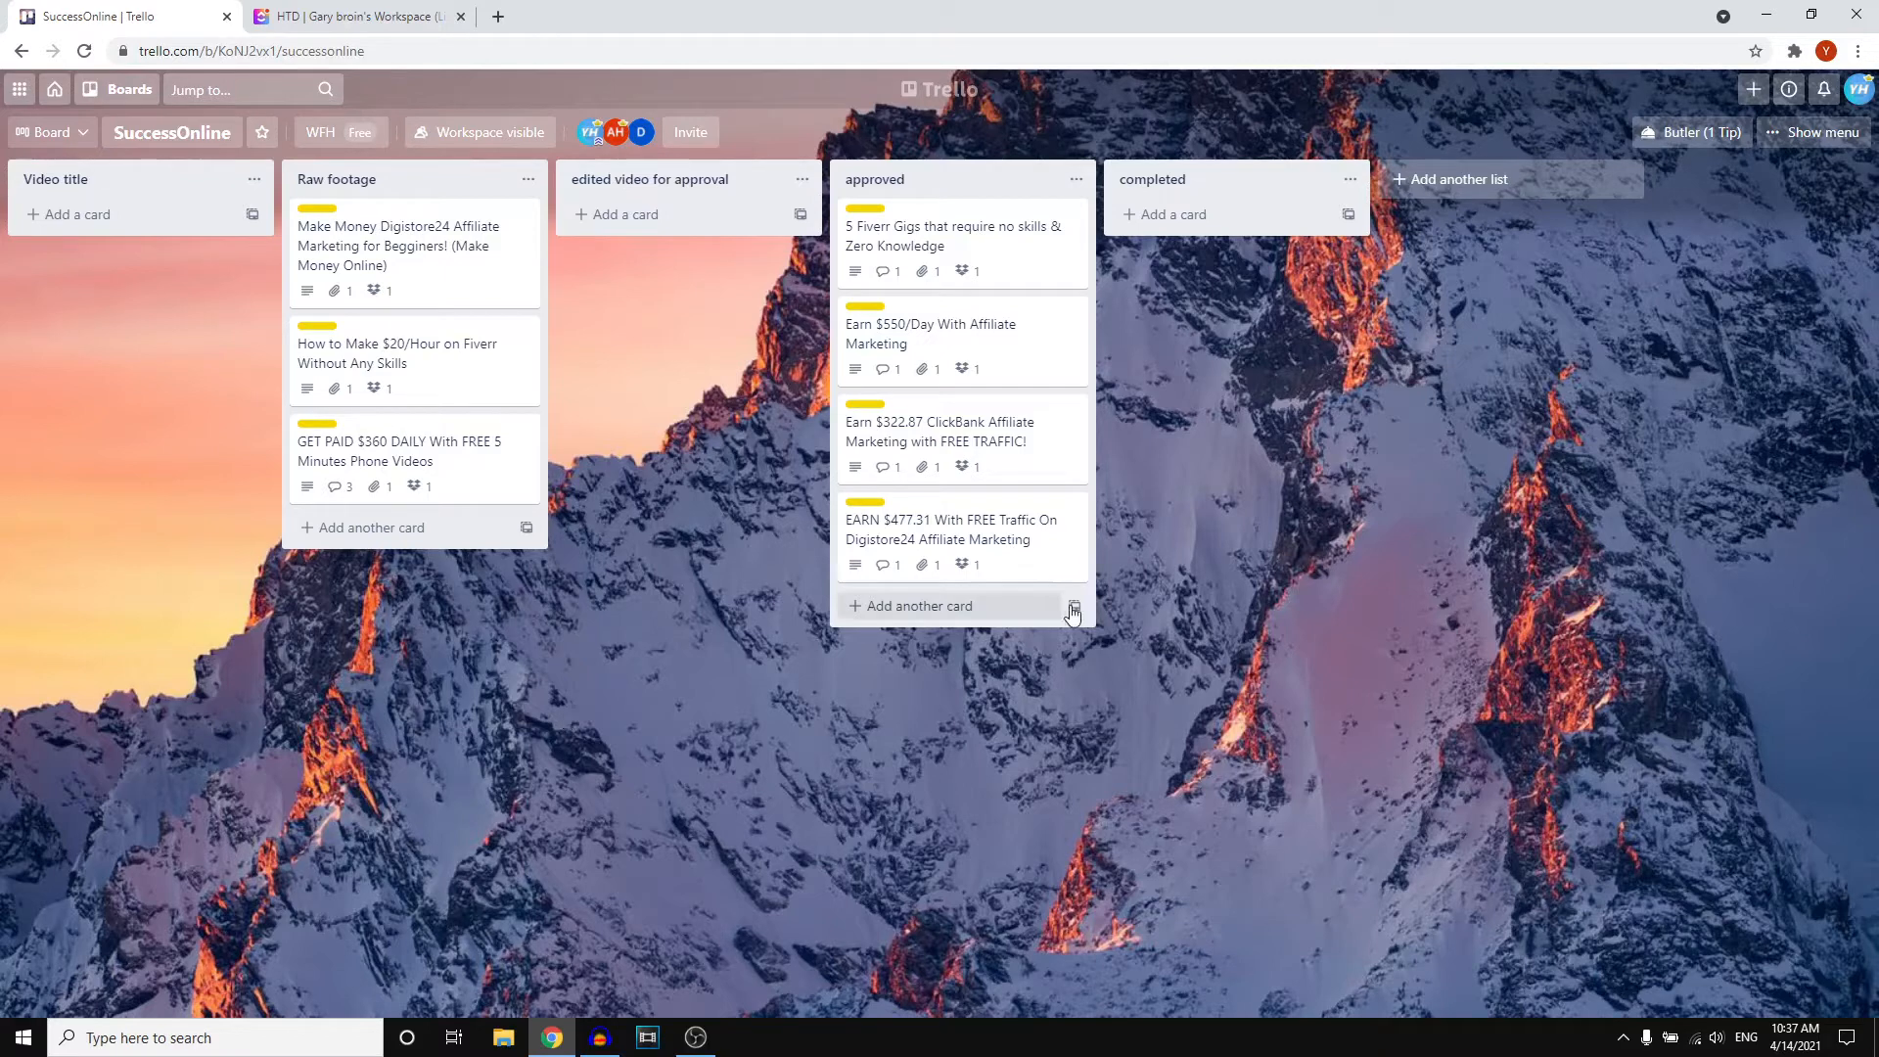
{"action": "mouse_move", "coordinate": [666, 740]}
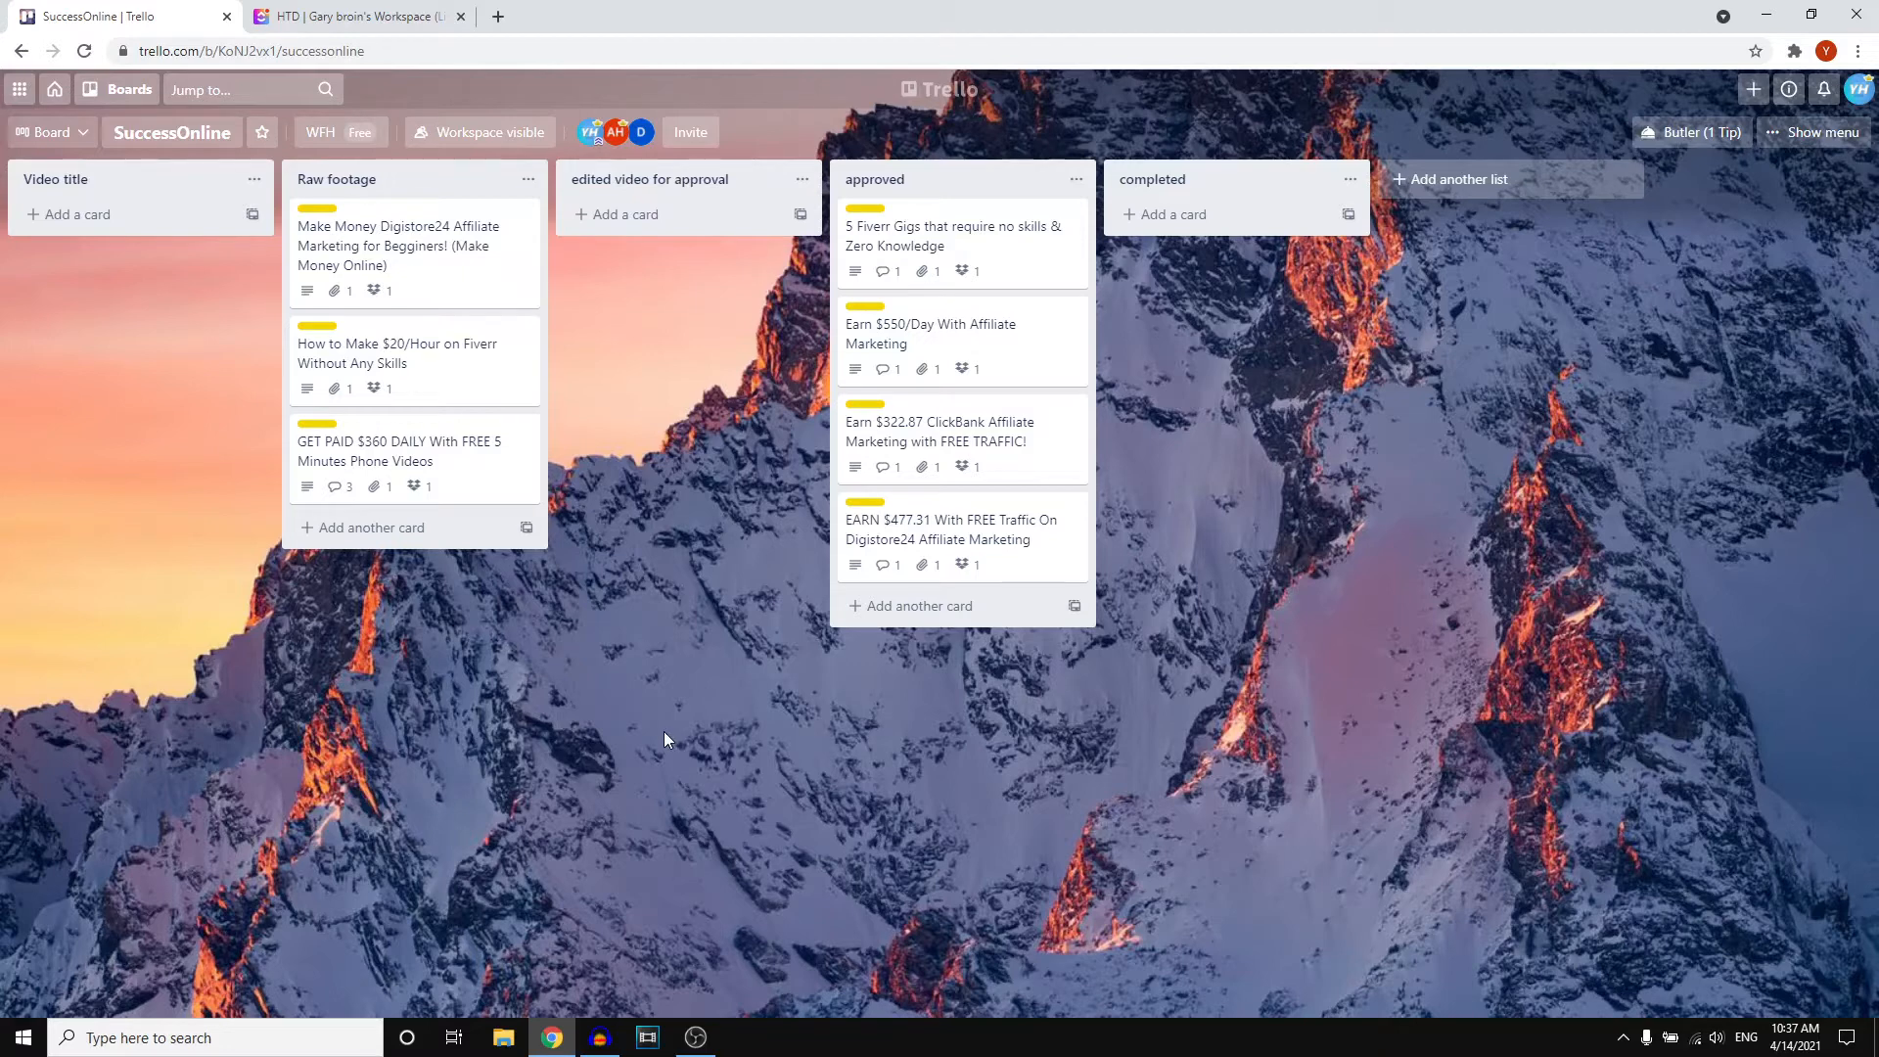
{"action": "mouse_move", "coordinate": [657, 728]}
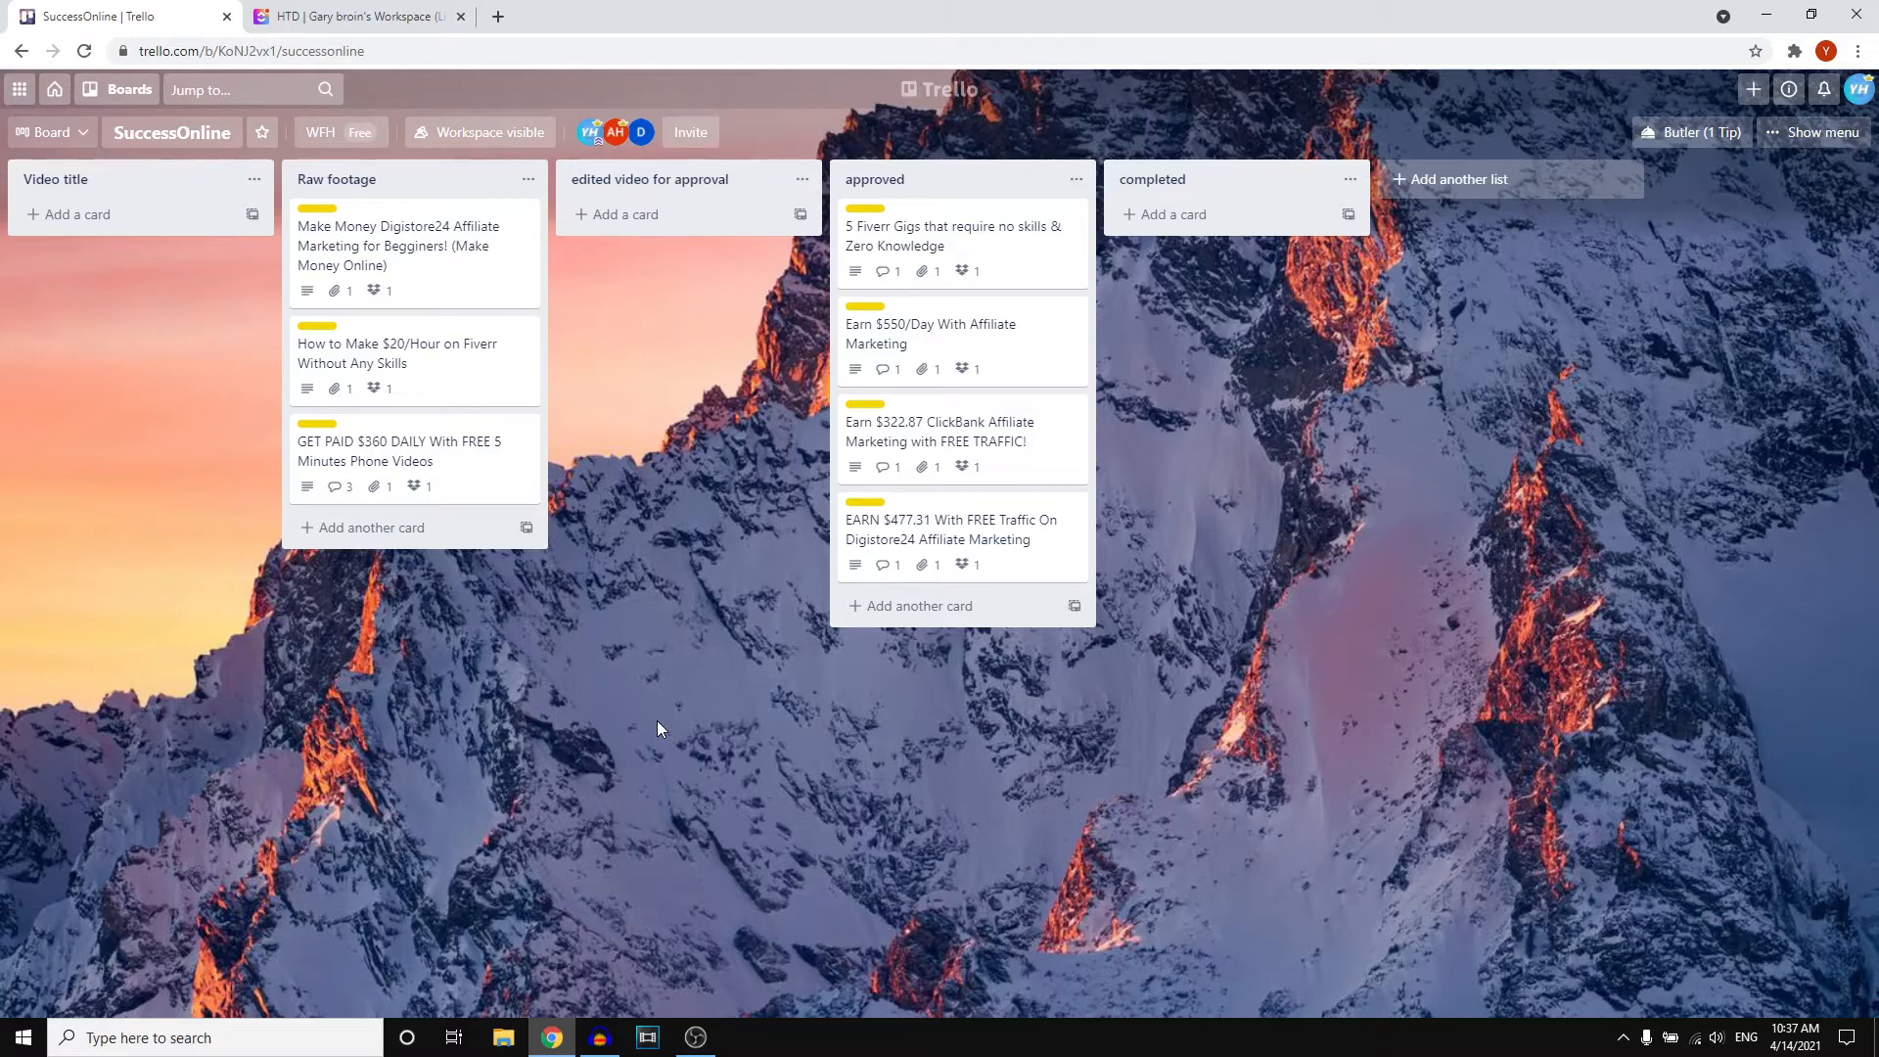
{"action": "mouse_move", "coordinate": [654, 722]}
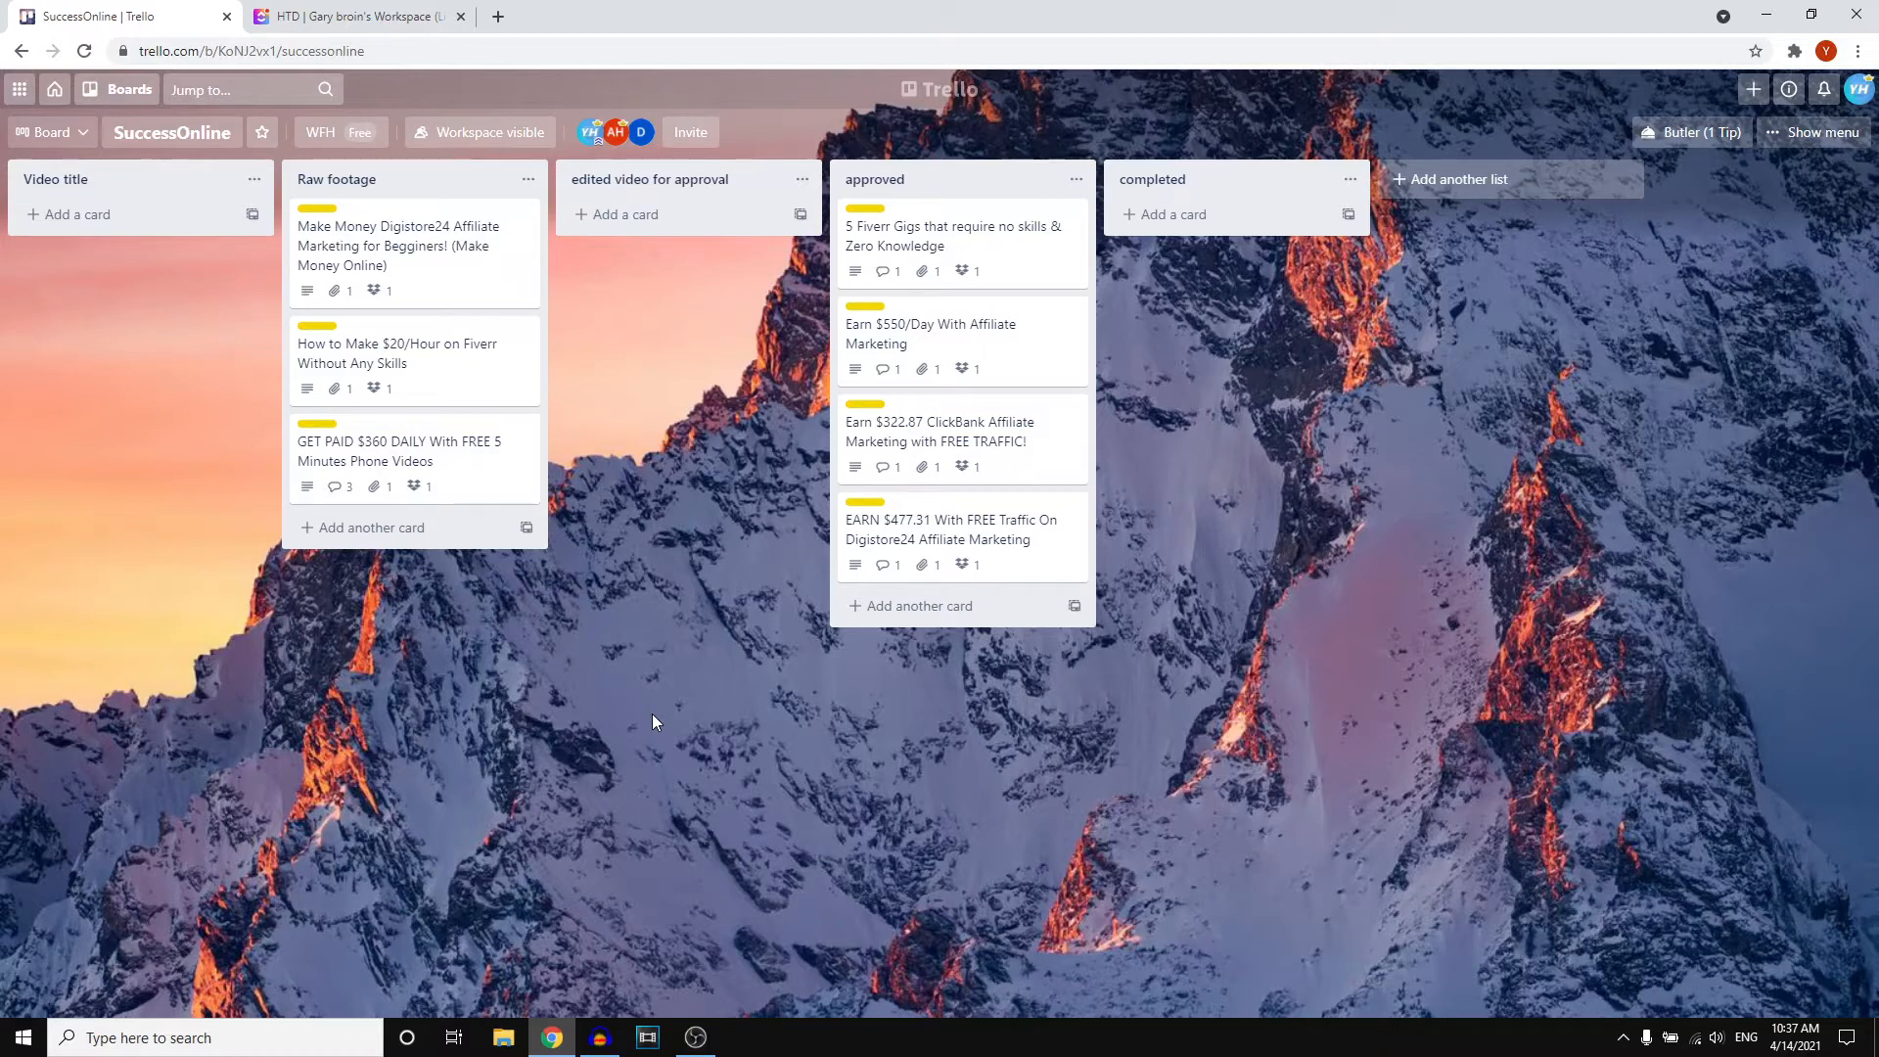
{"action": "mouse_move", "coordinate": [448, 716]}
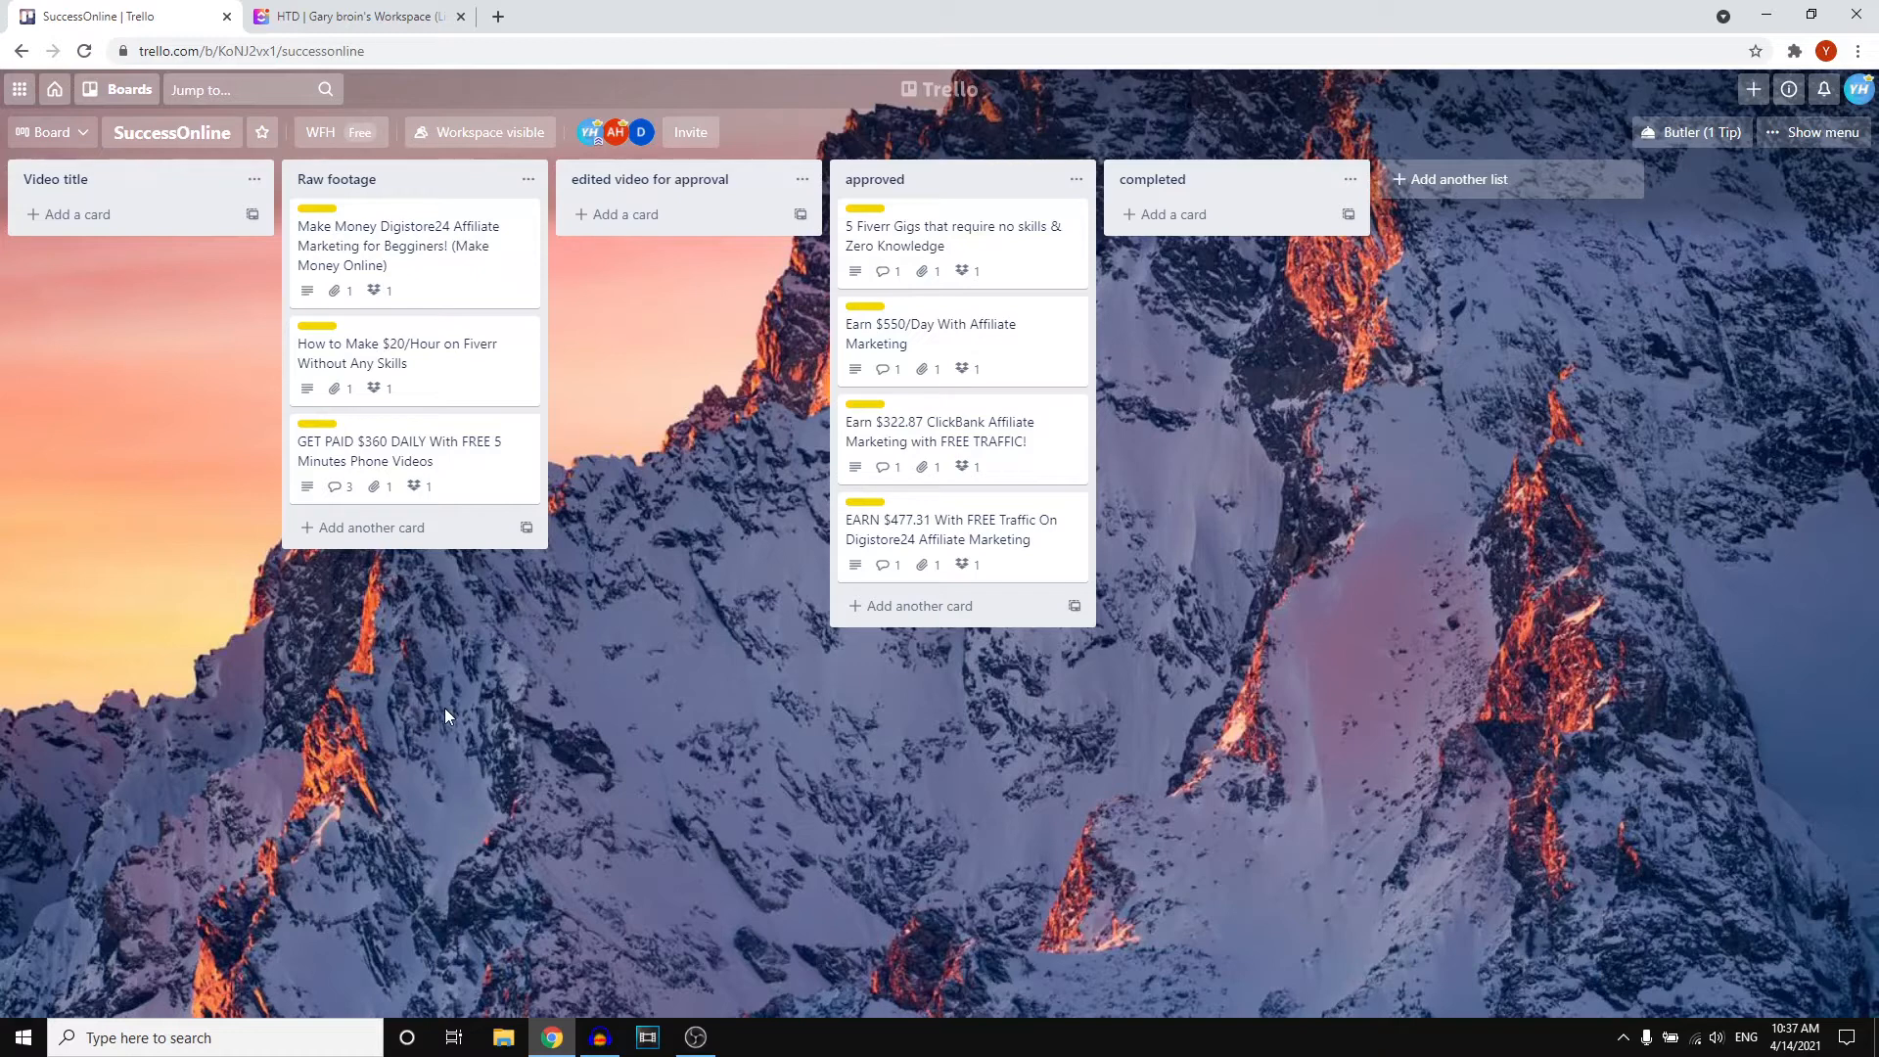
{"action": "mouse_move", "coordinate": [418, 633]}
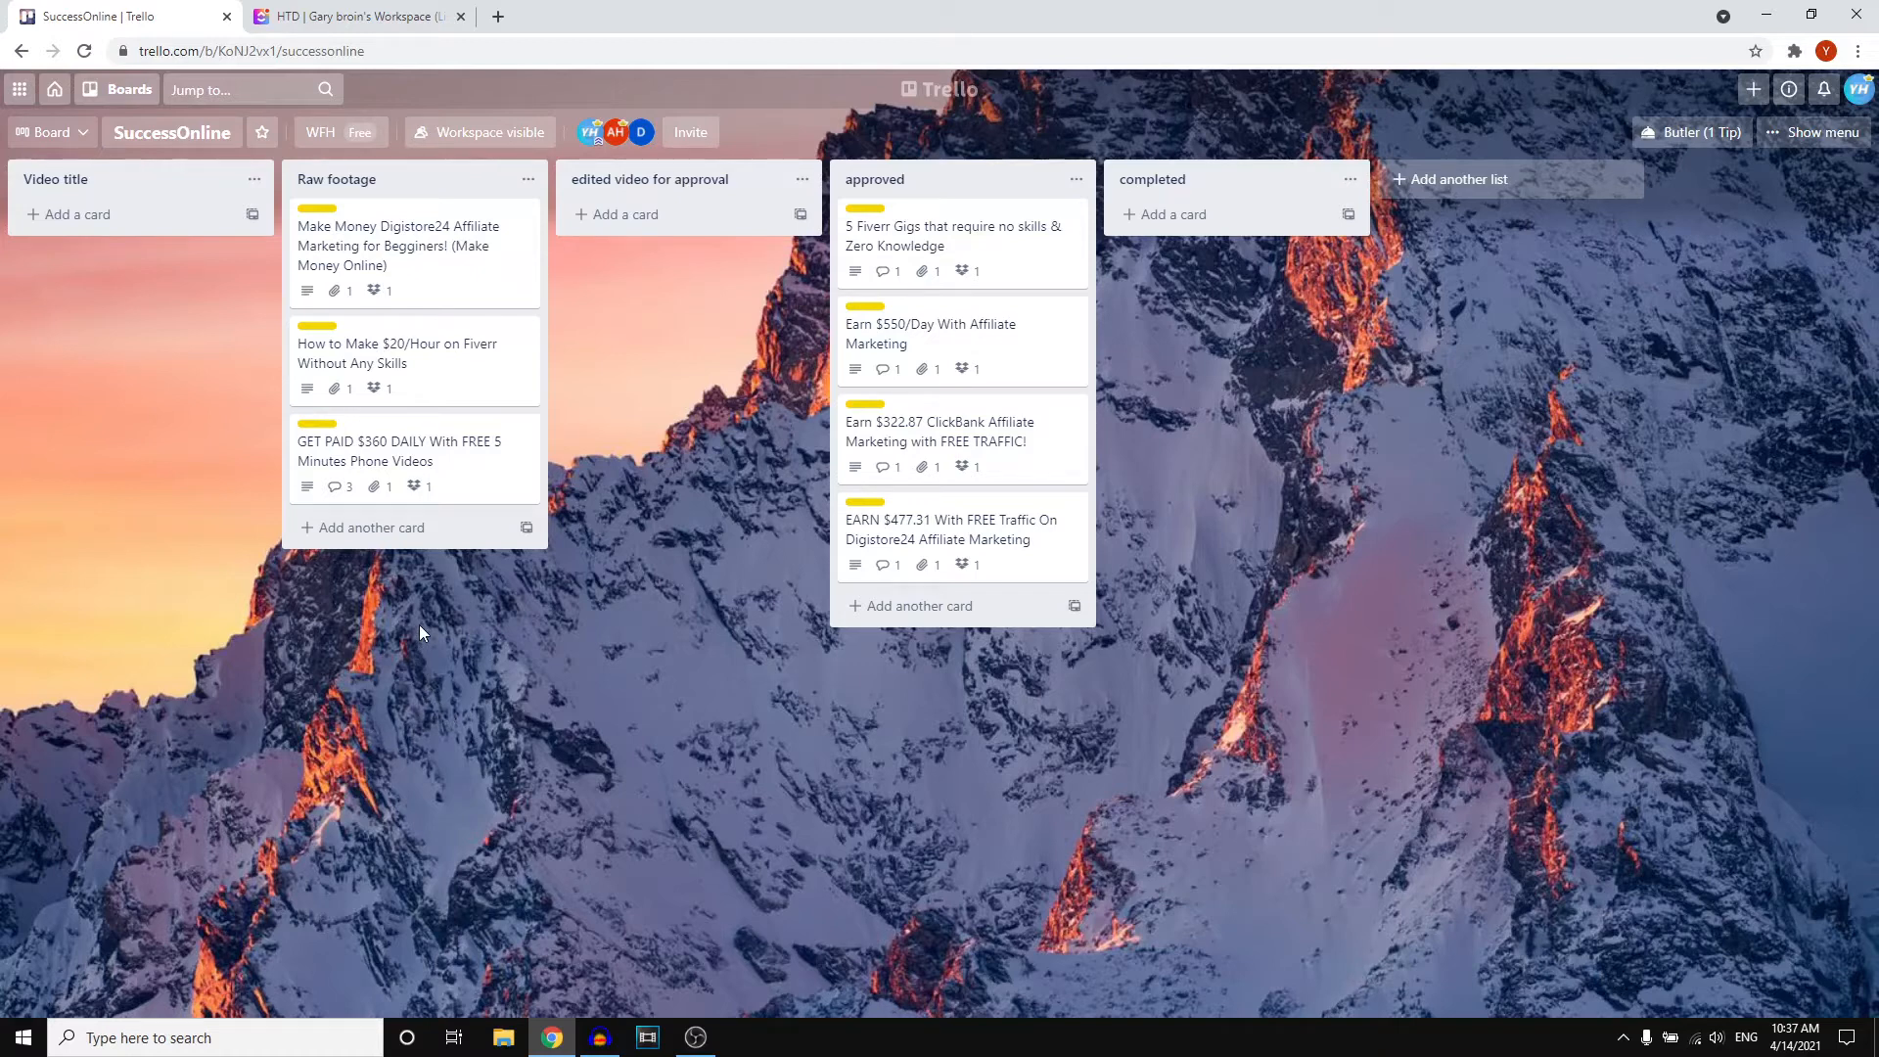
Step: Peek at the GET PAID $360 DAILY card and return to the Trello board
{"action": "left_click", "coordinate": [399, 452]}
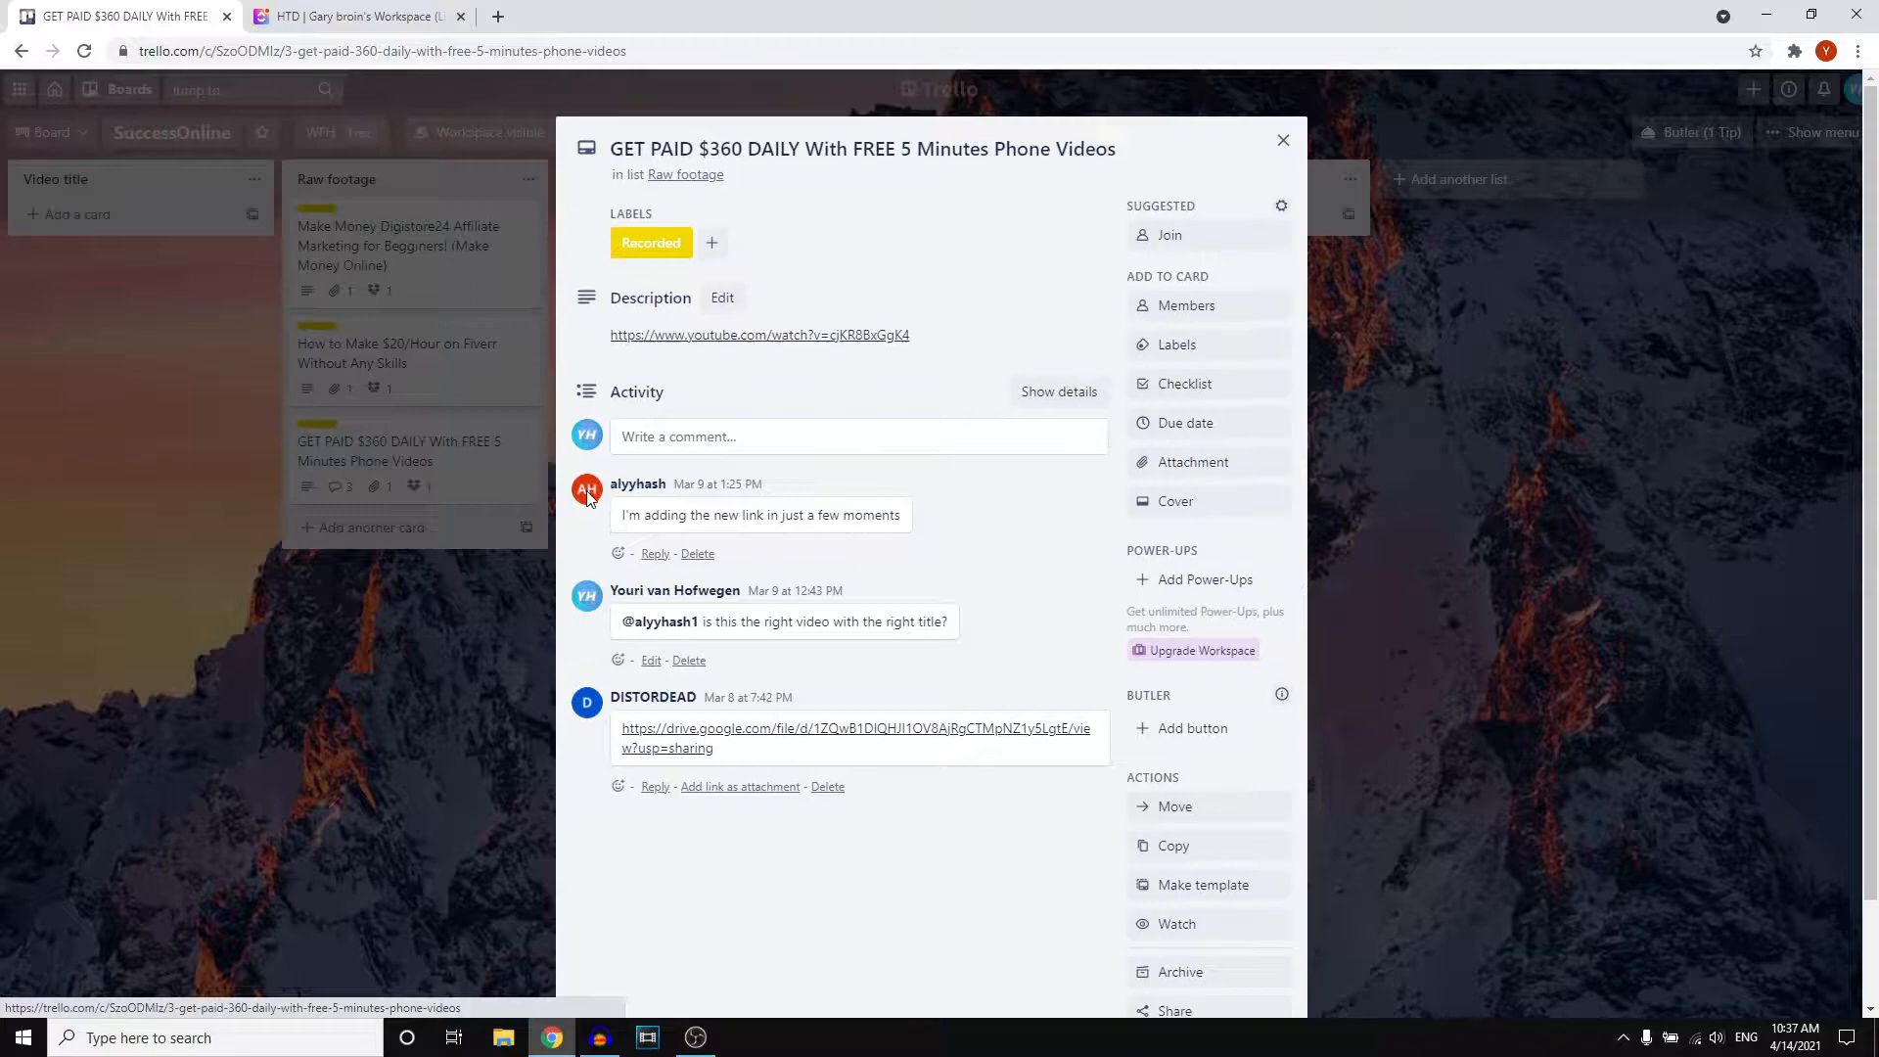
{"action": "left_click", "coordinate": [397, 245]}
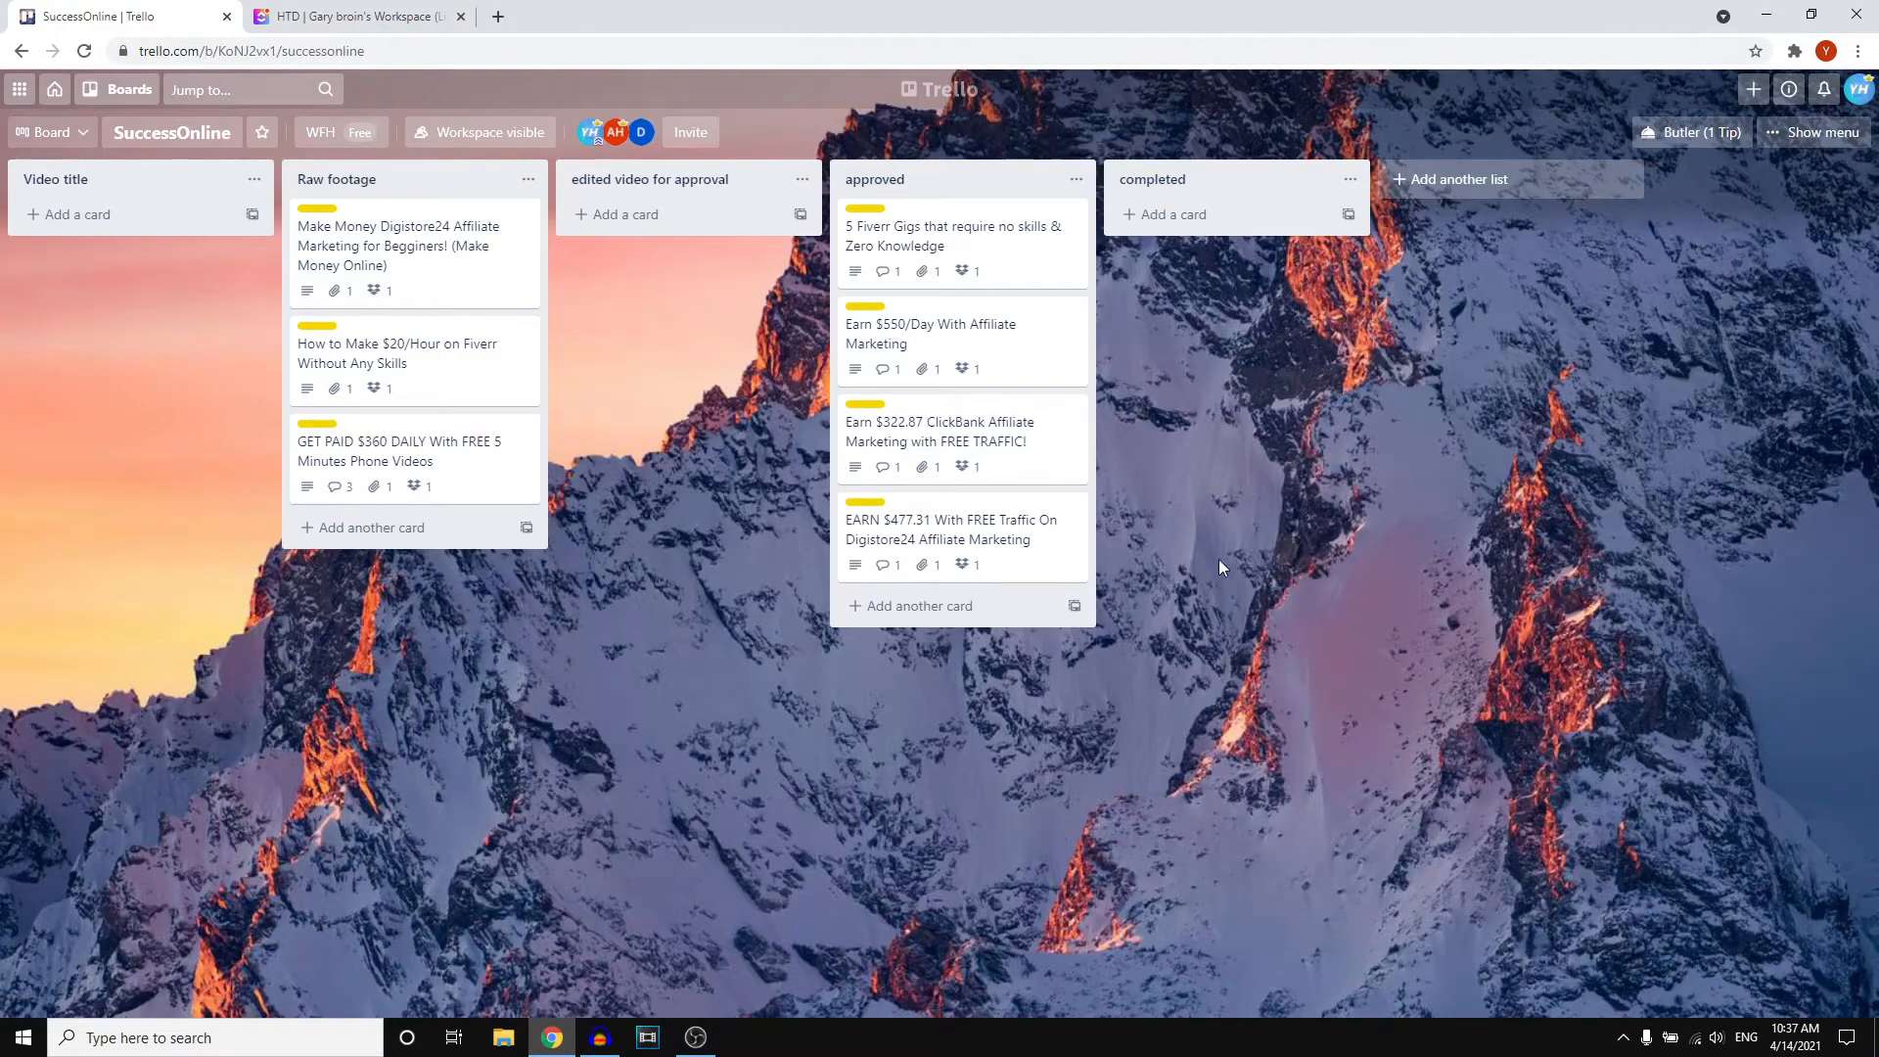
{"action": "mouse_move", "coordinate": [1248, 411]}
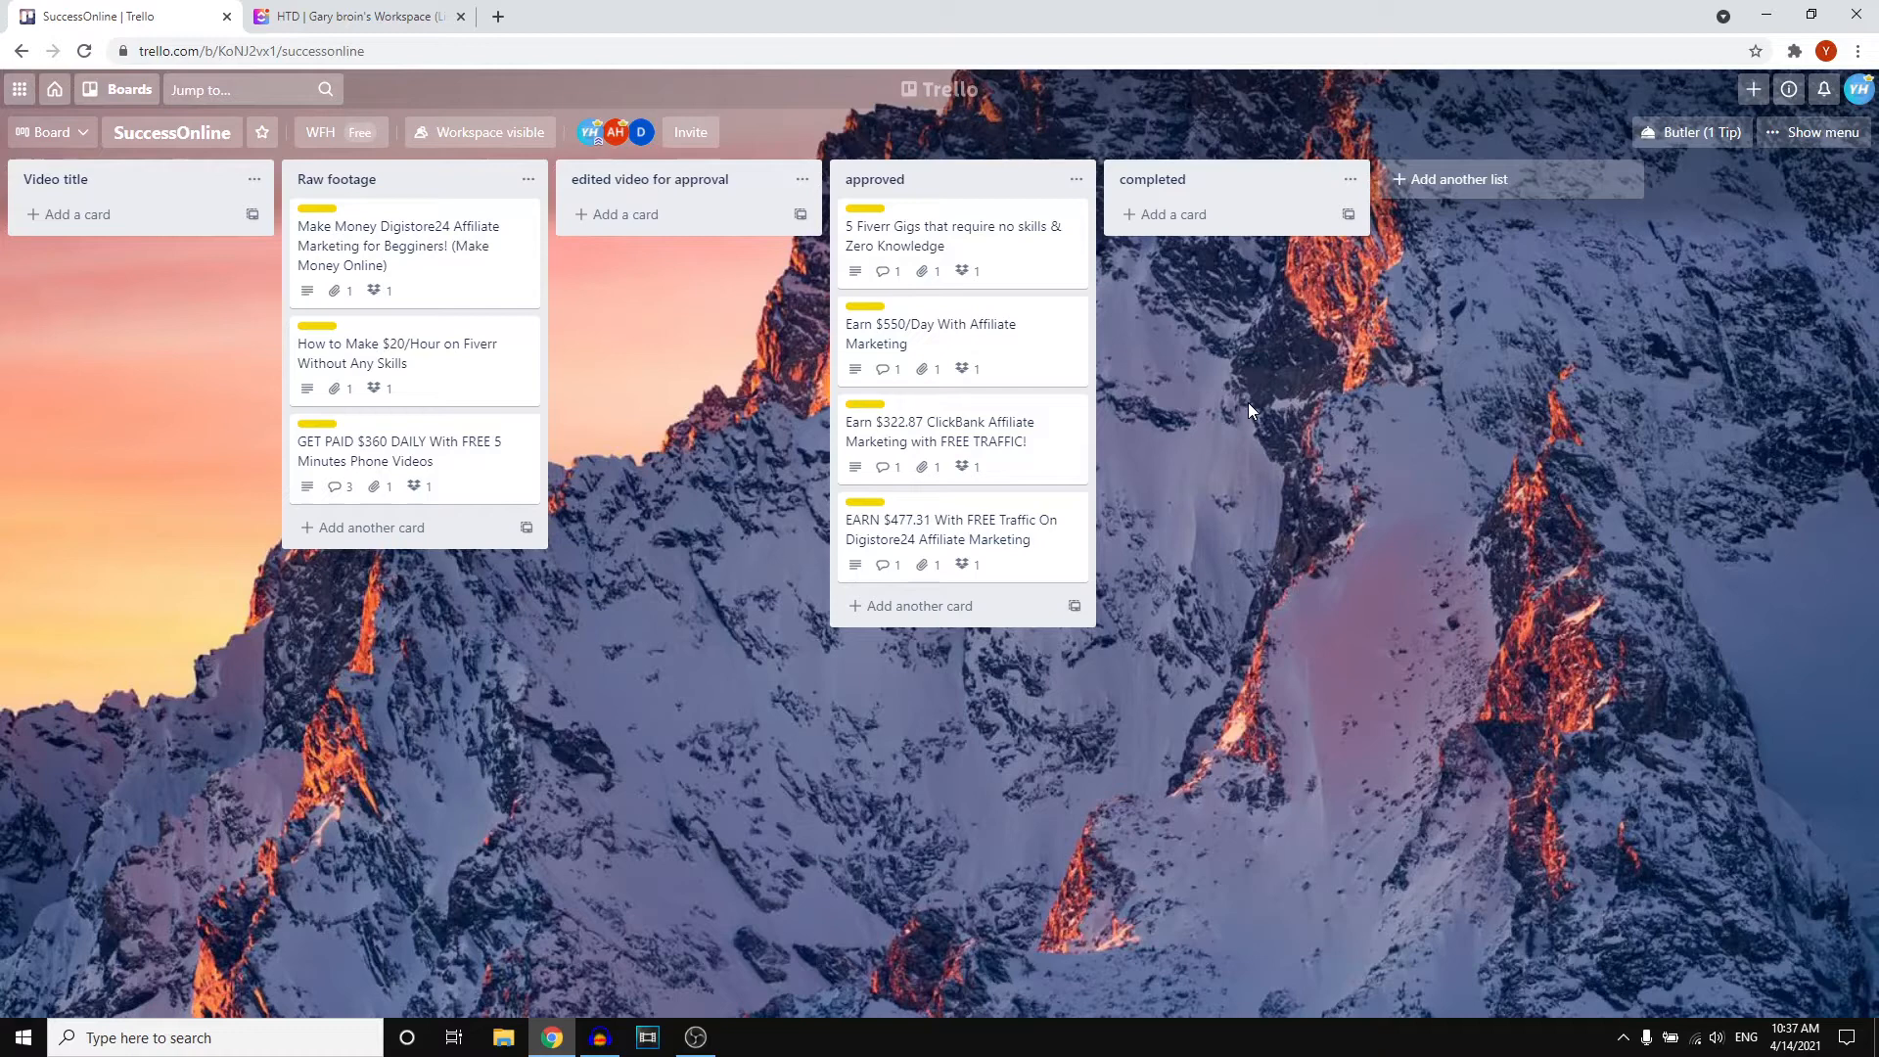
{"action": "mouse_move", "coordinate": [806, 16]}
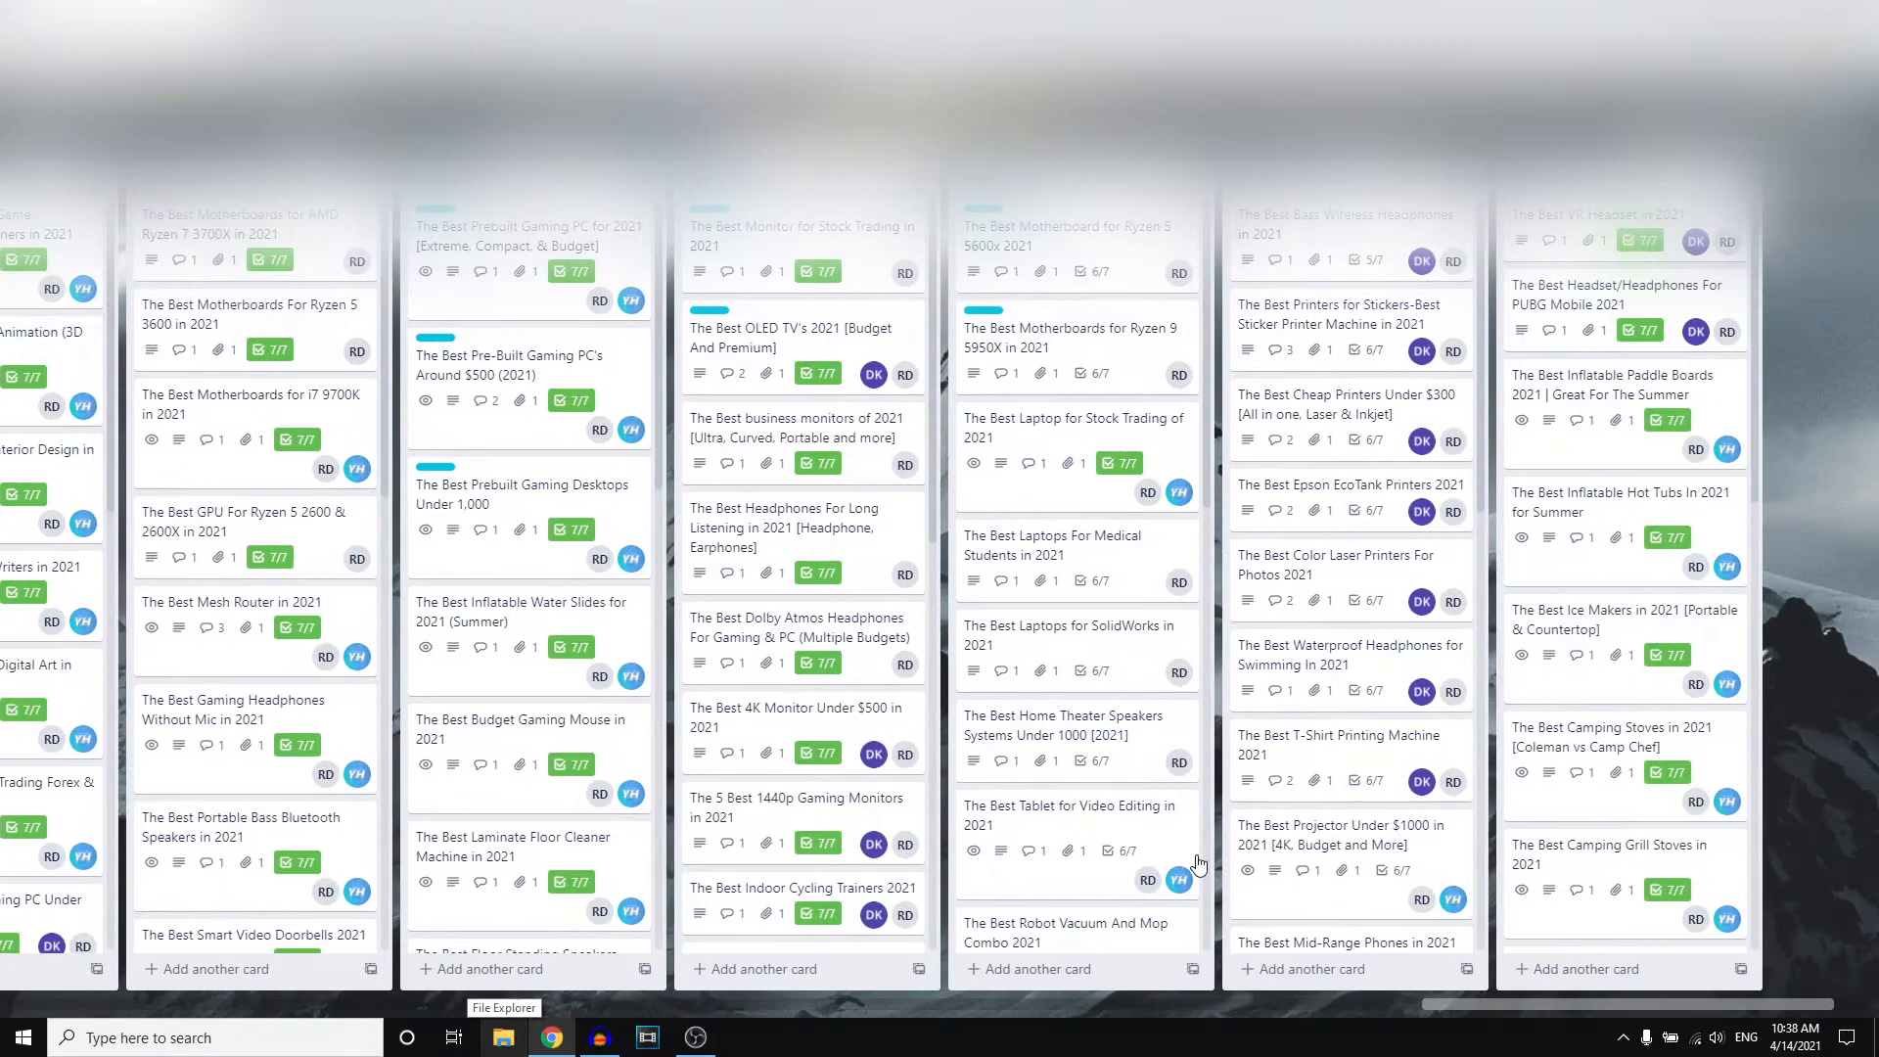
{"action": "mouse_move", "coordinate": [967, 861]}
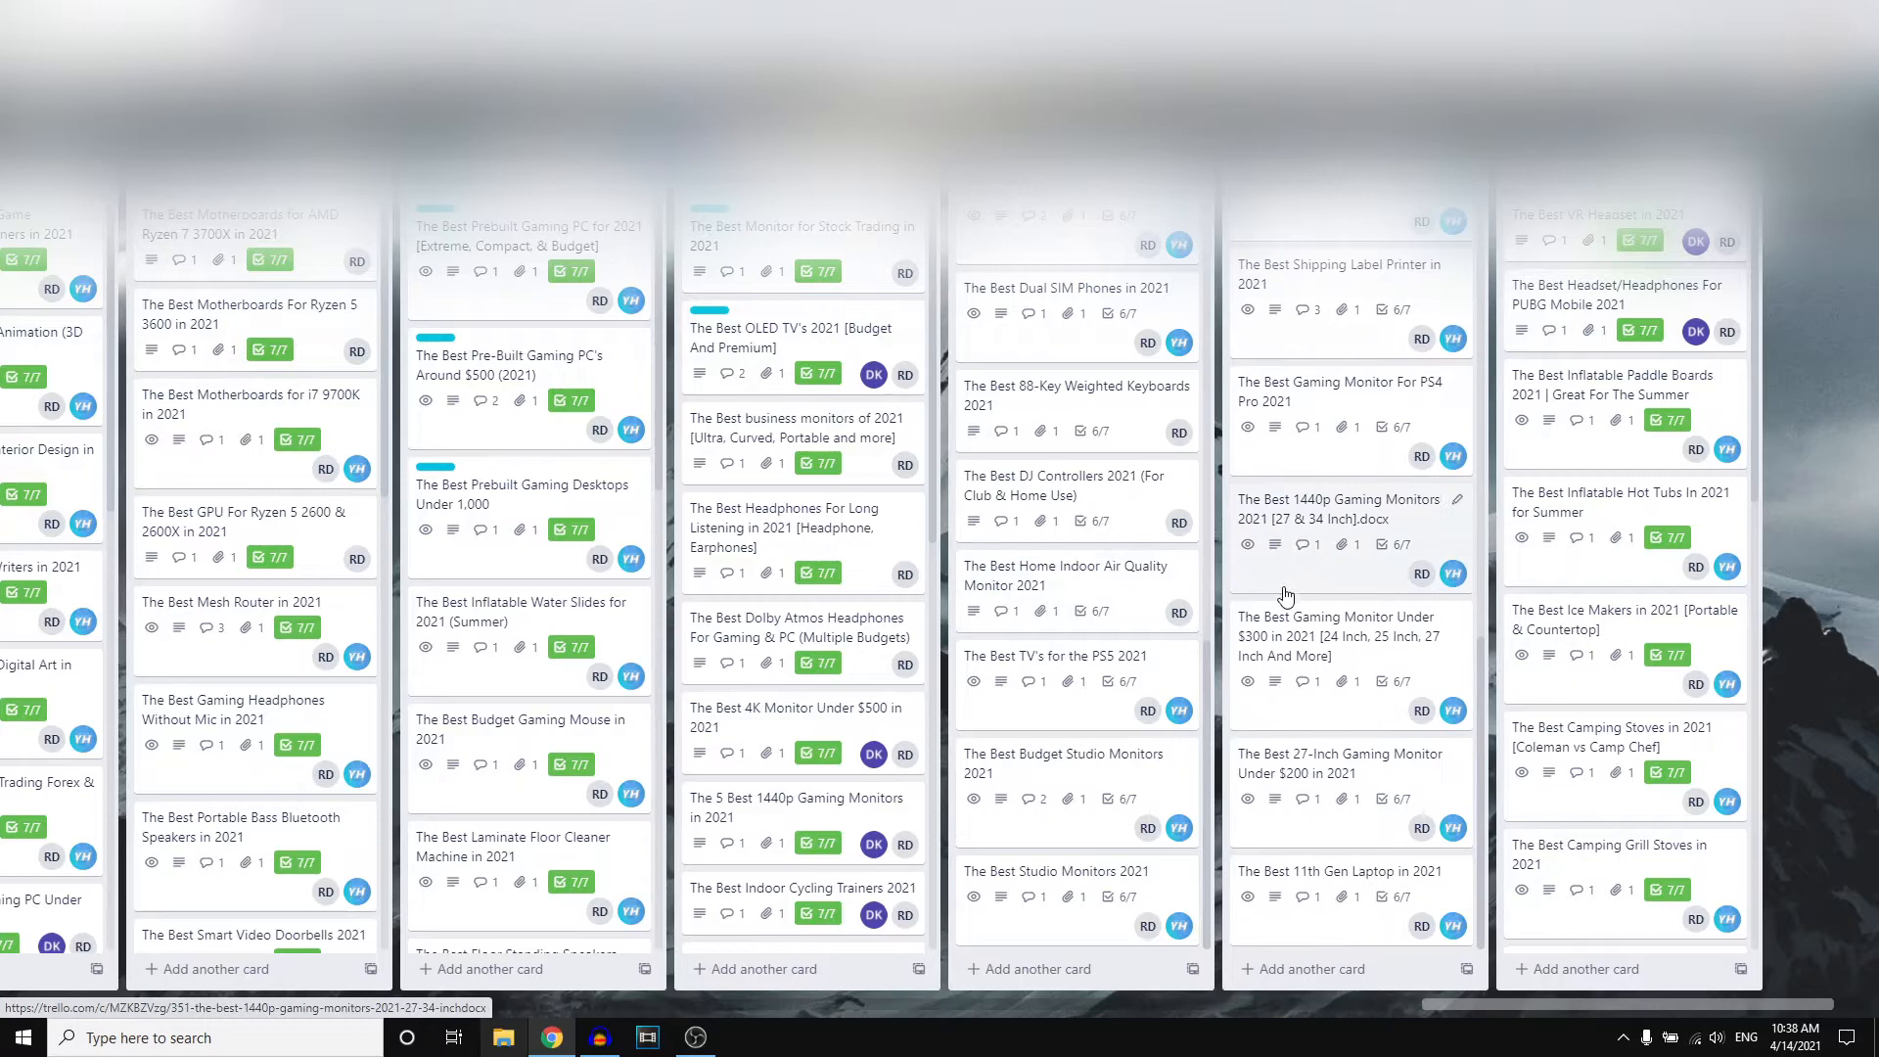
{"action": "mouse_move", "coordinate": [1278, 599]}
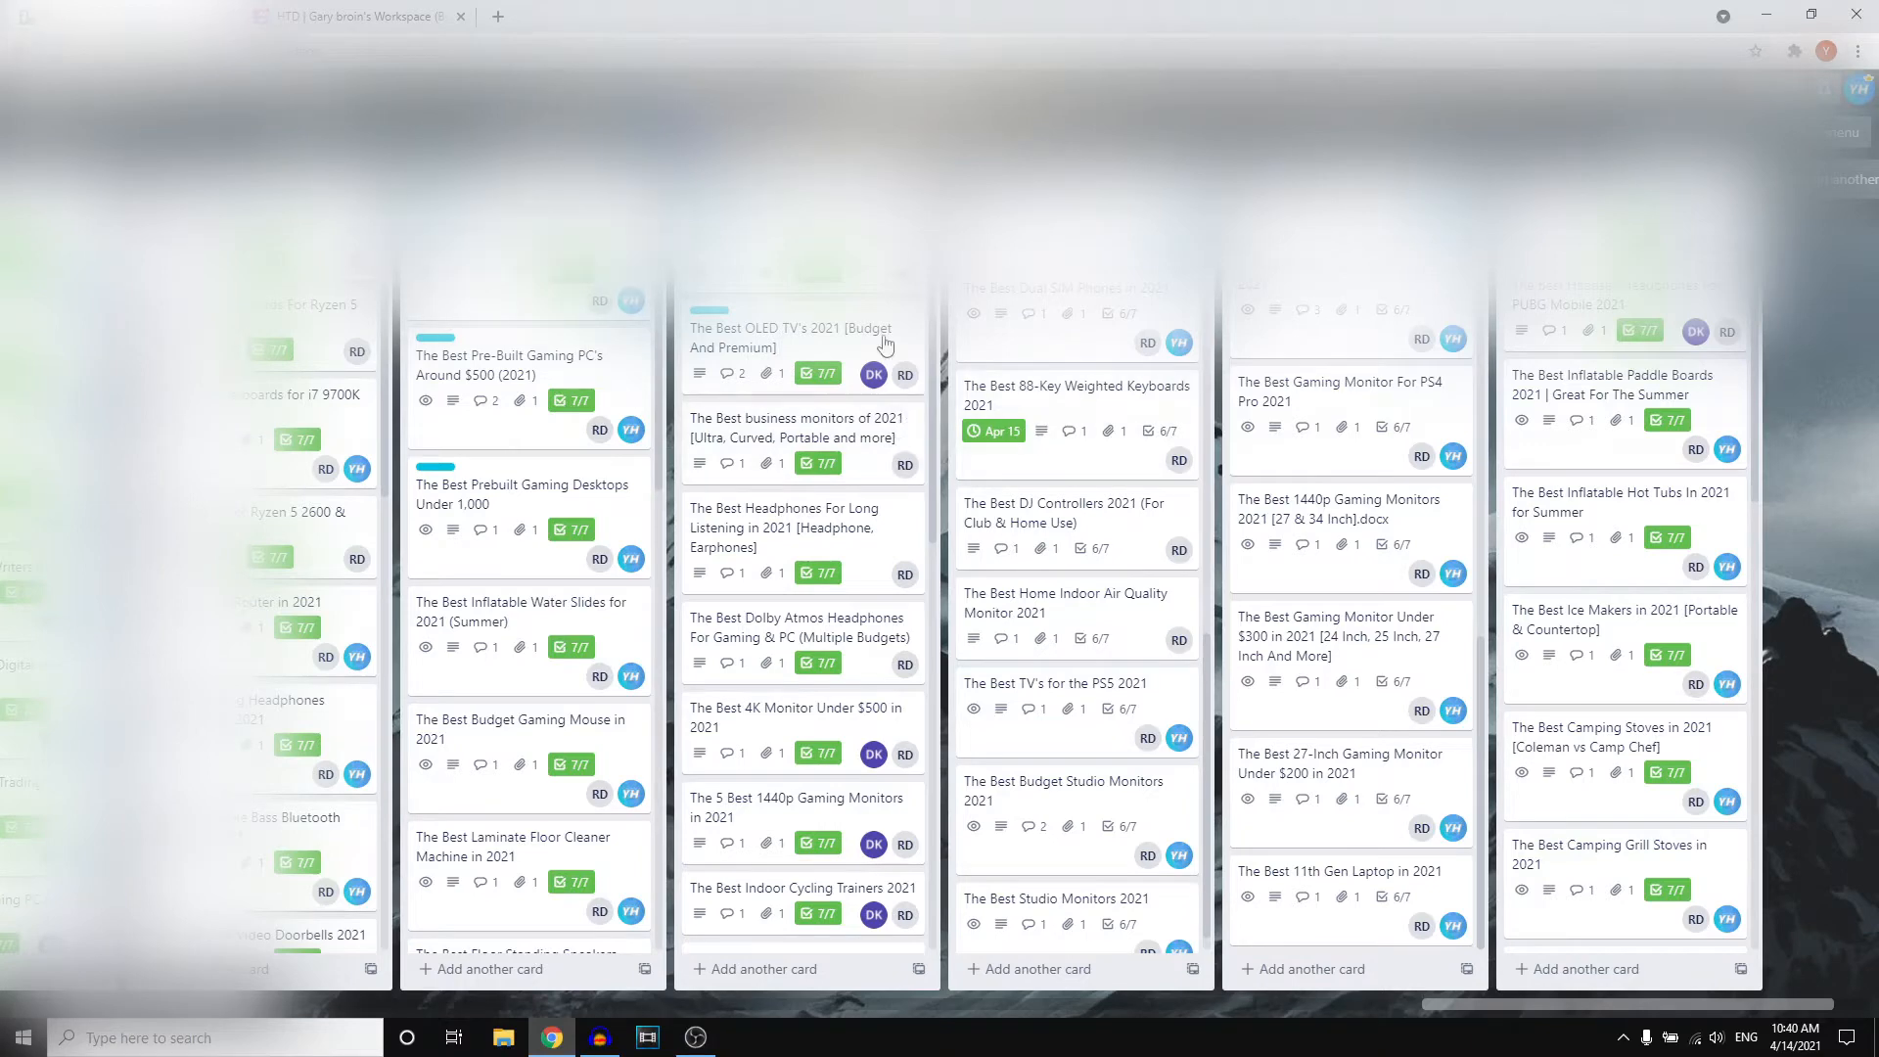
{"action": "mouse_move", "coordinate": [904, 466]}
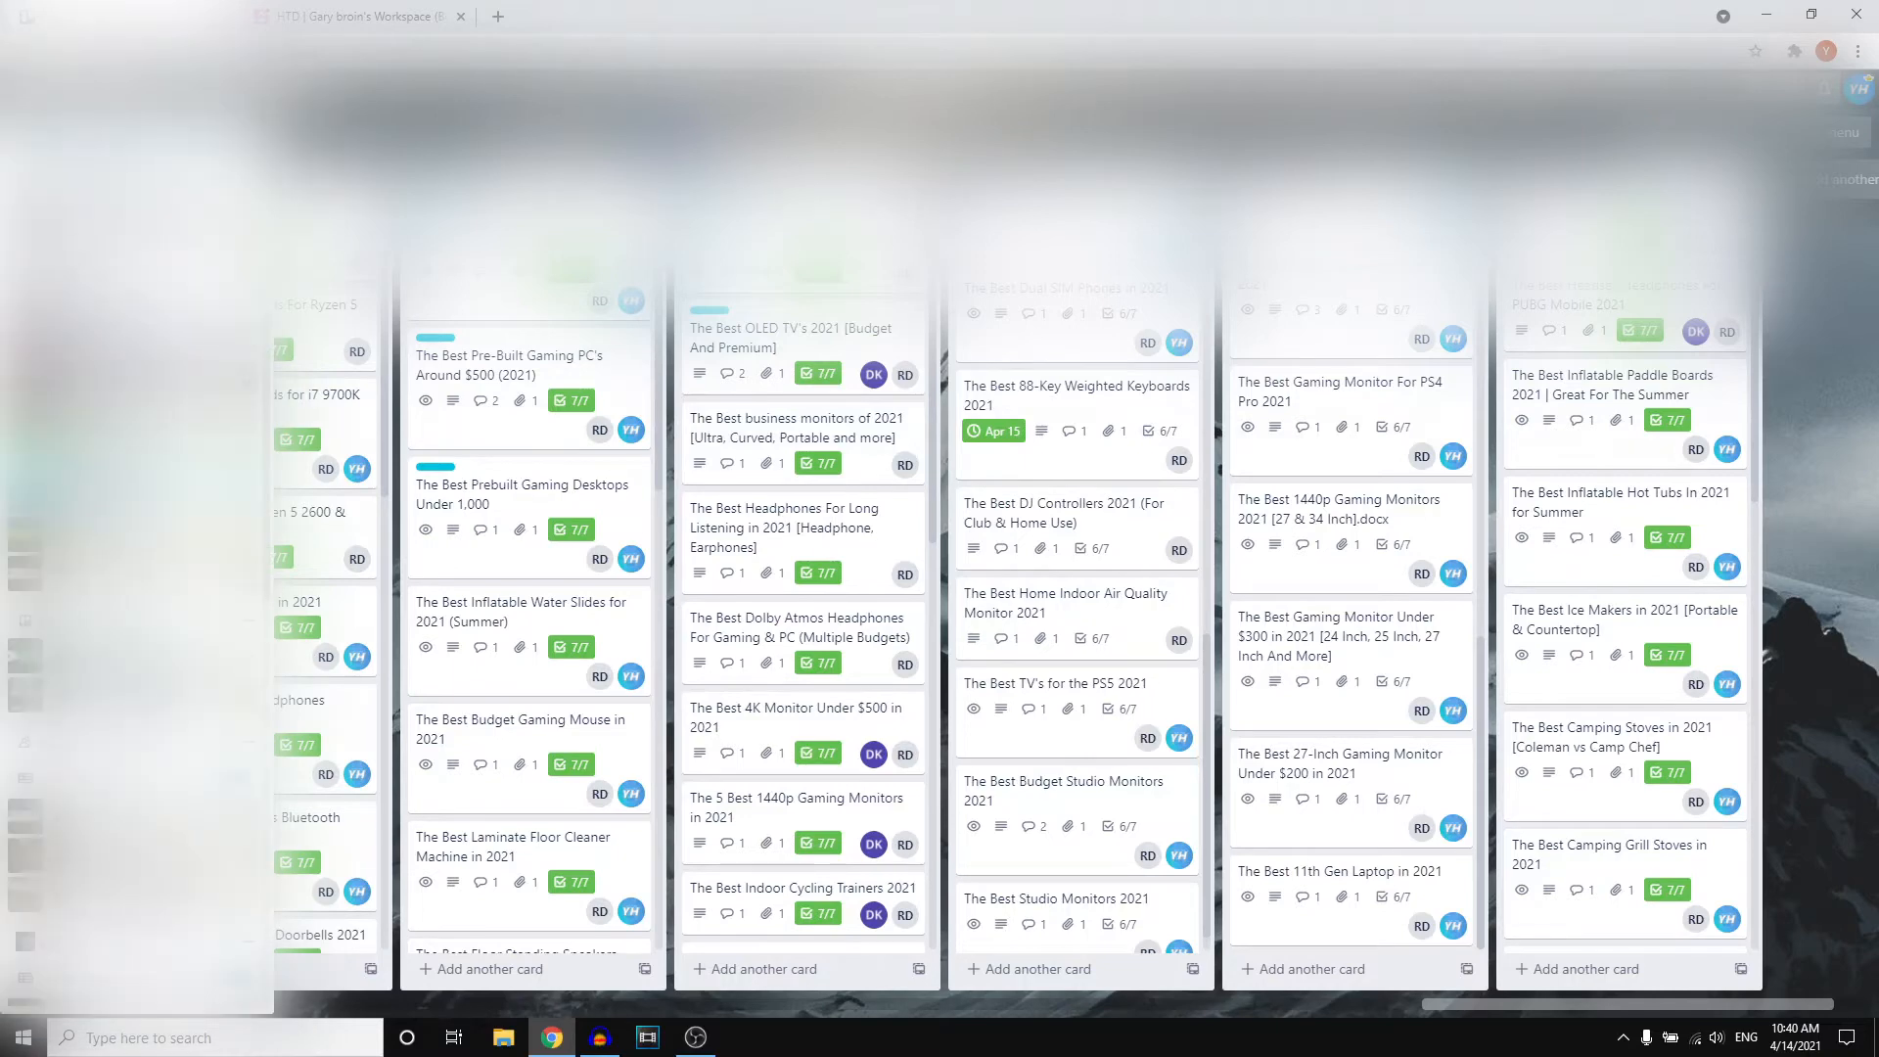
Step: Flip between the SuccessOnline Trello board and the ClickUp HTD board to compare them
{"action": "left_click", "coordinate": [120, 15]}
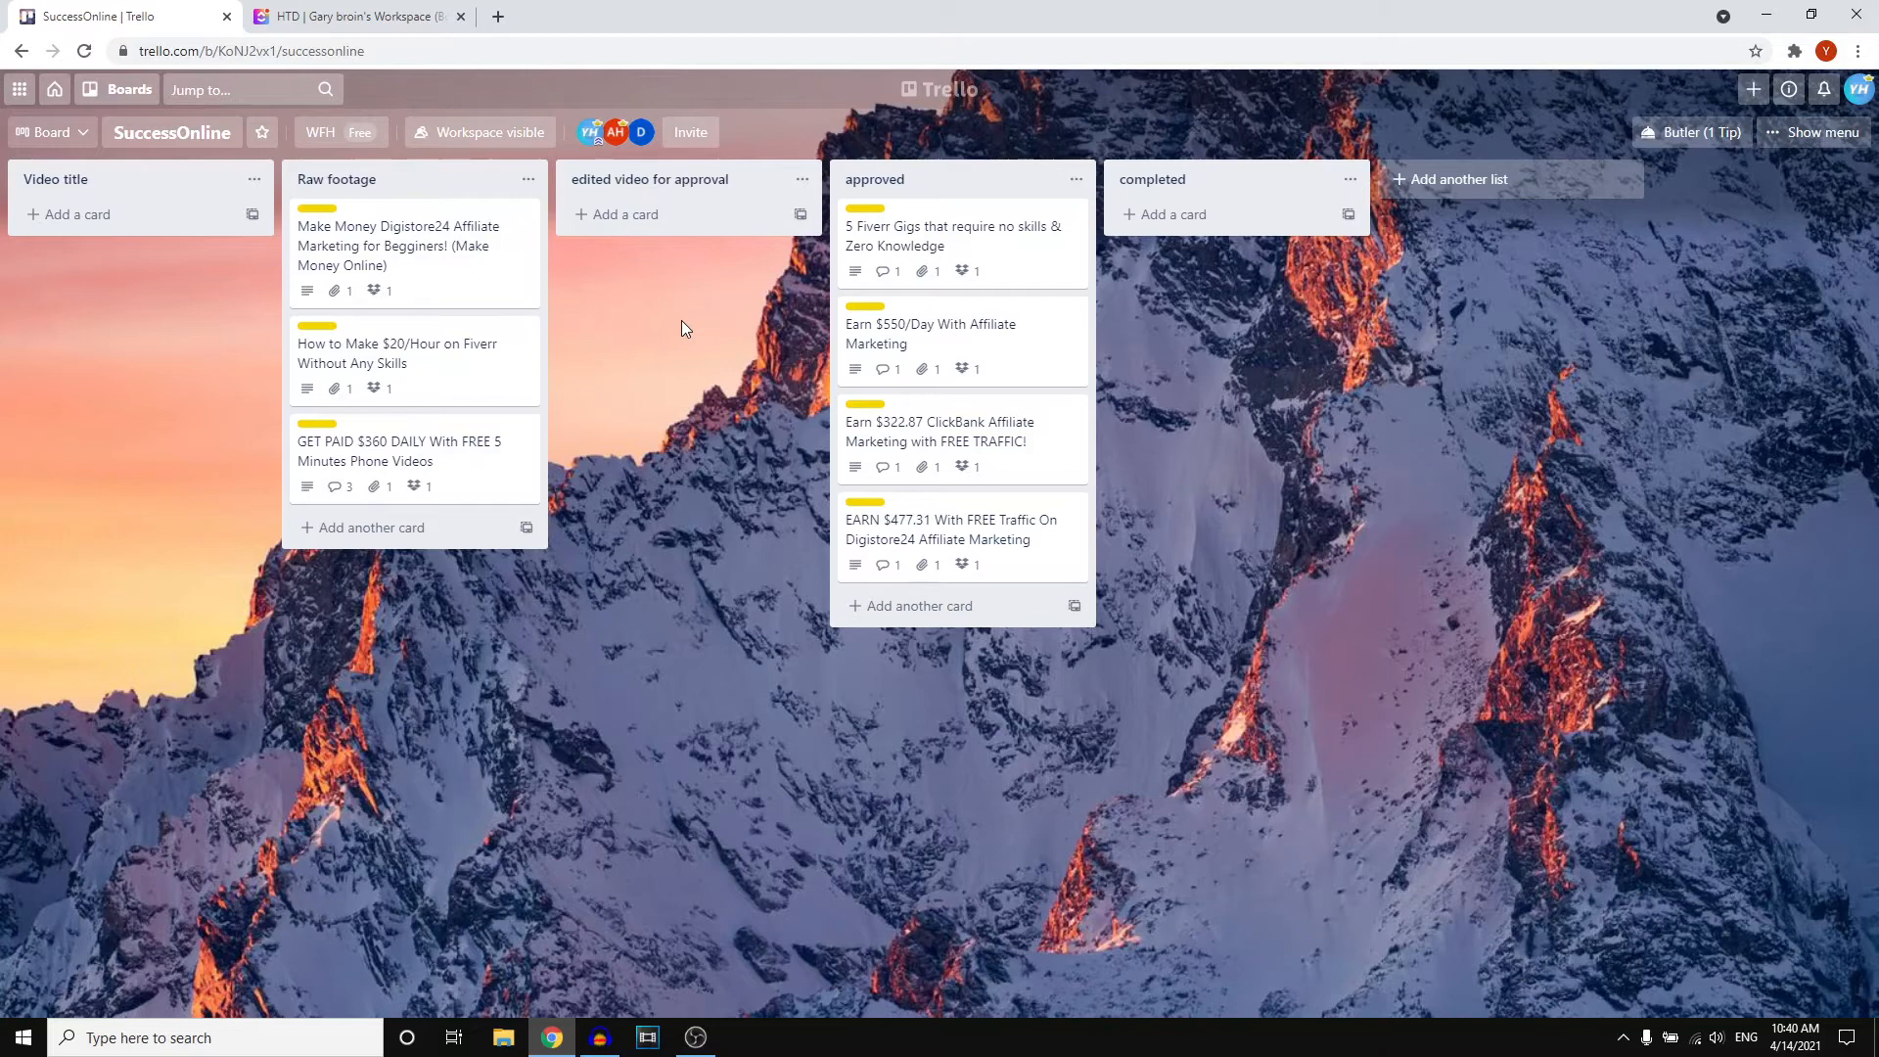
{"action": "mouse_move", "coordinate": [1148, 842]}
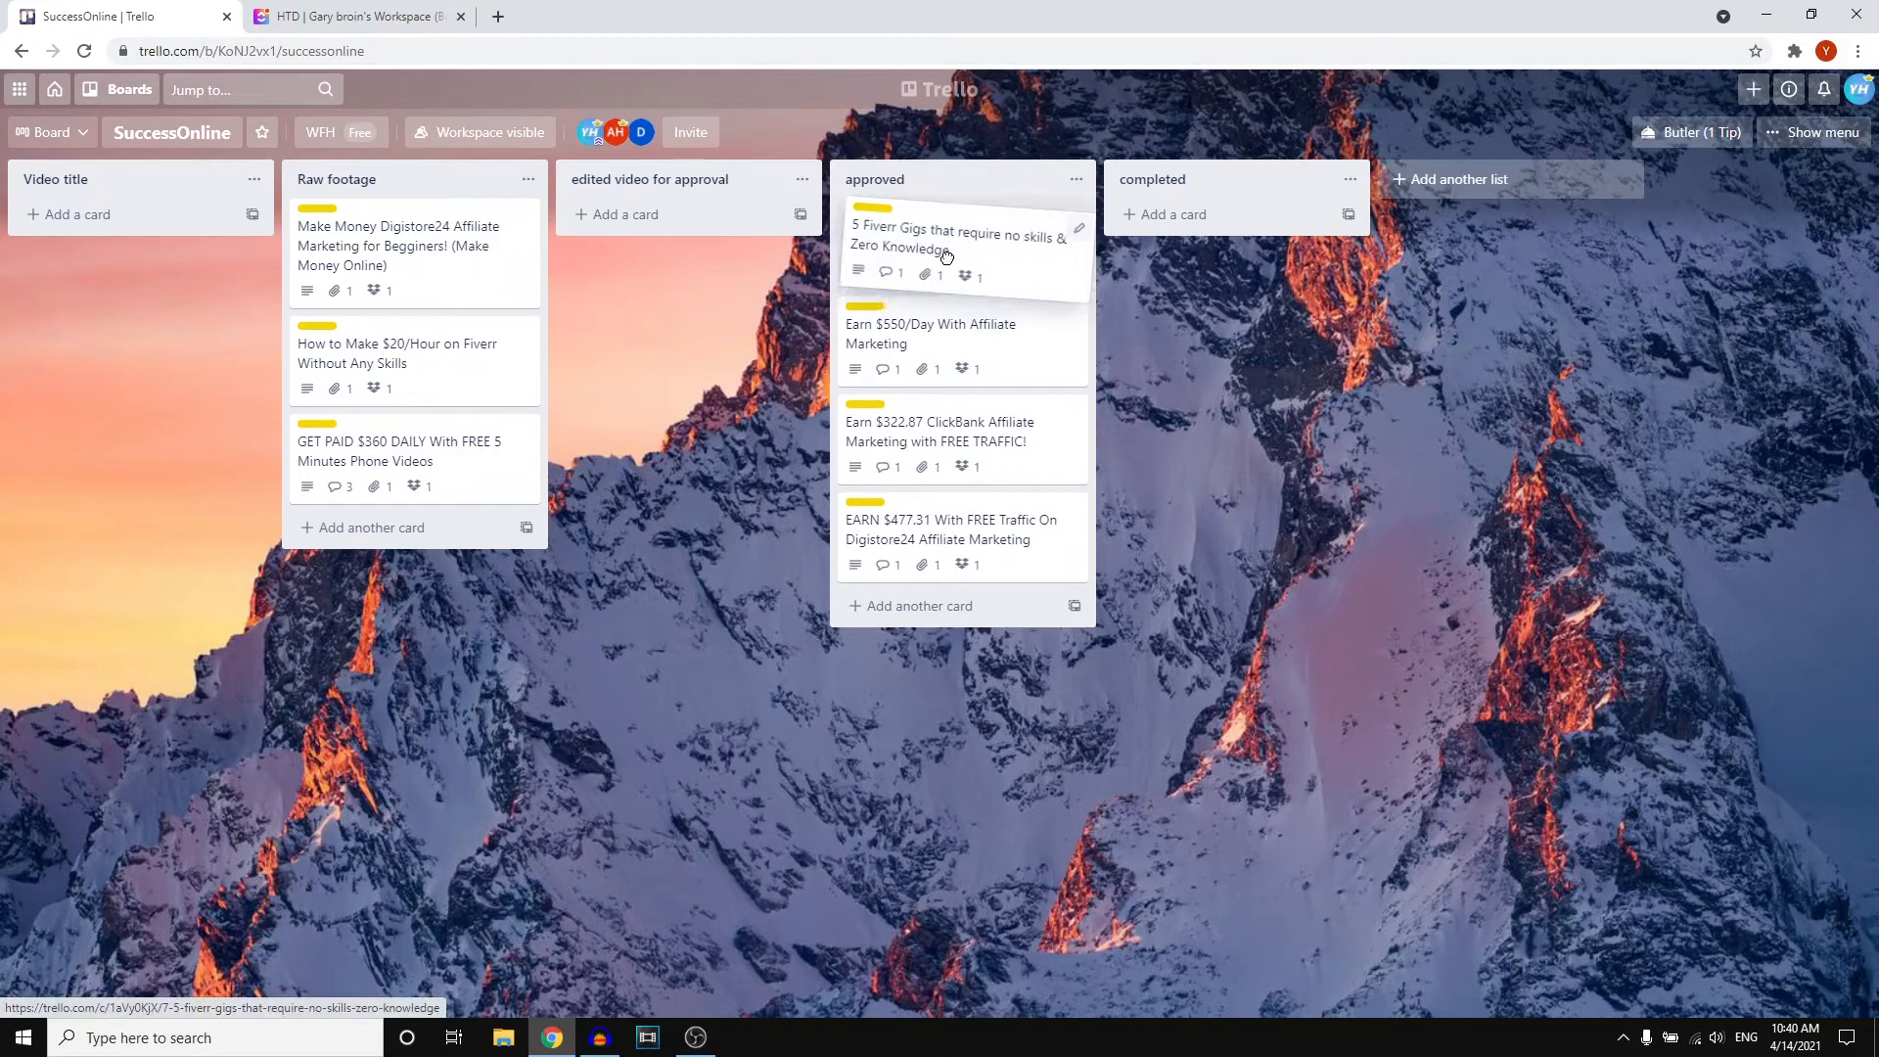
{"action": "left_click", "coordinate": [356, 16]}
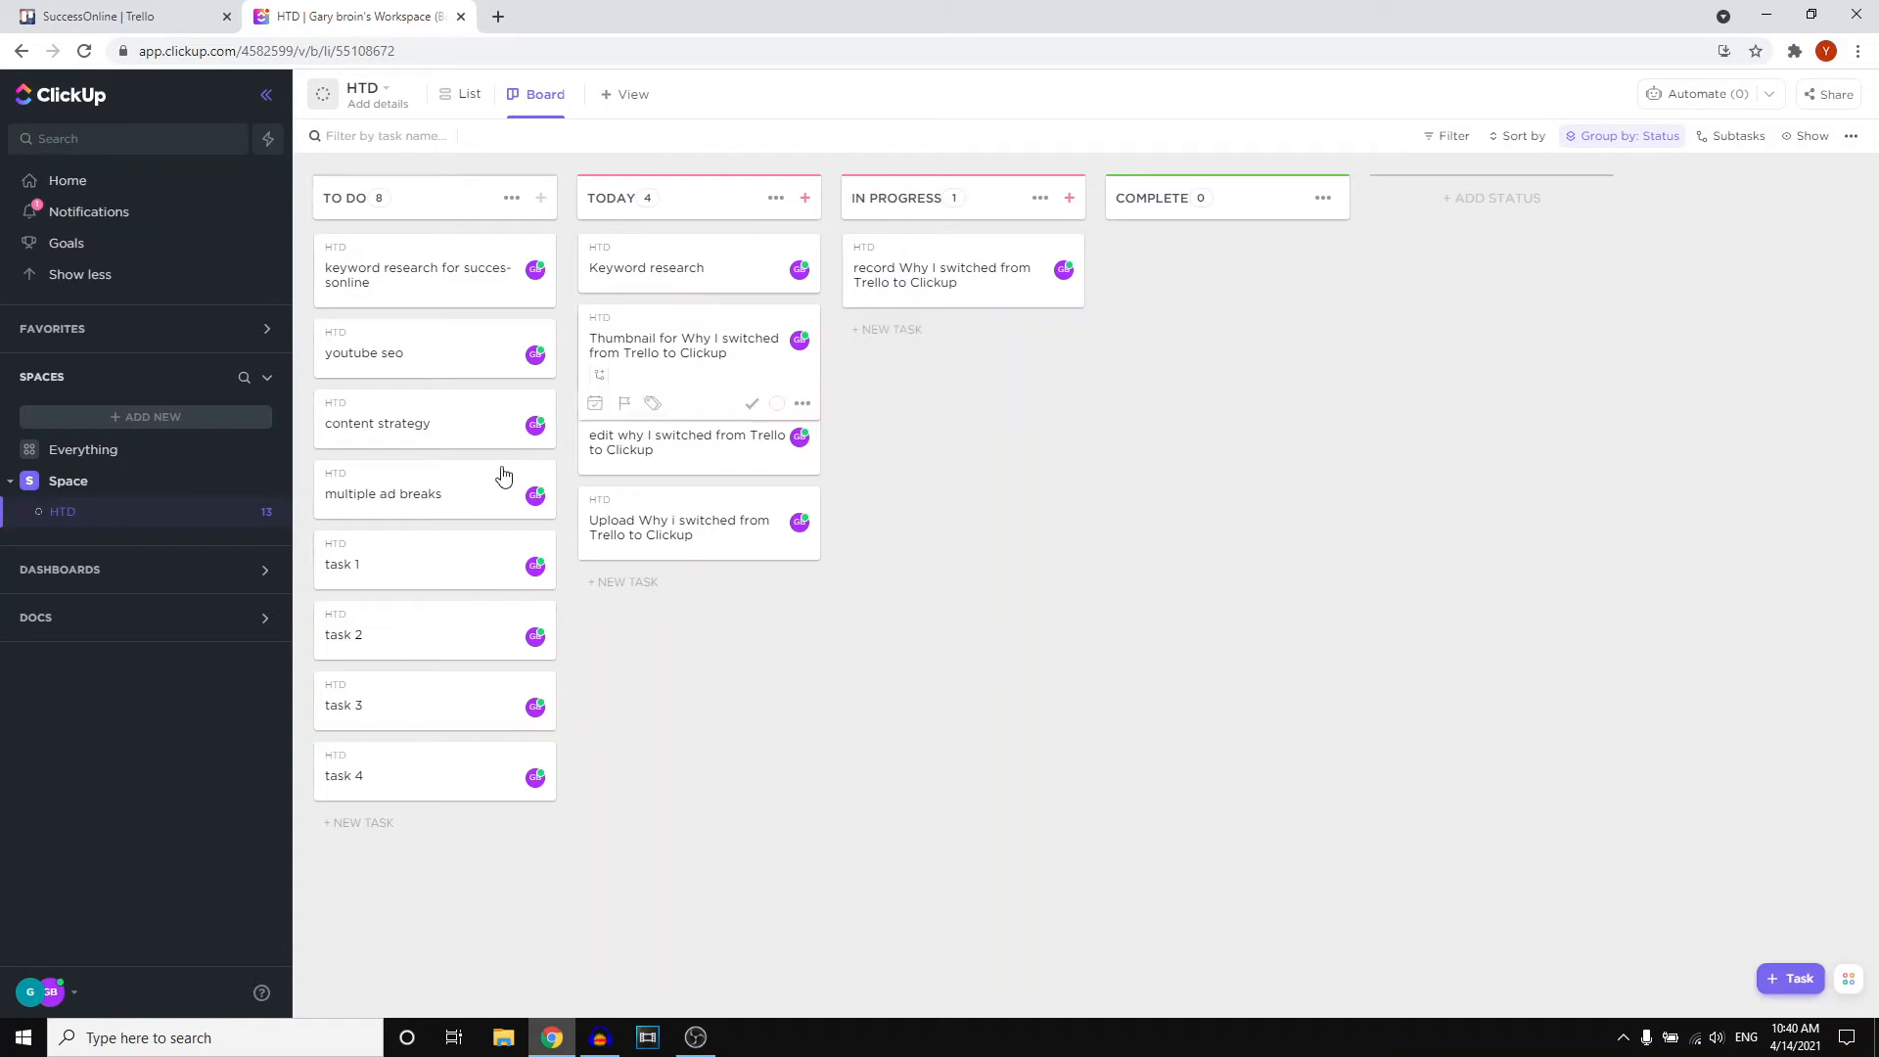
{"action": "left_click", "coordinate": [113, 16]}
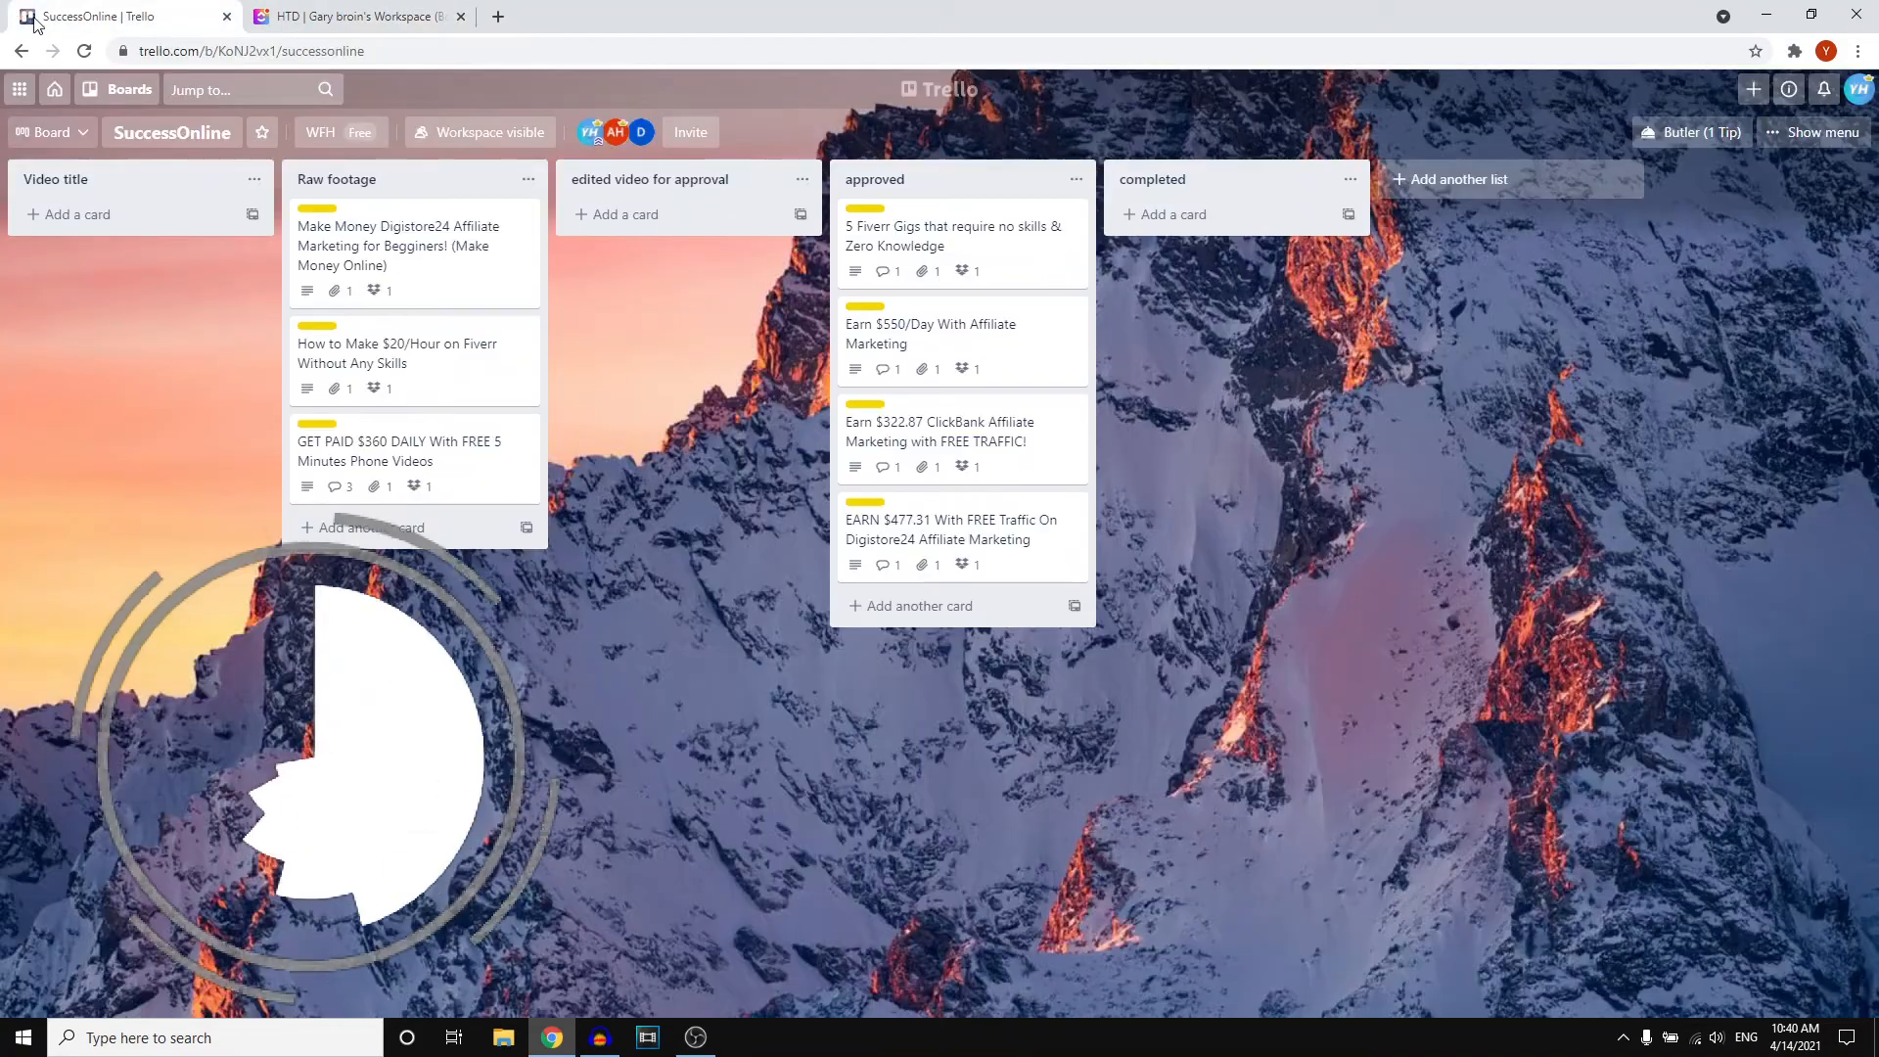
{"action": "left_click", "coordinate": [356, 15]}
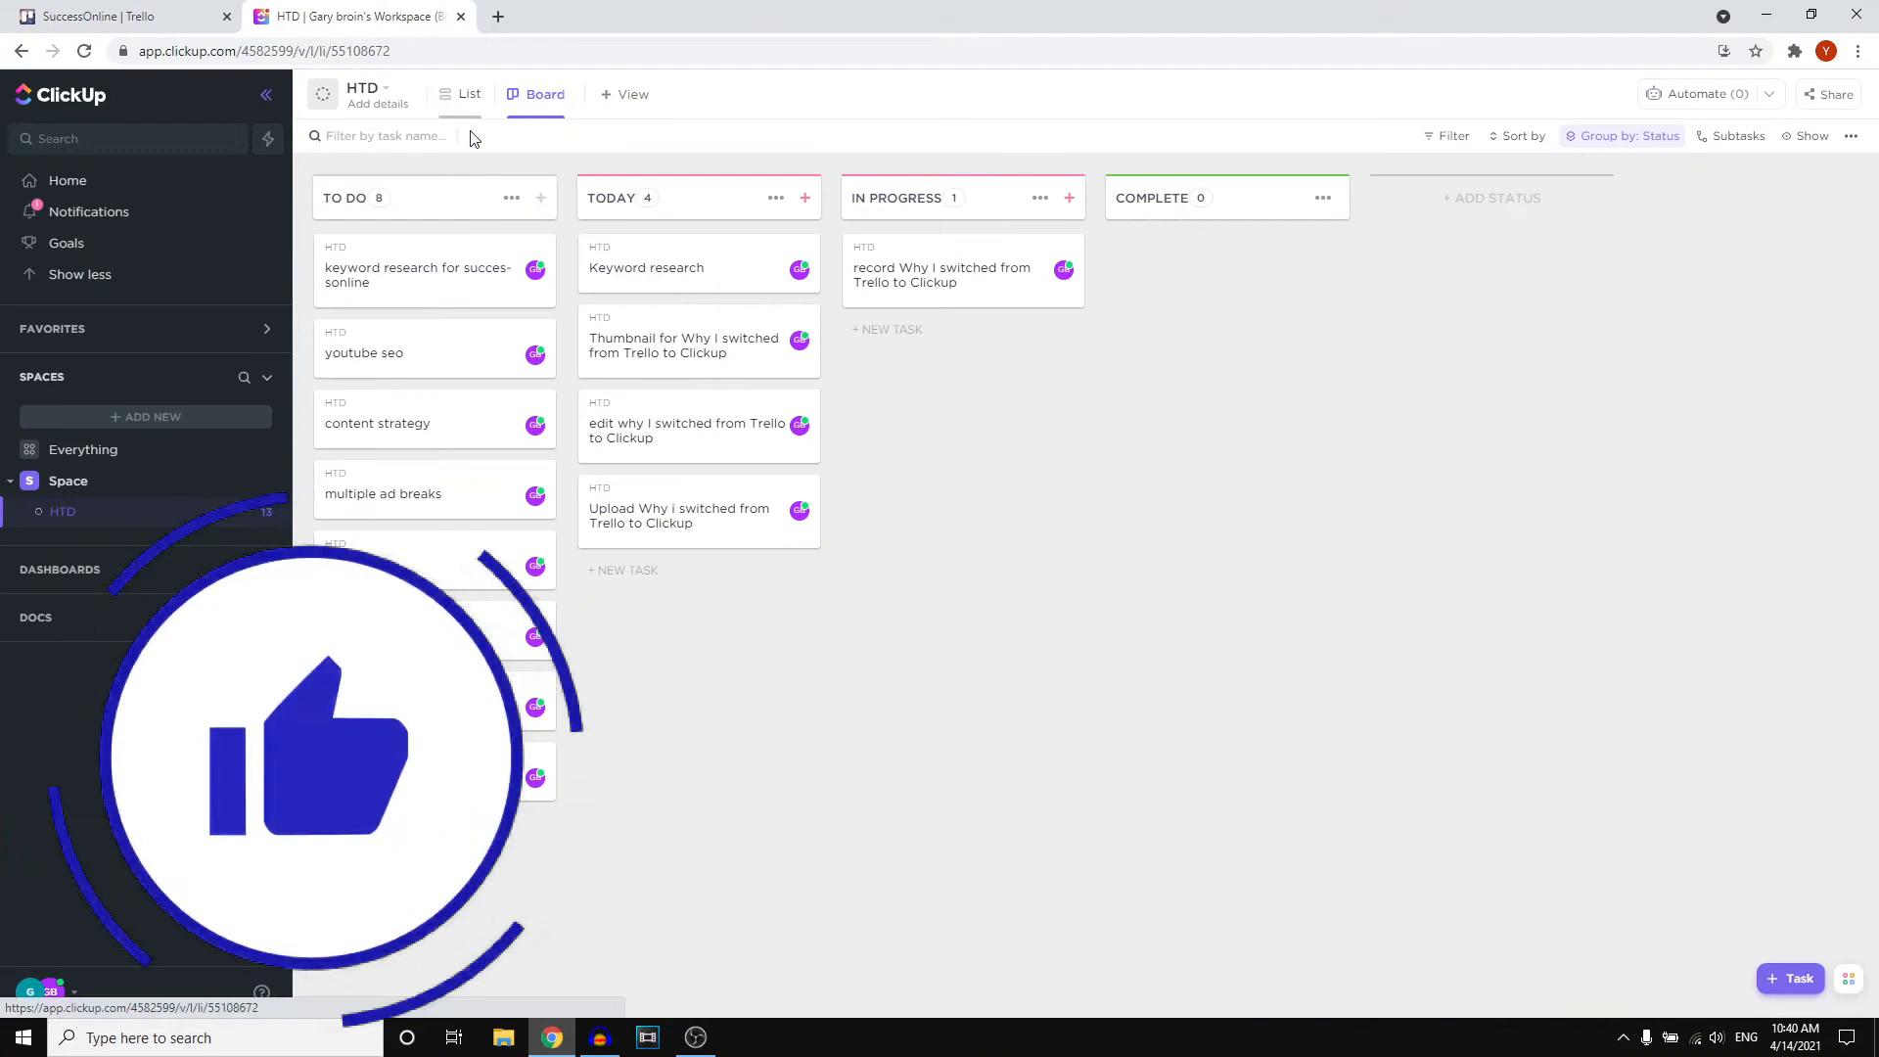
Step: Show the HTD tasks in List view, grouped by status
{"action": "left_click", "coordinate": [468, 94]}
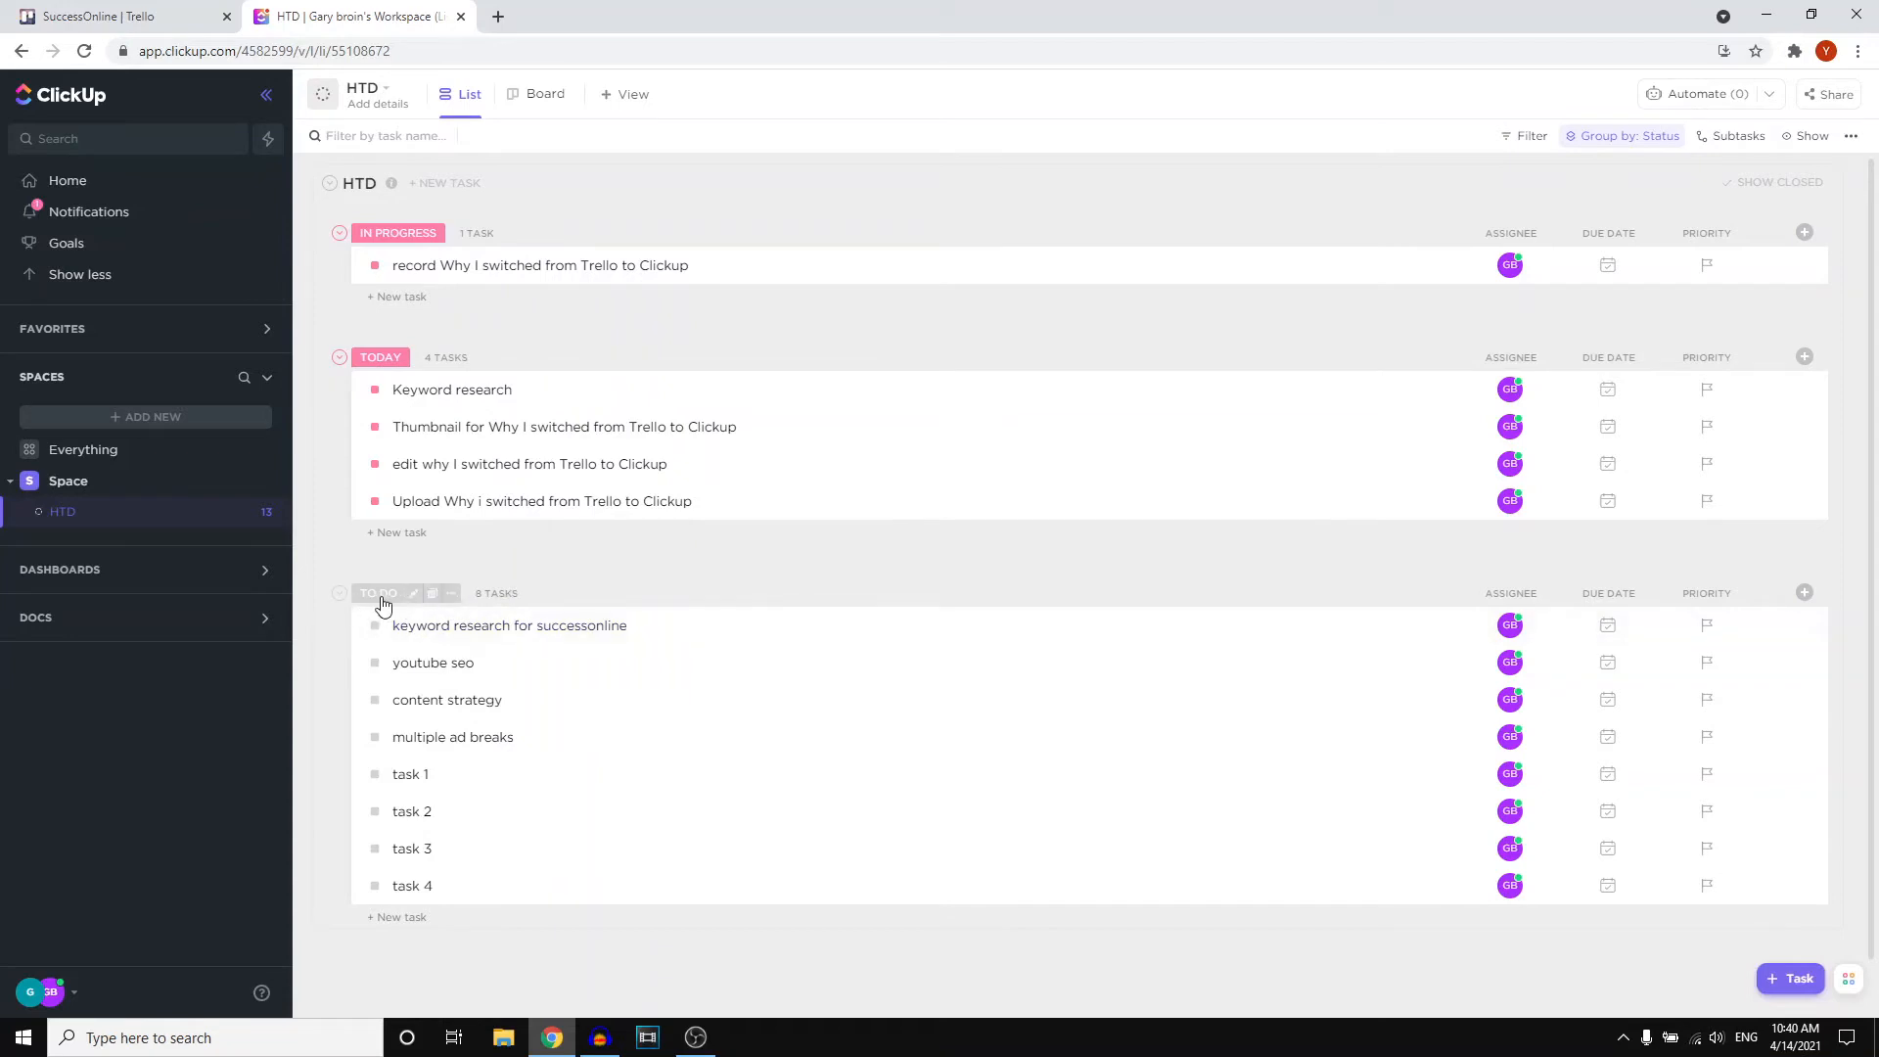
{"action": "mouse_move", "coordinate": [403, 595]}
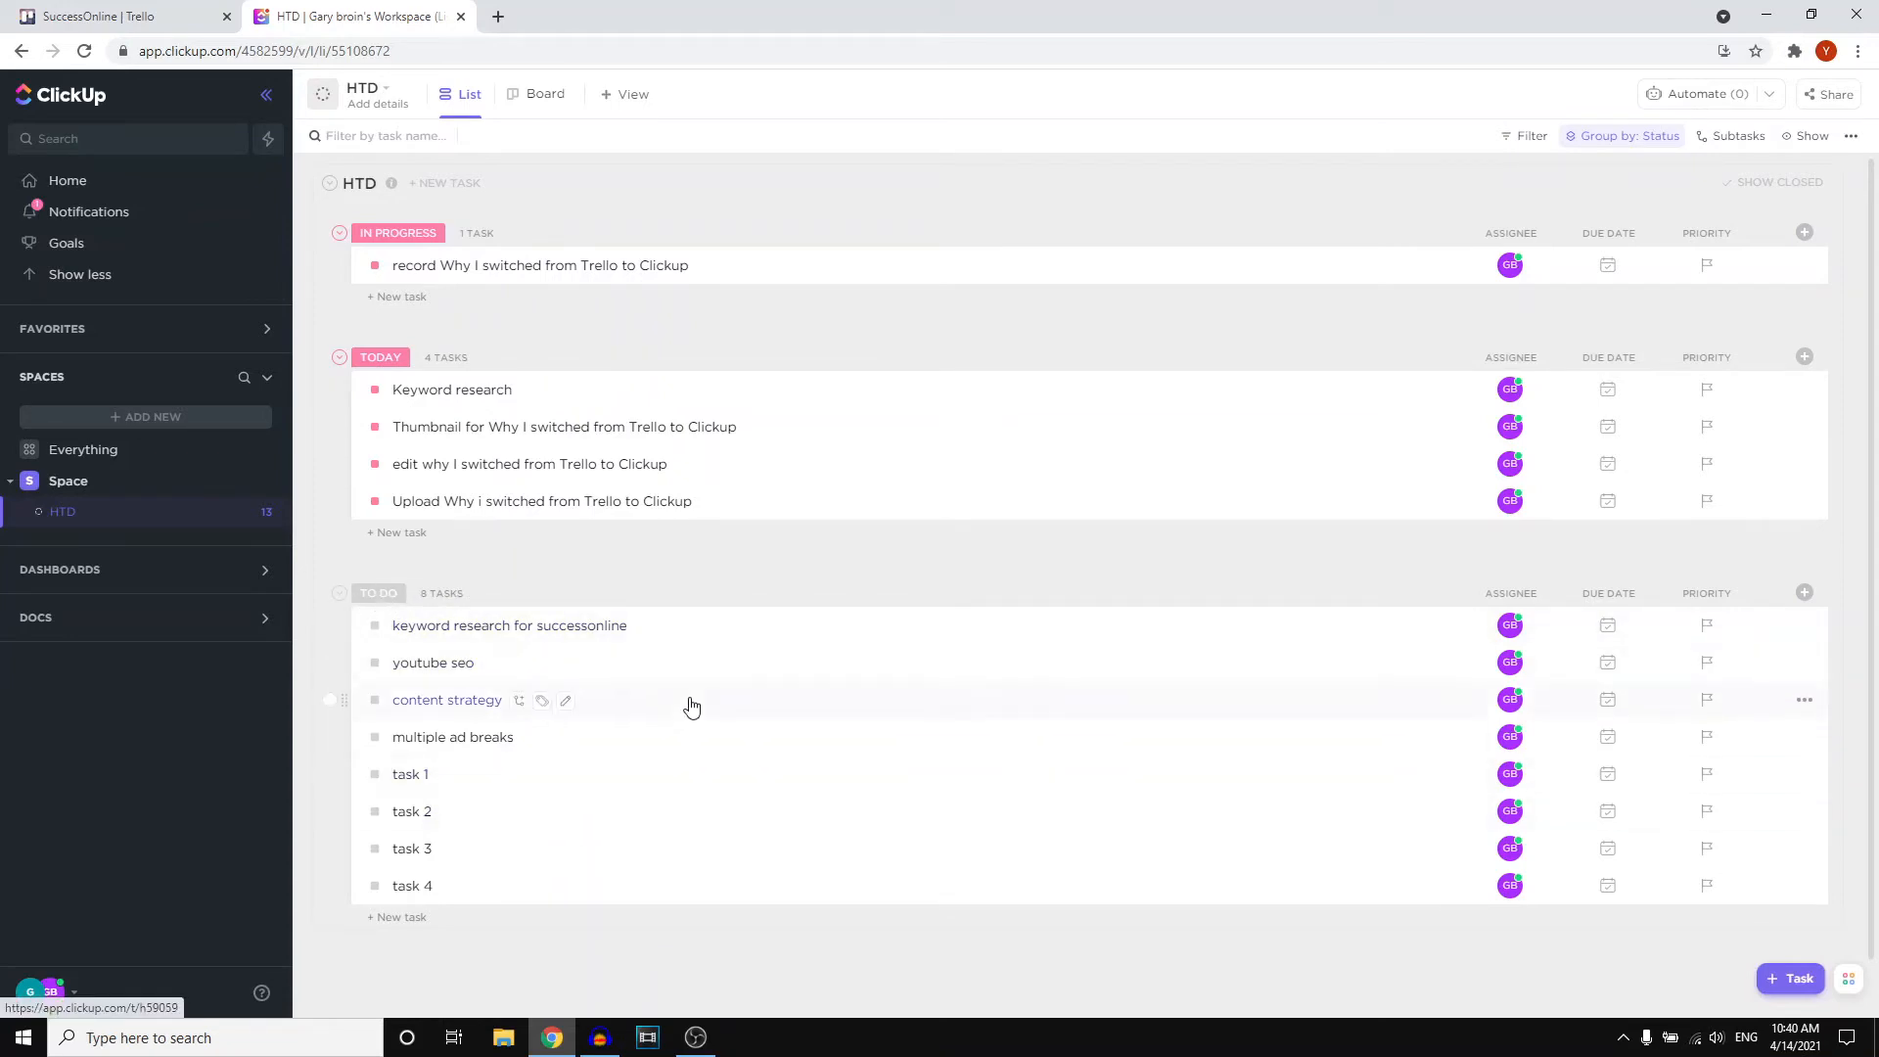
{"action": "mouse_move", "coordinate": [685, 708]}
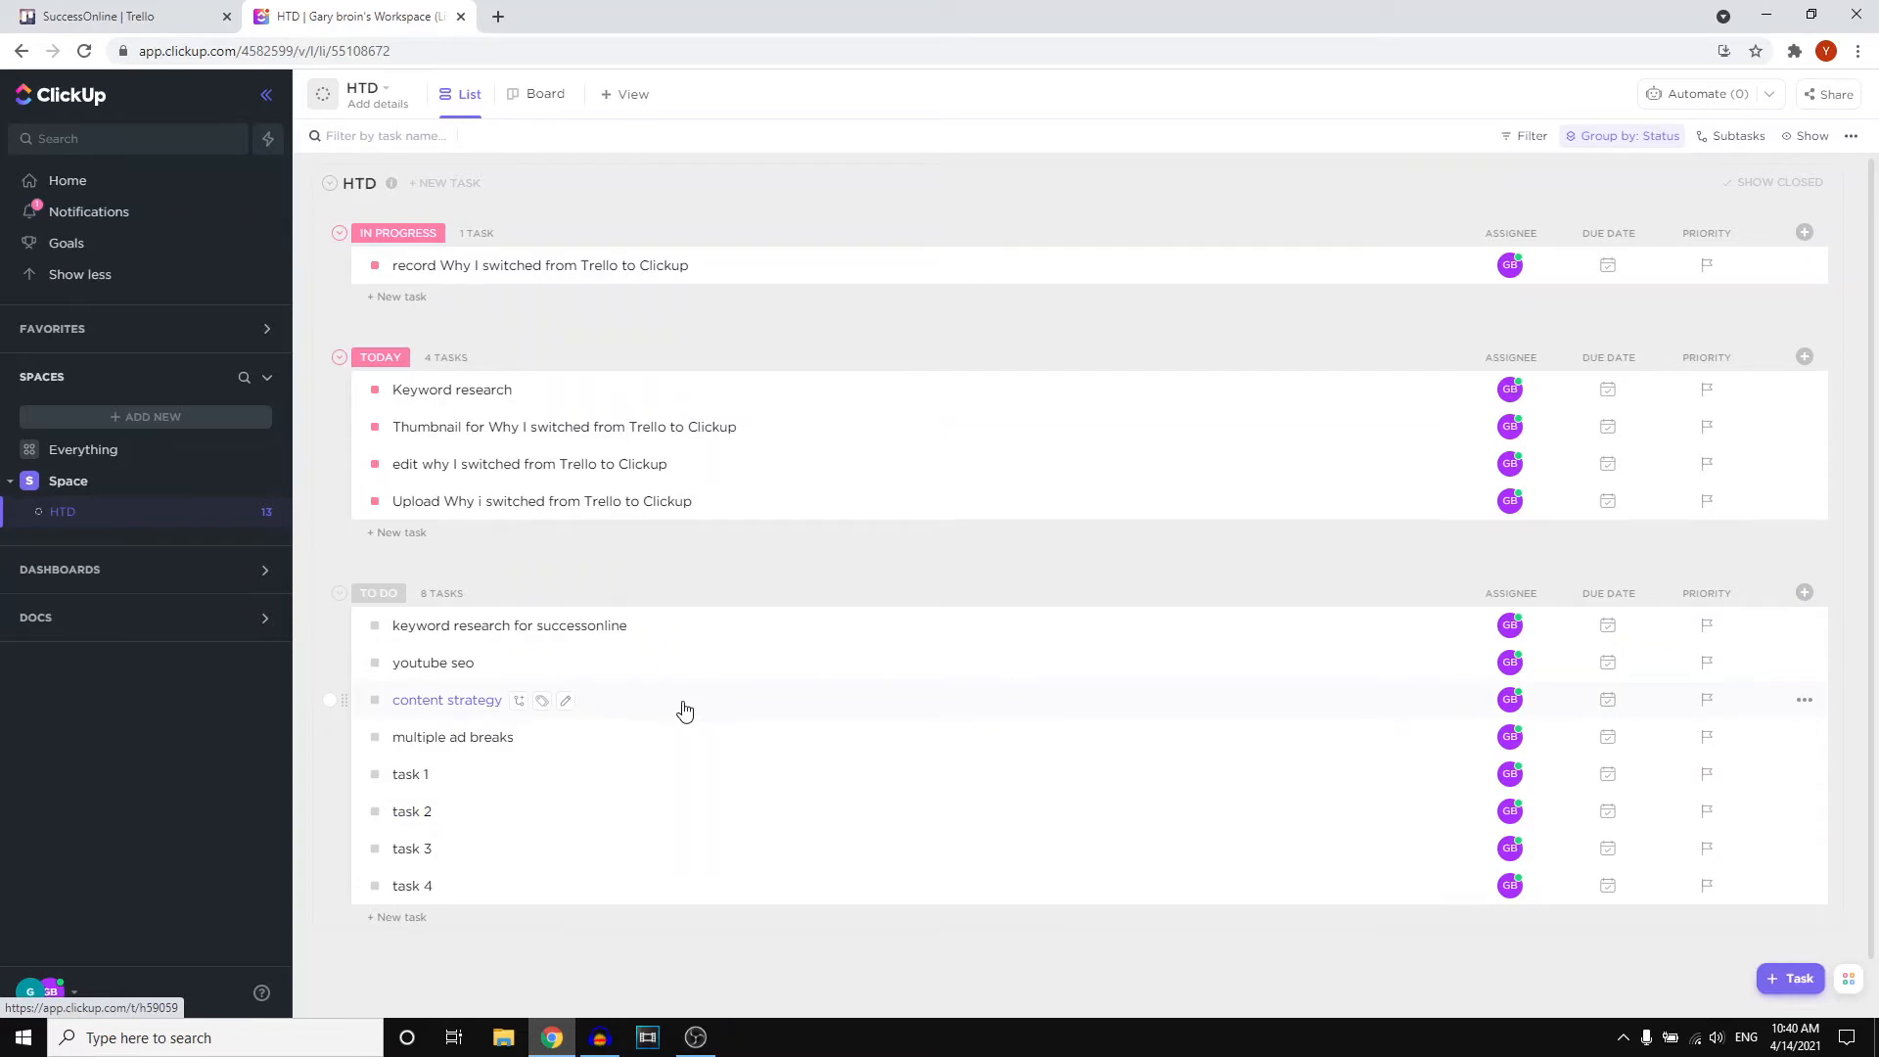
{"action": "mouse_move", "coordinate": [658, 695]}
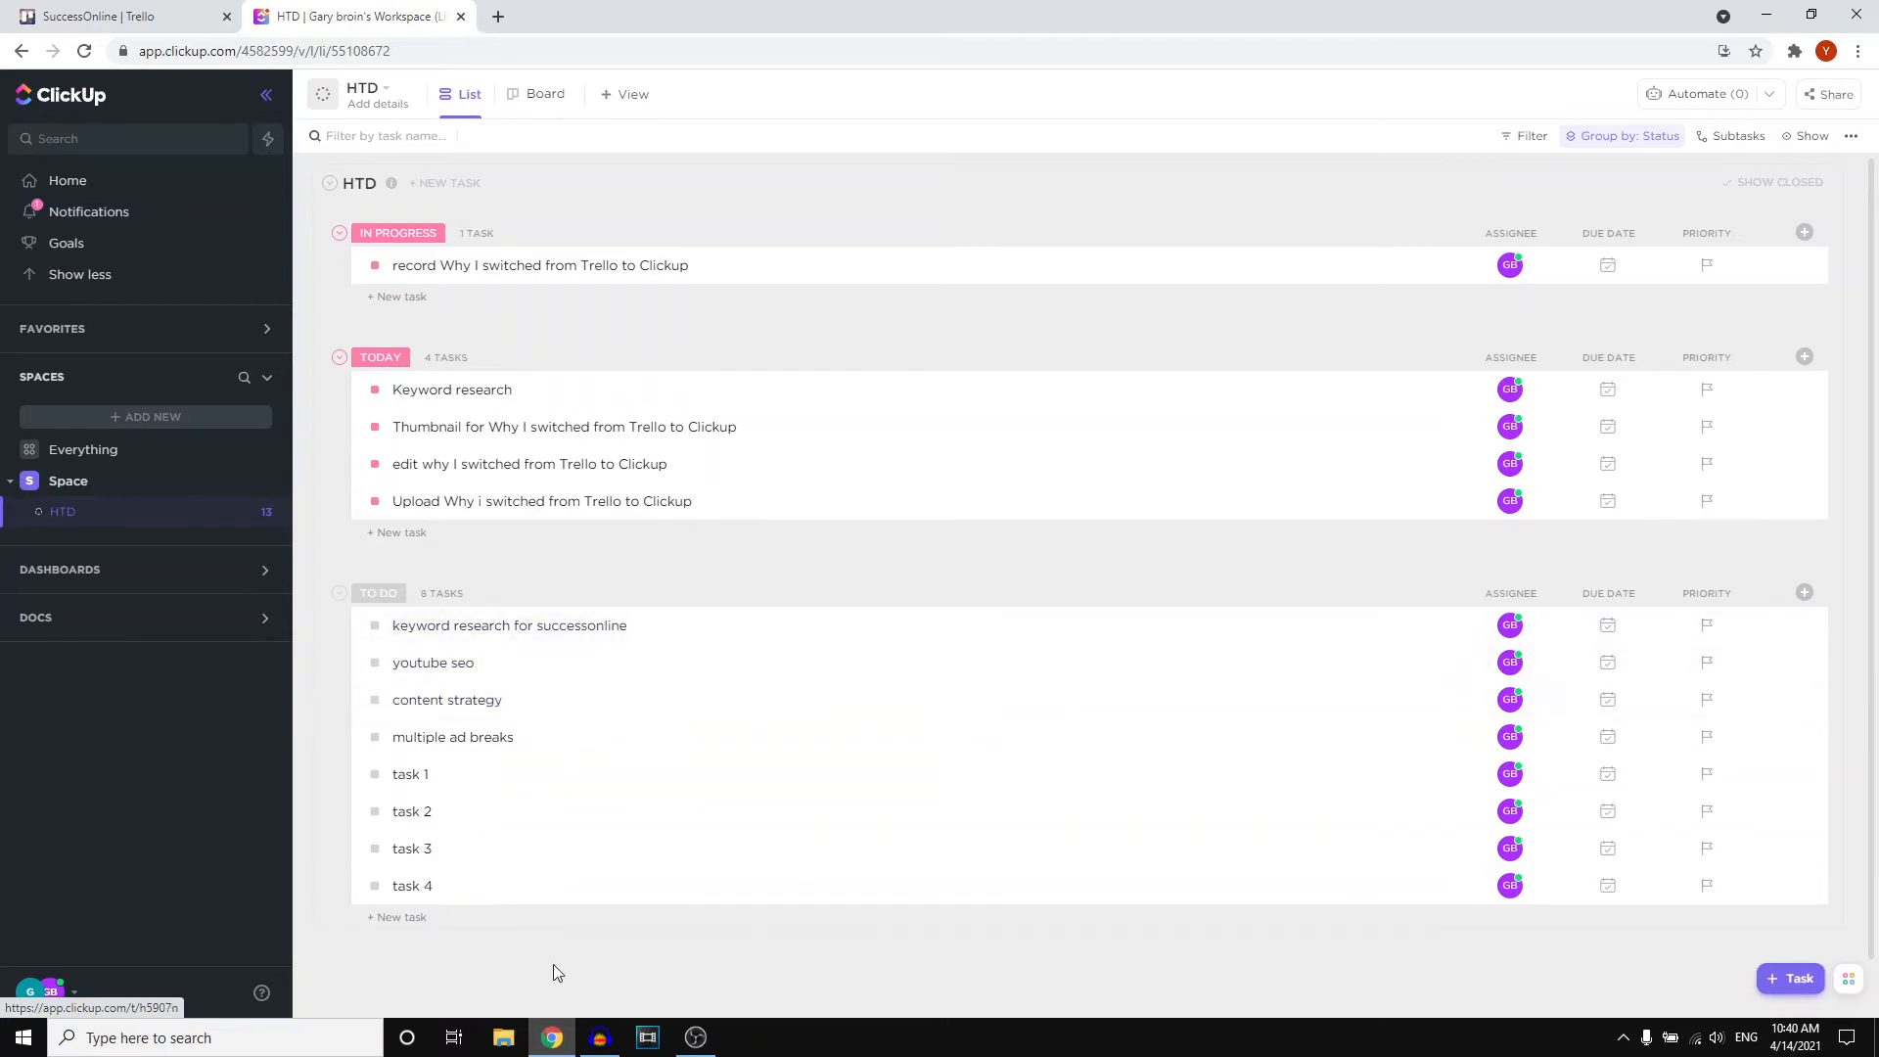
{"action": "mouse_move", "coordinate": [700, 839]}
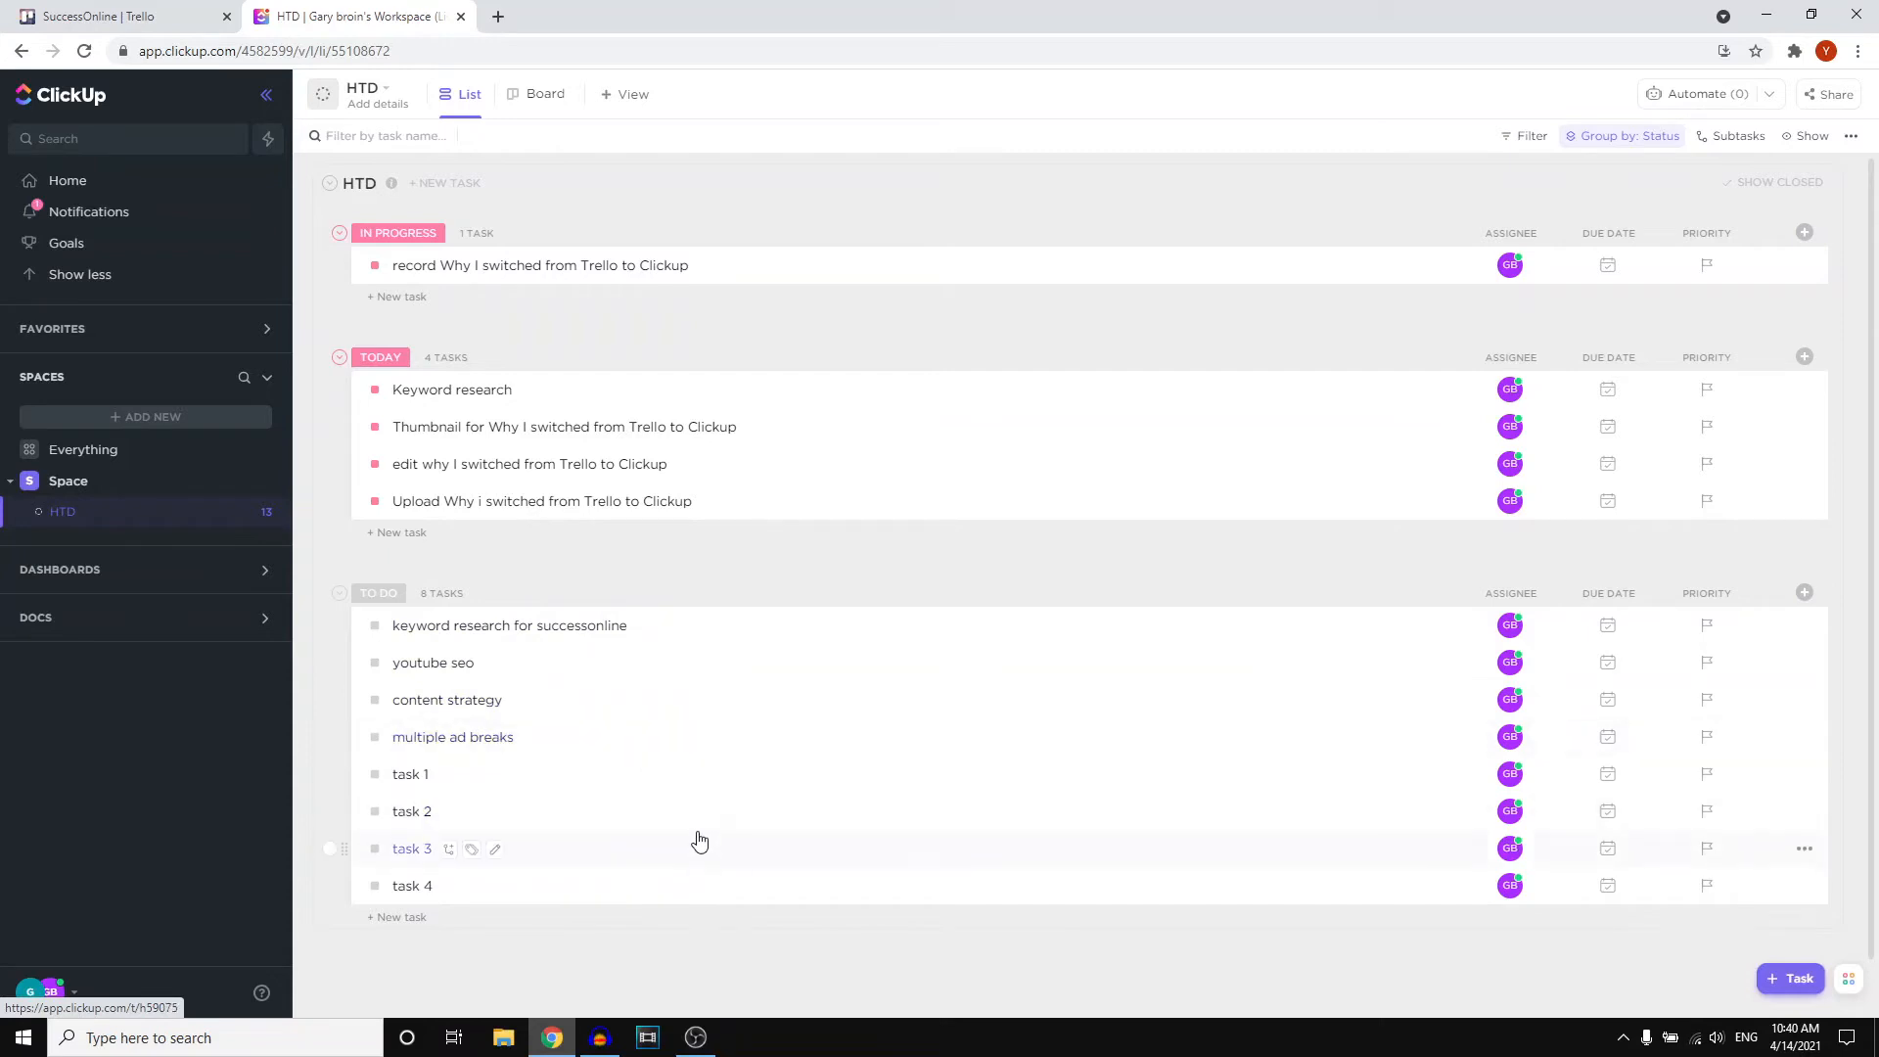
{"action": "mouse_move", "coordinate": [407, 624]}
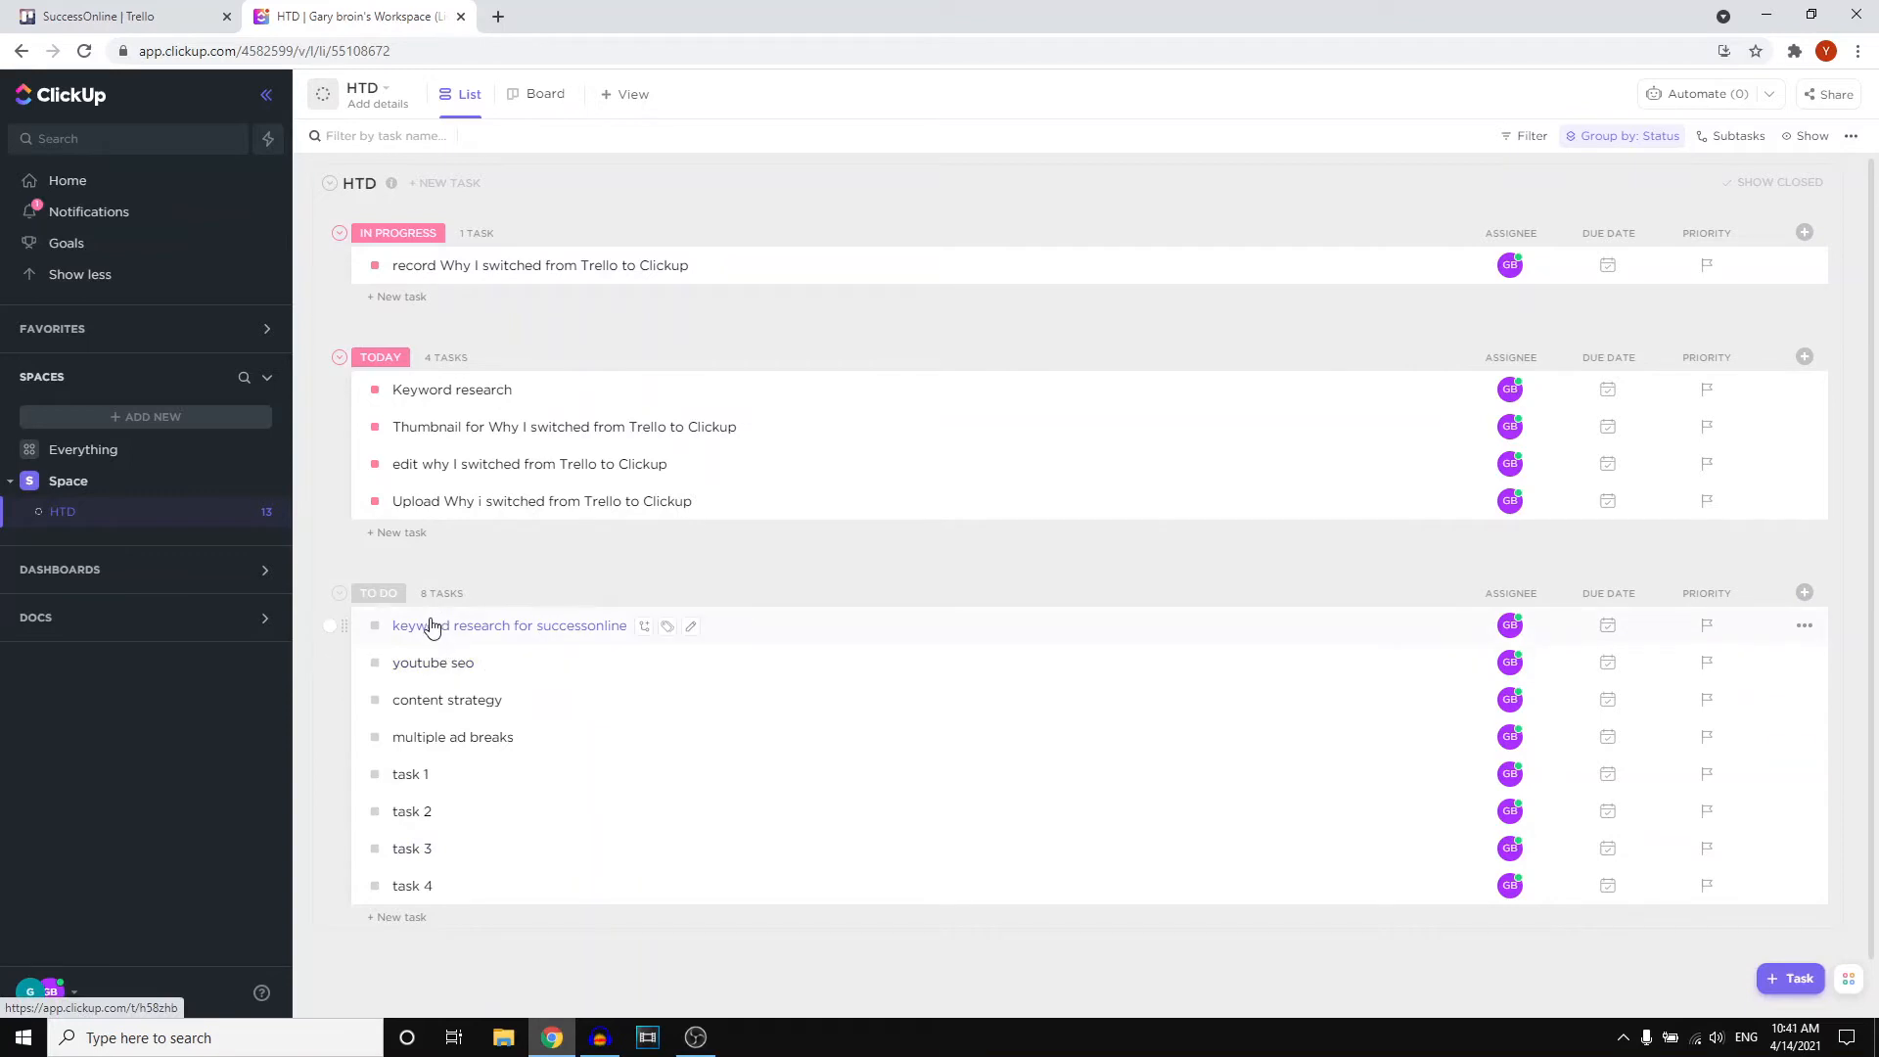
{"action": "mouse_move", "coordinate": [524, 632]}
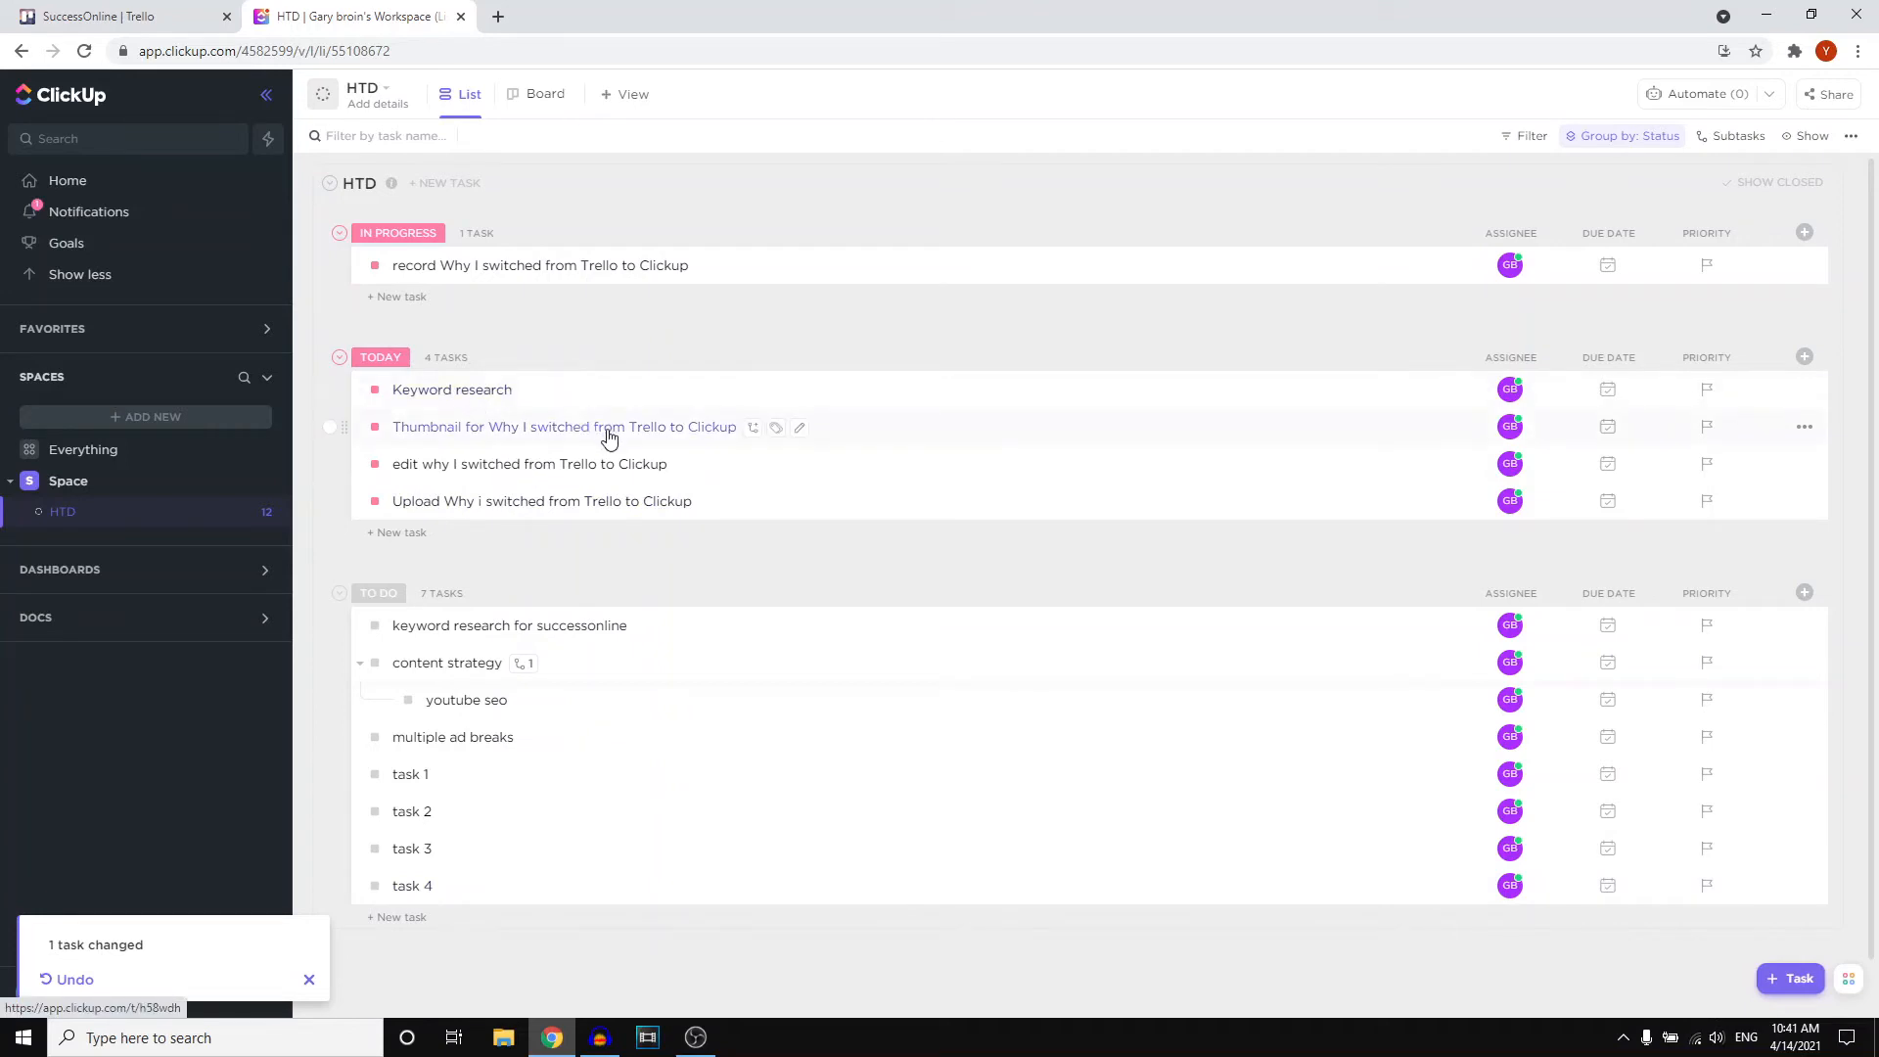
{"action": "mouse_move", "coordinate": [587, 463]}
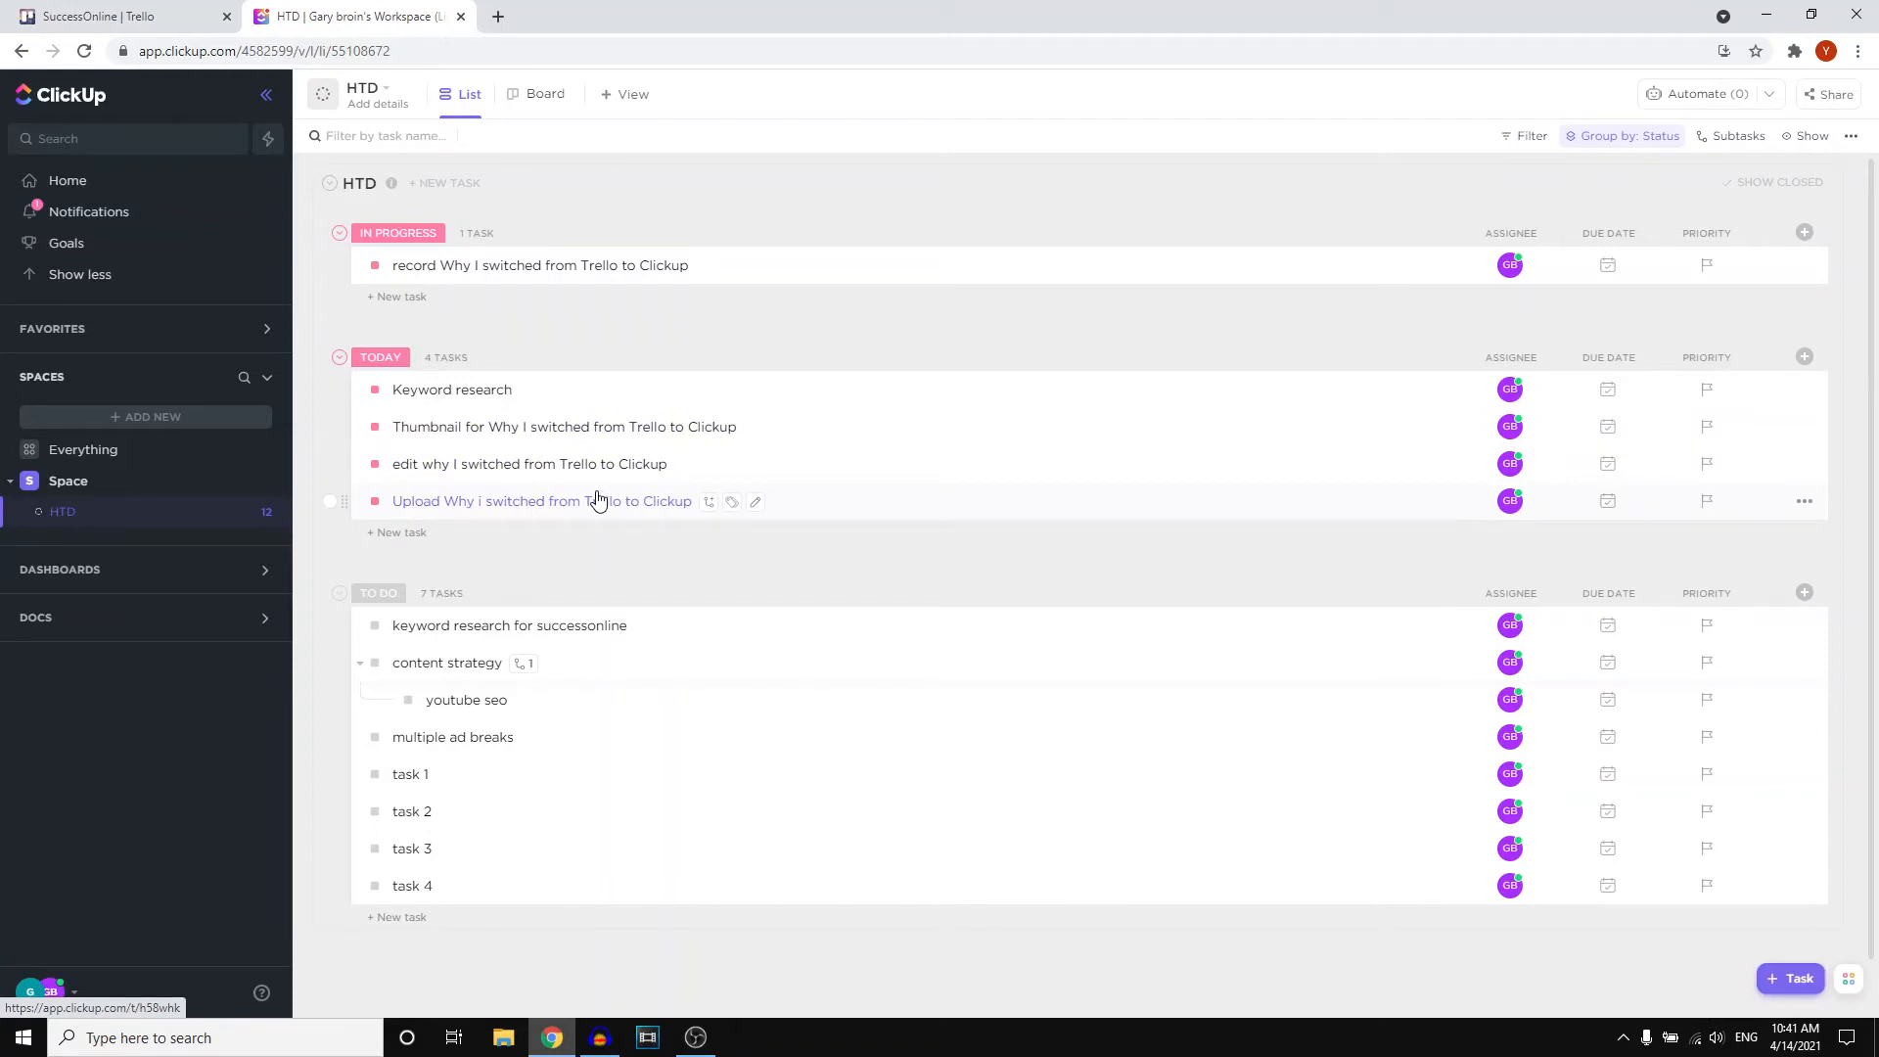
{"action": "mouse_move", "coordinate": [413, 272]}
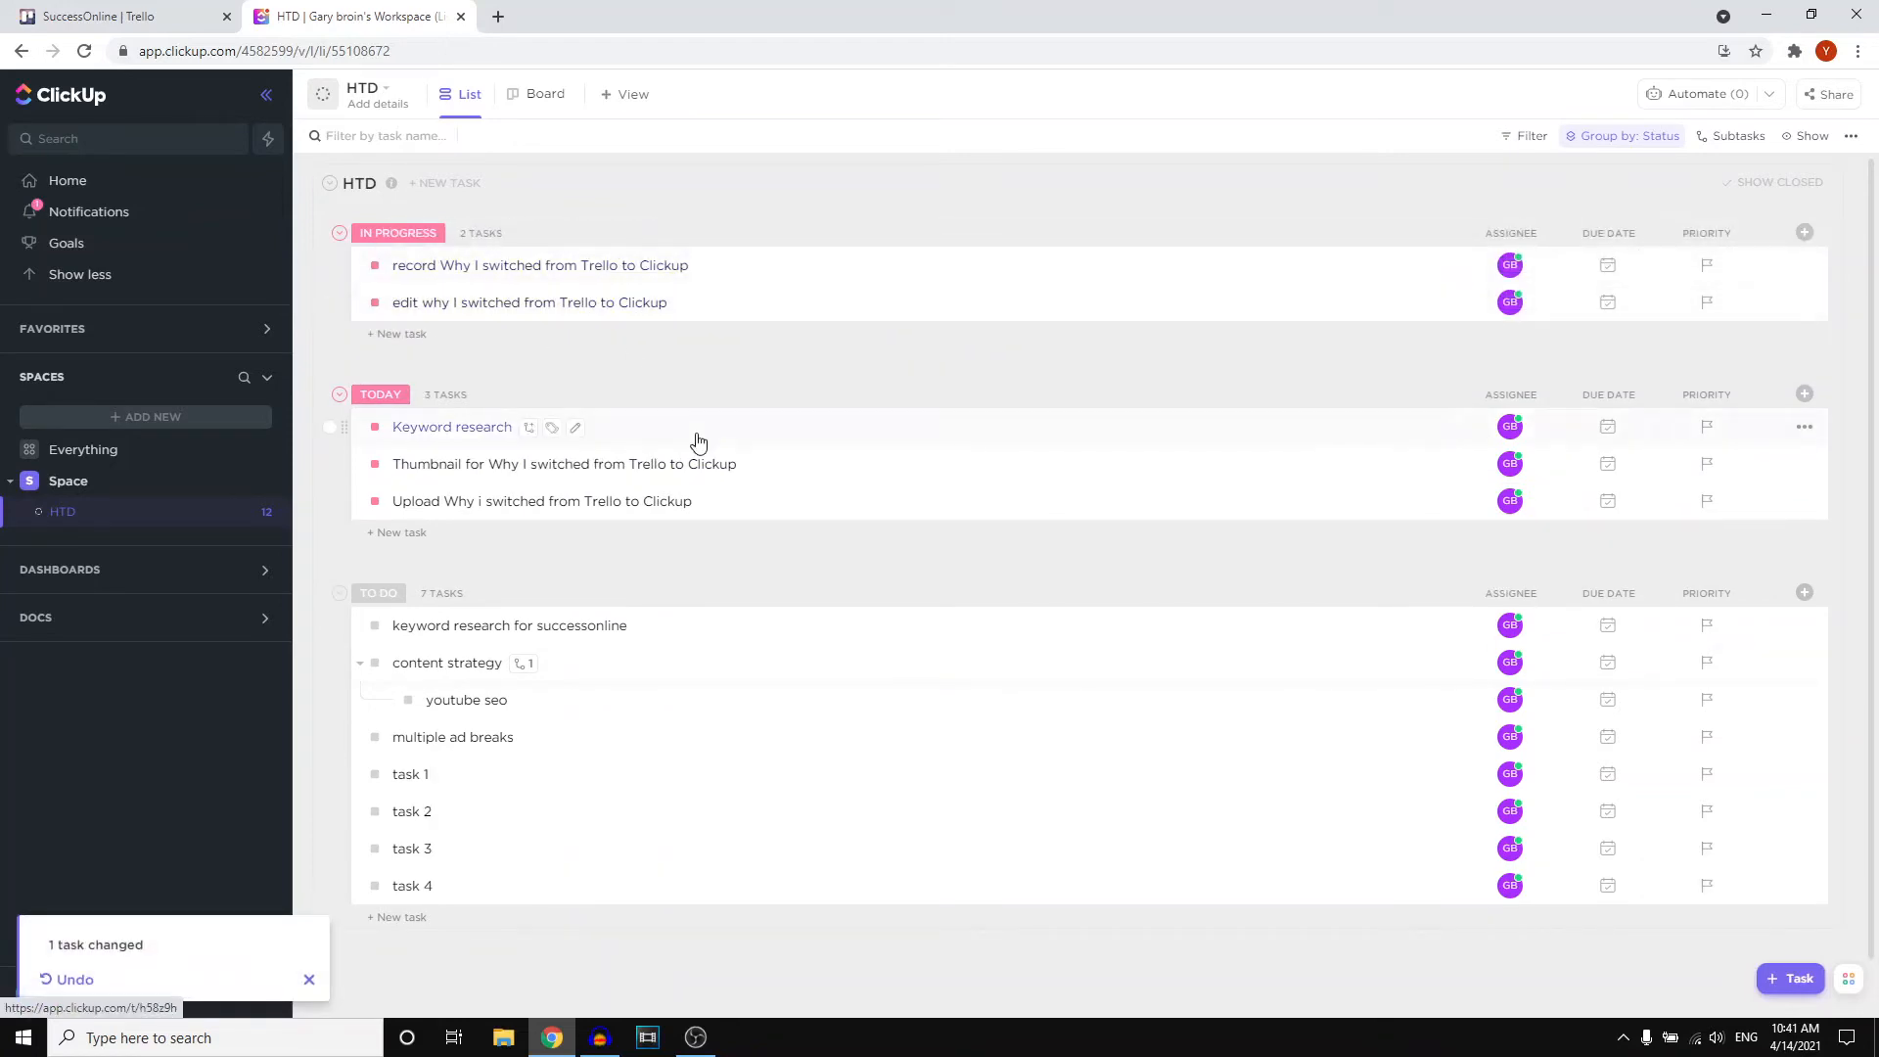
Step: Switch to Board view and move the record task into the COMPLETE column
{"action": "left_click", "coordinate": [544, 94]}
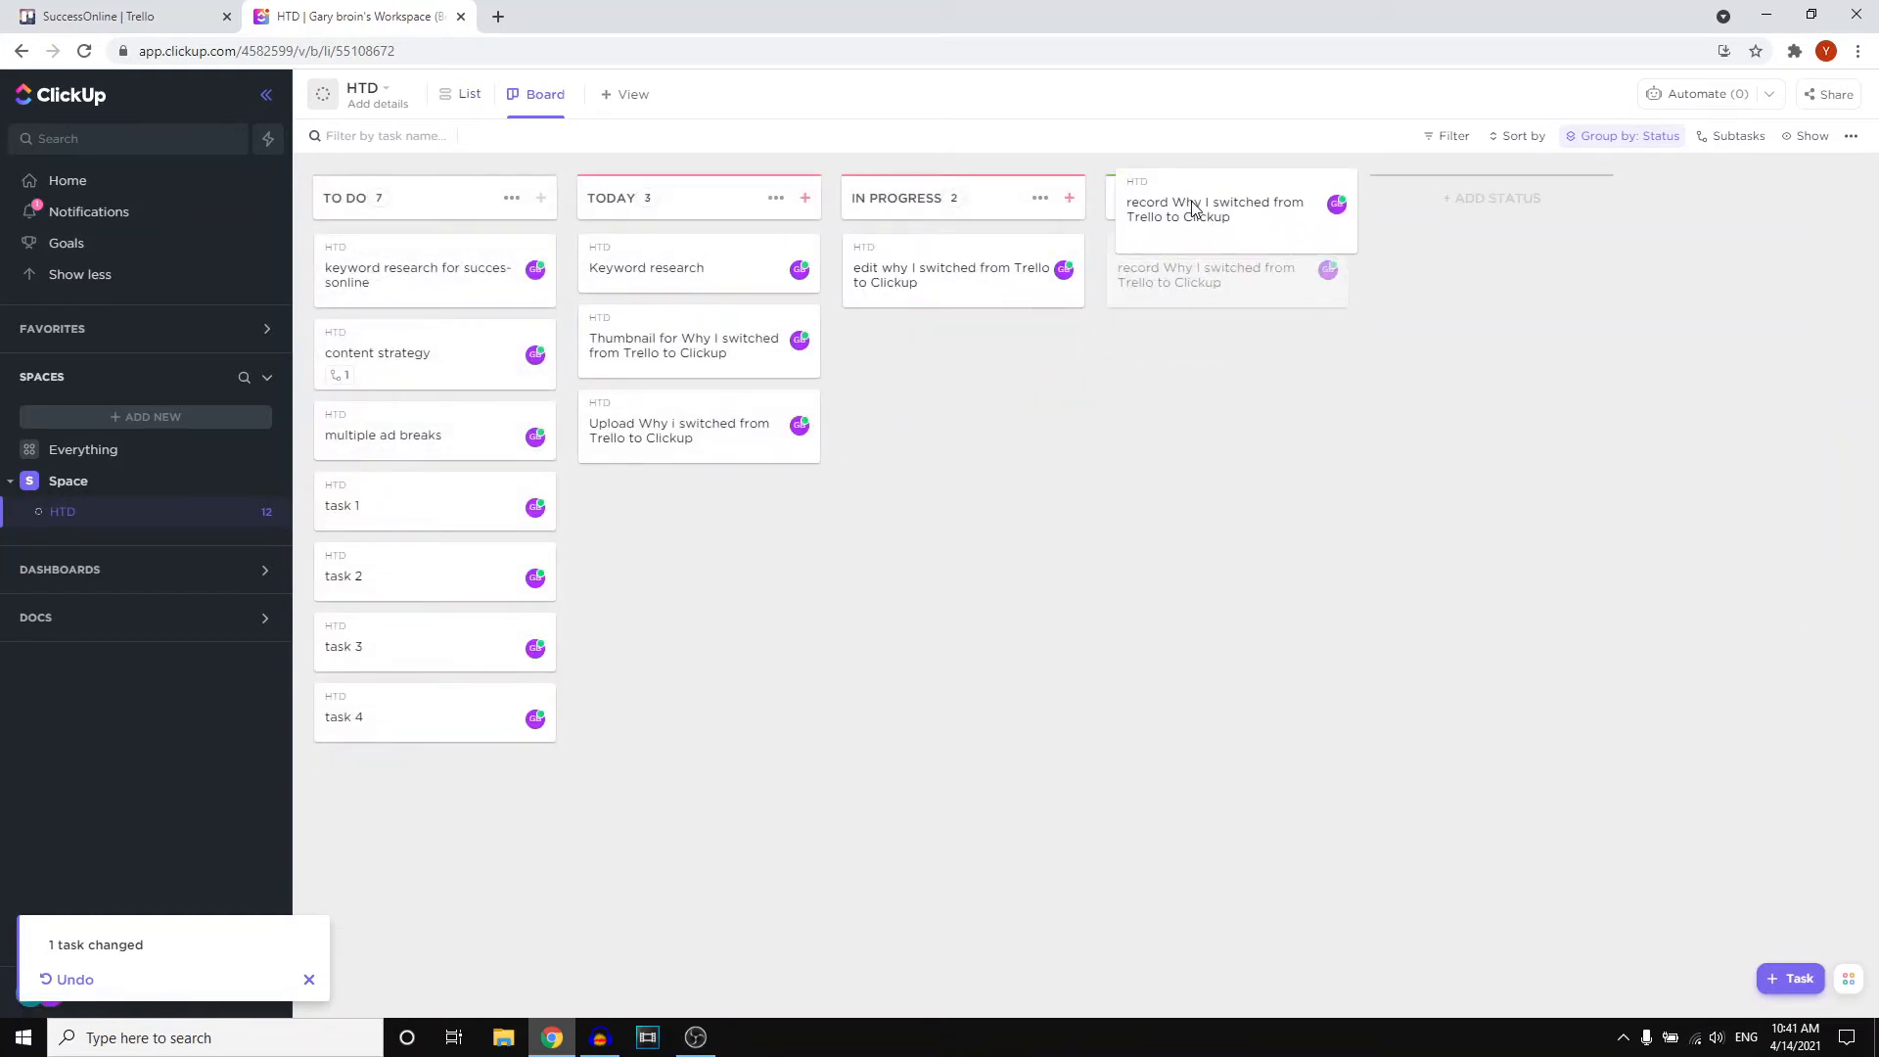
{"action": "left_click_drag", "start_coordinate": [963, 274], "coordinate": [1216, 360]}
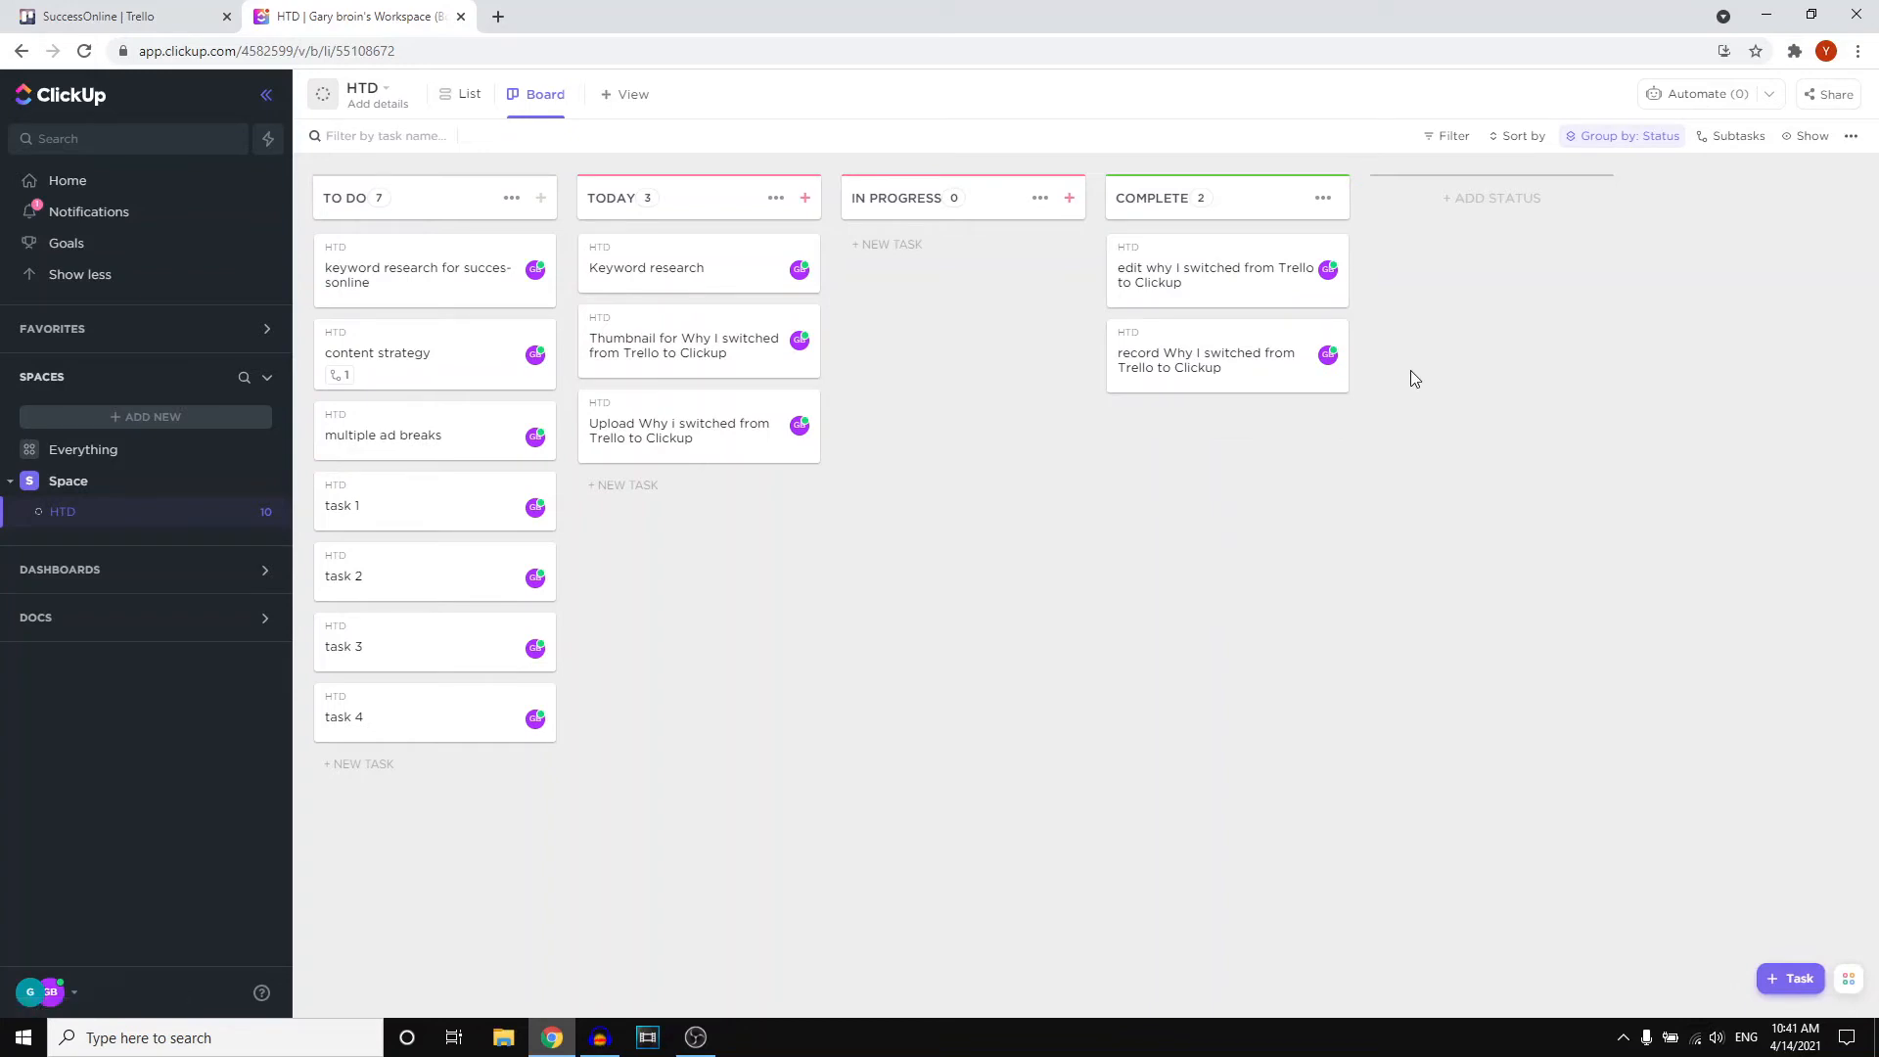
{"action": "mouse_move", "coordinate": [398, 525]}
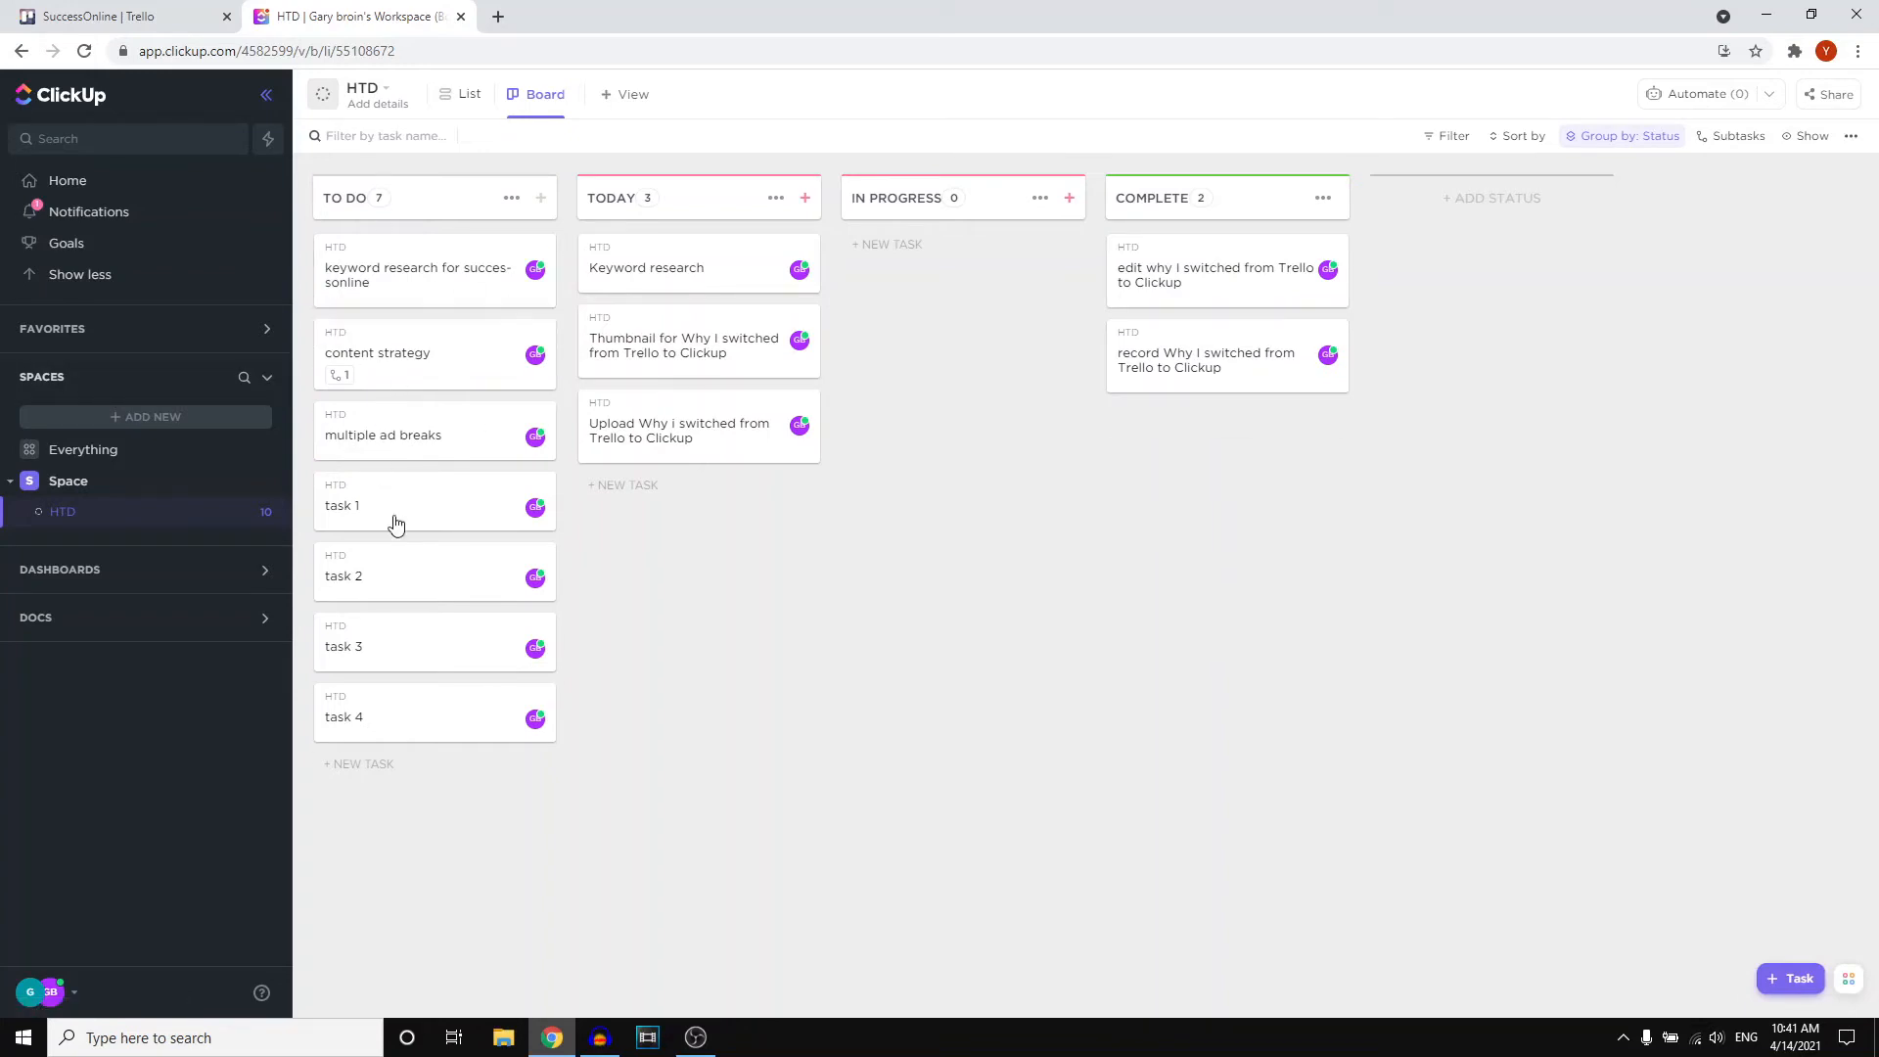
Step: Return to List view and open the 'record Why I switched from Trello to Clickup' task
{"action": "left_click", "coordinate": [468, 94]}
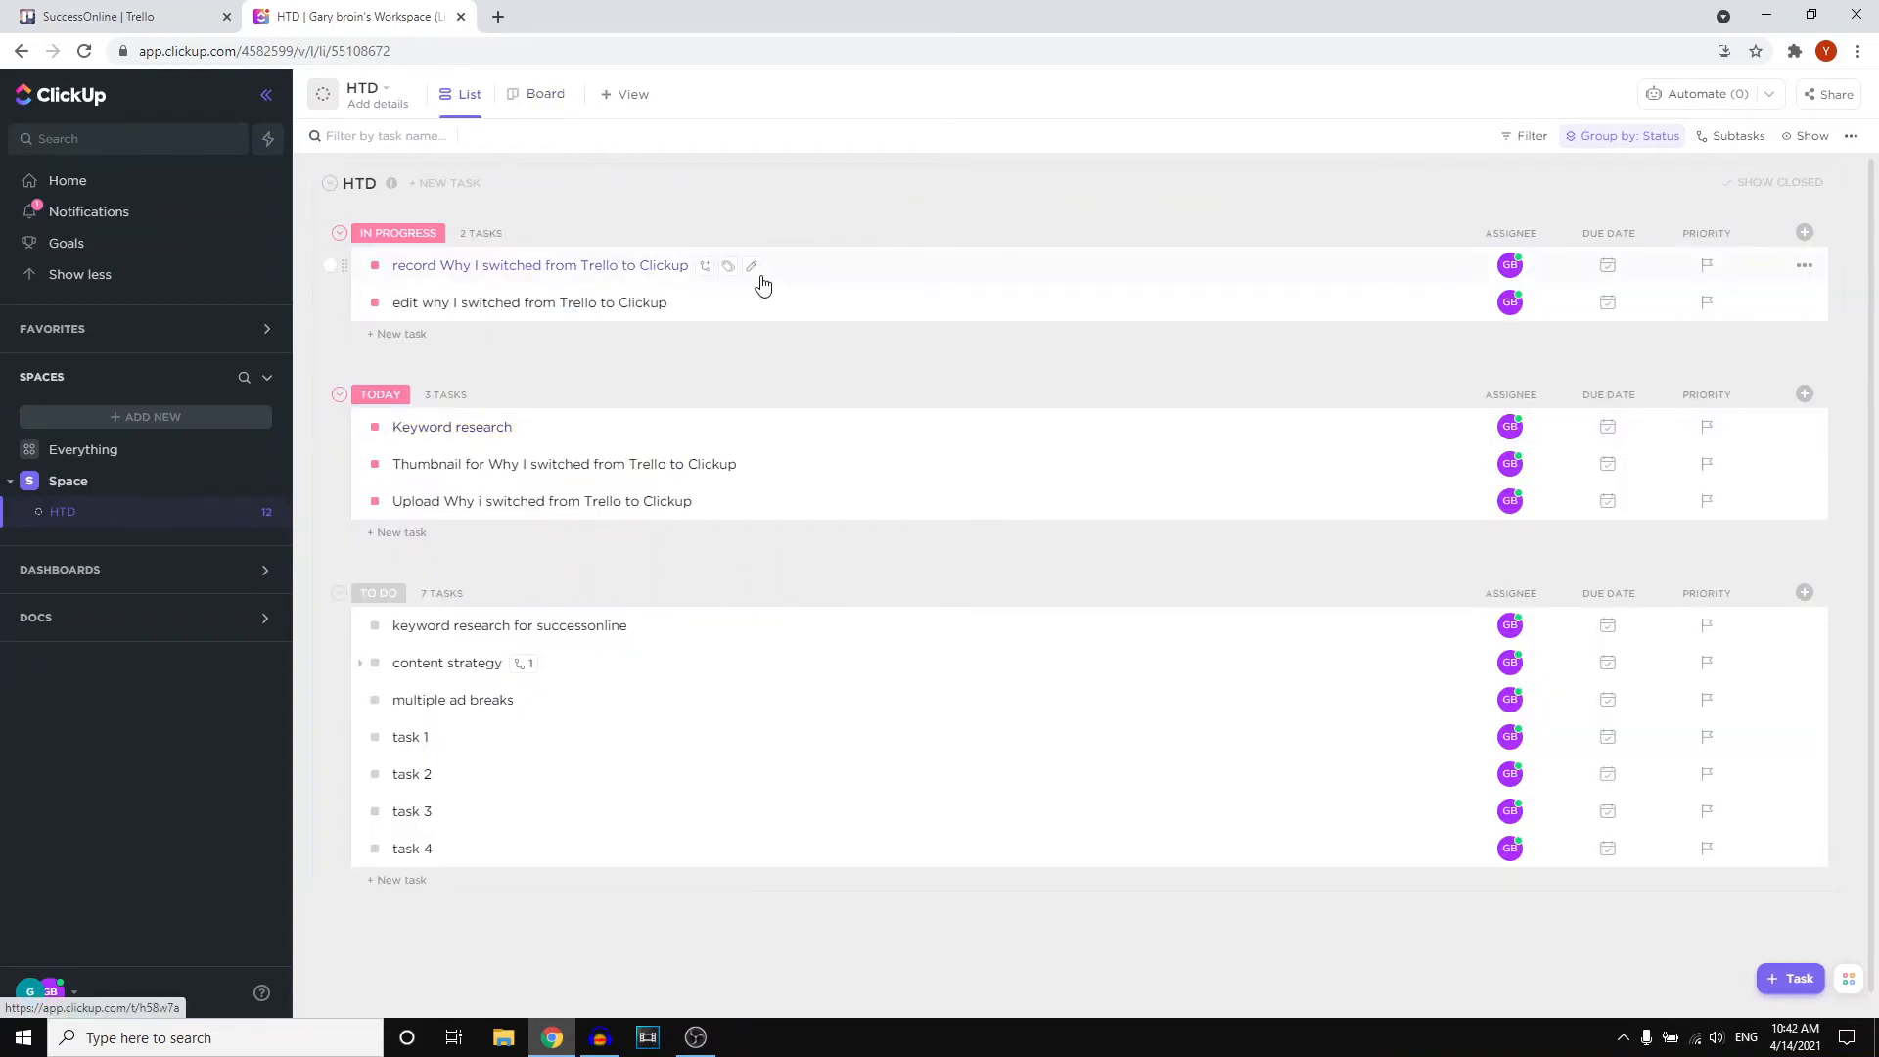
{"action": "mouse_move", "coordinate": [810, 307]}
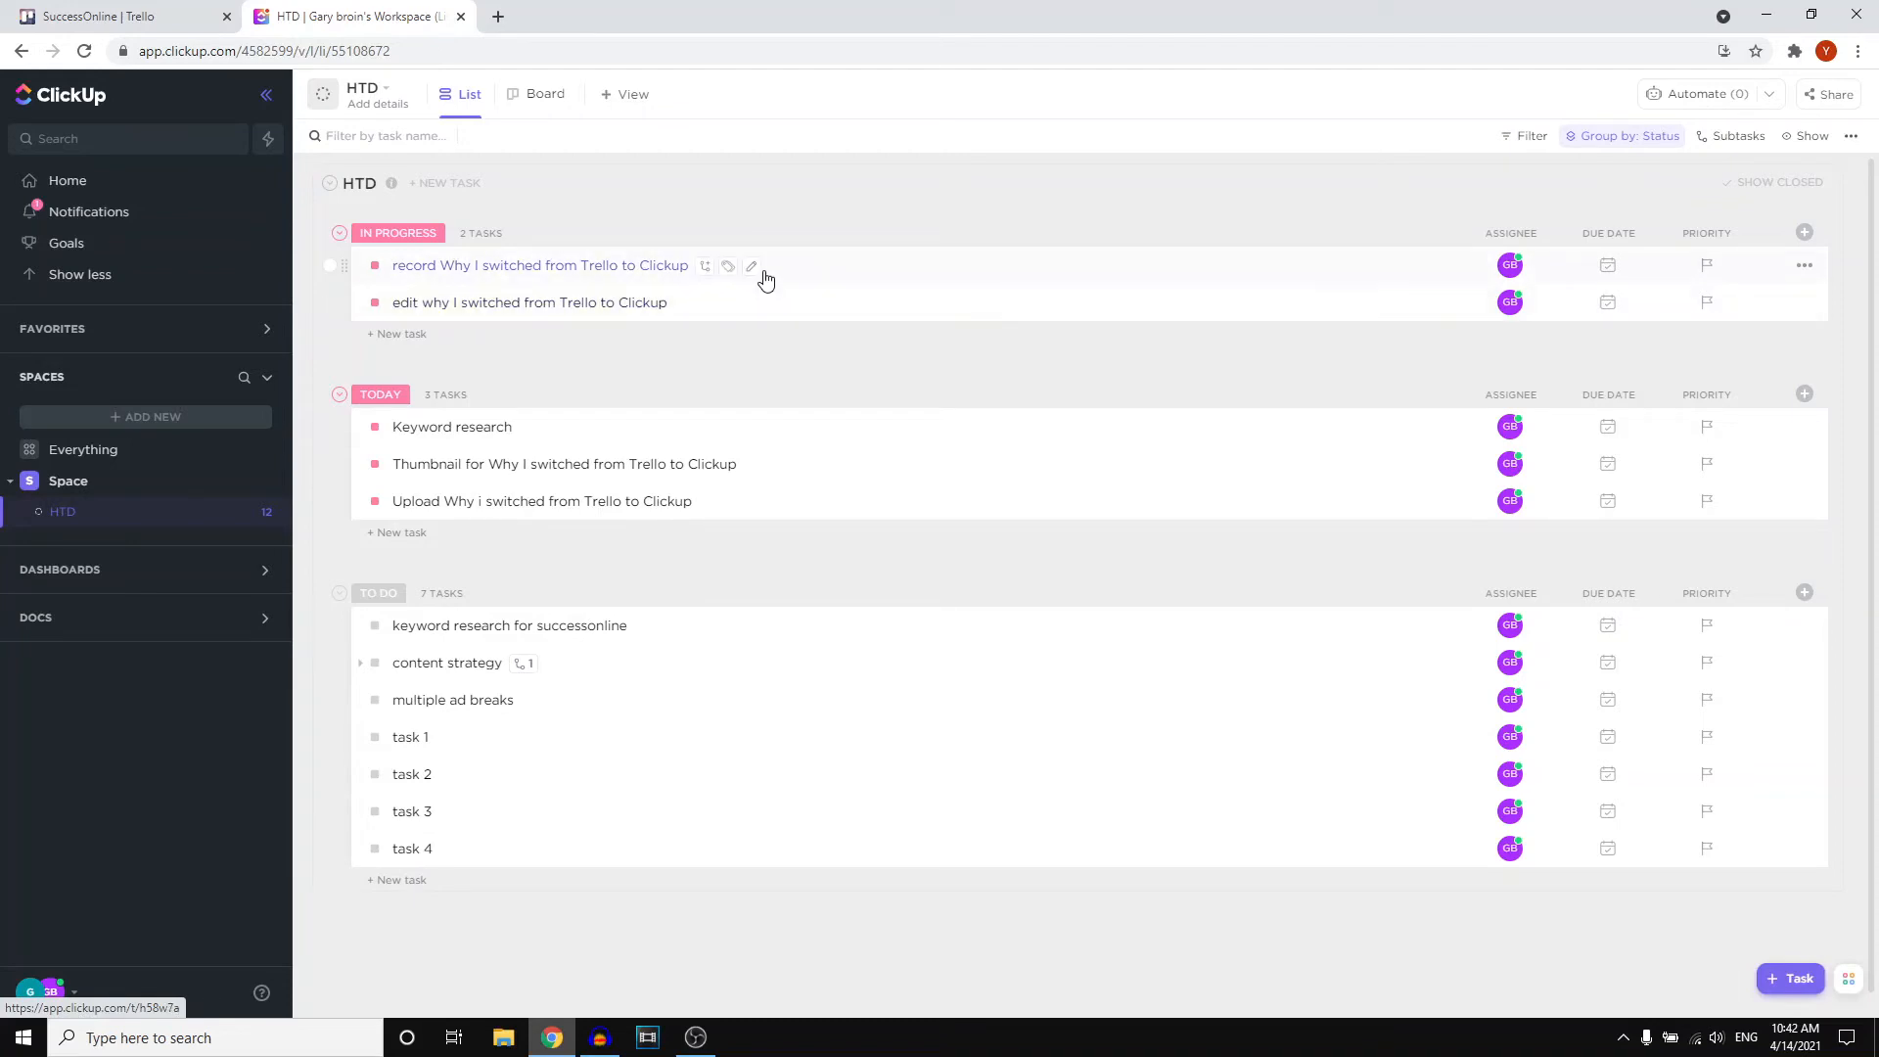
{"action": "left_click", "coordinate": [540, 264]}
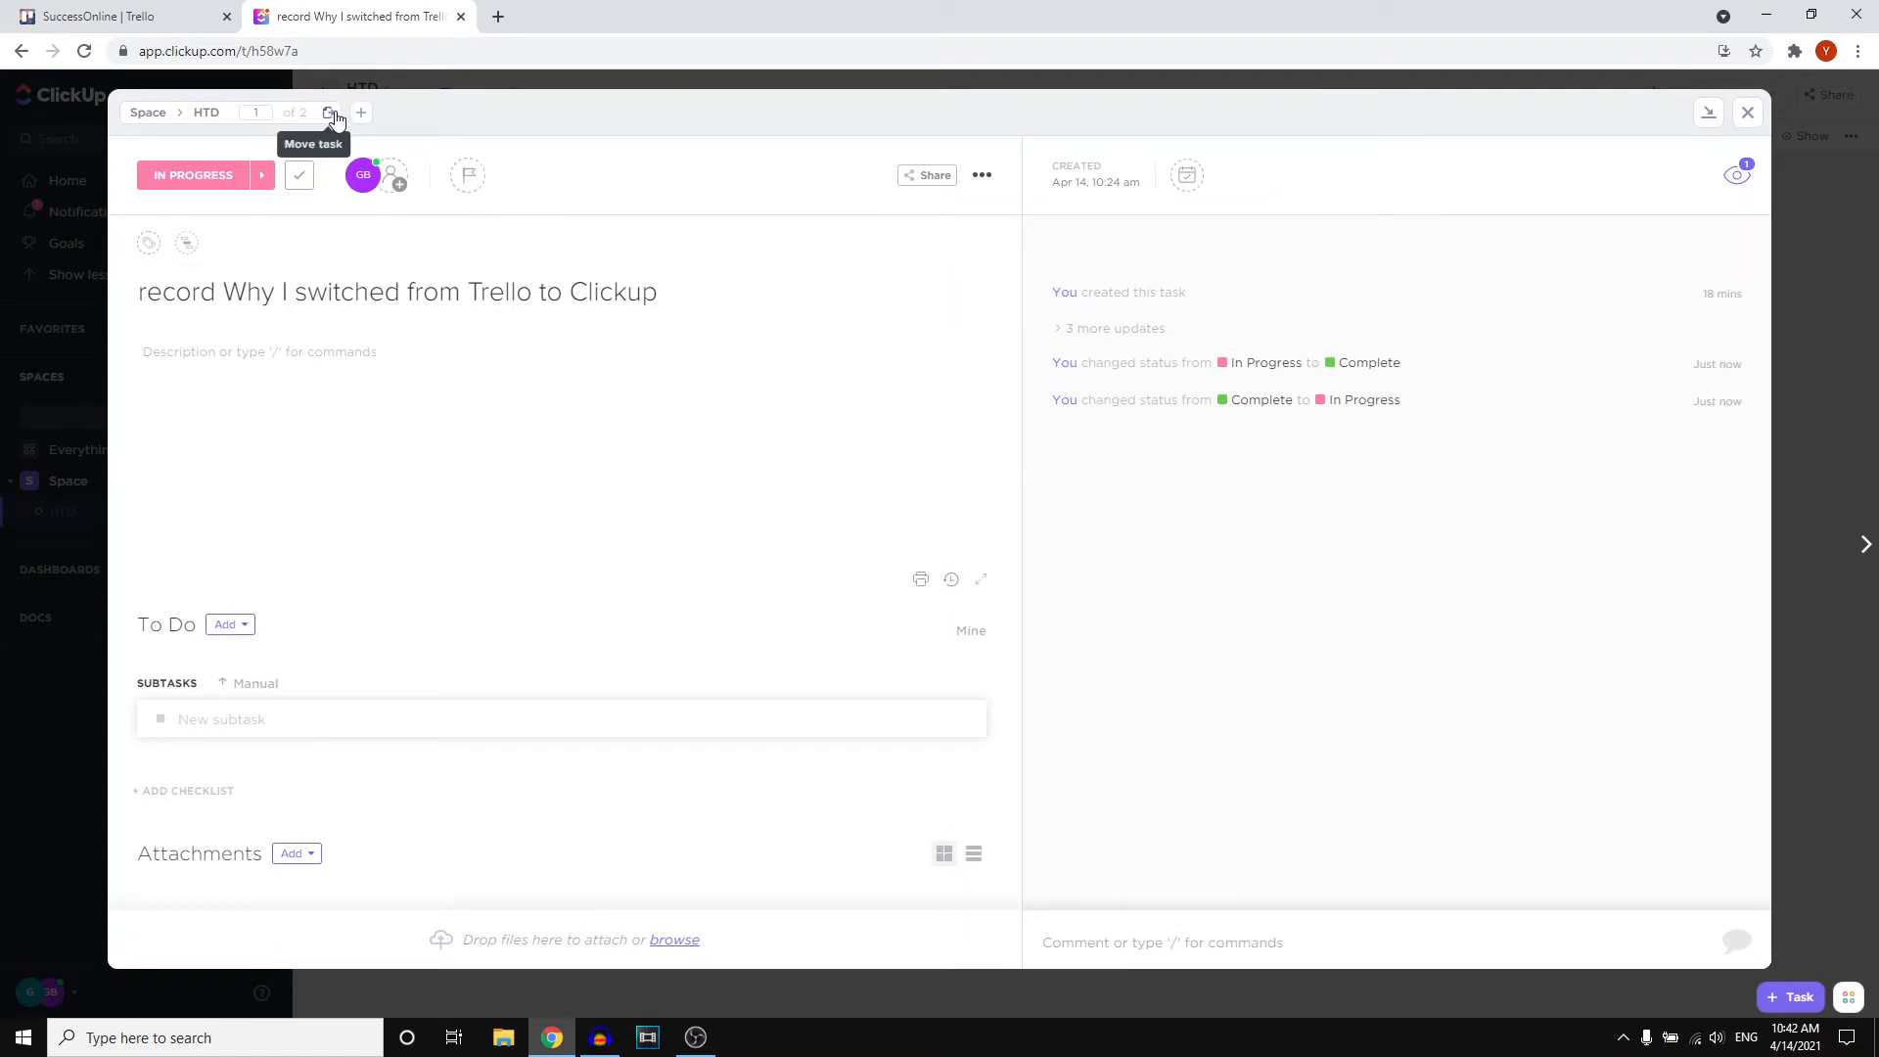
{"action": "left_click", "coordinate": [329, 111]}
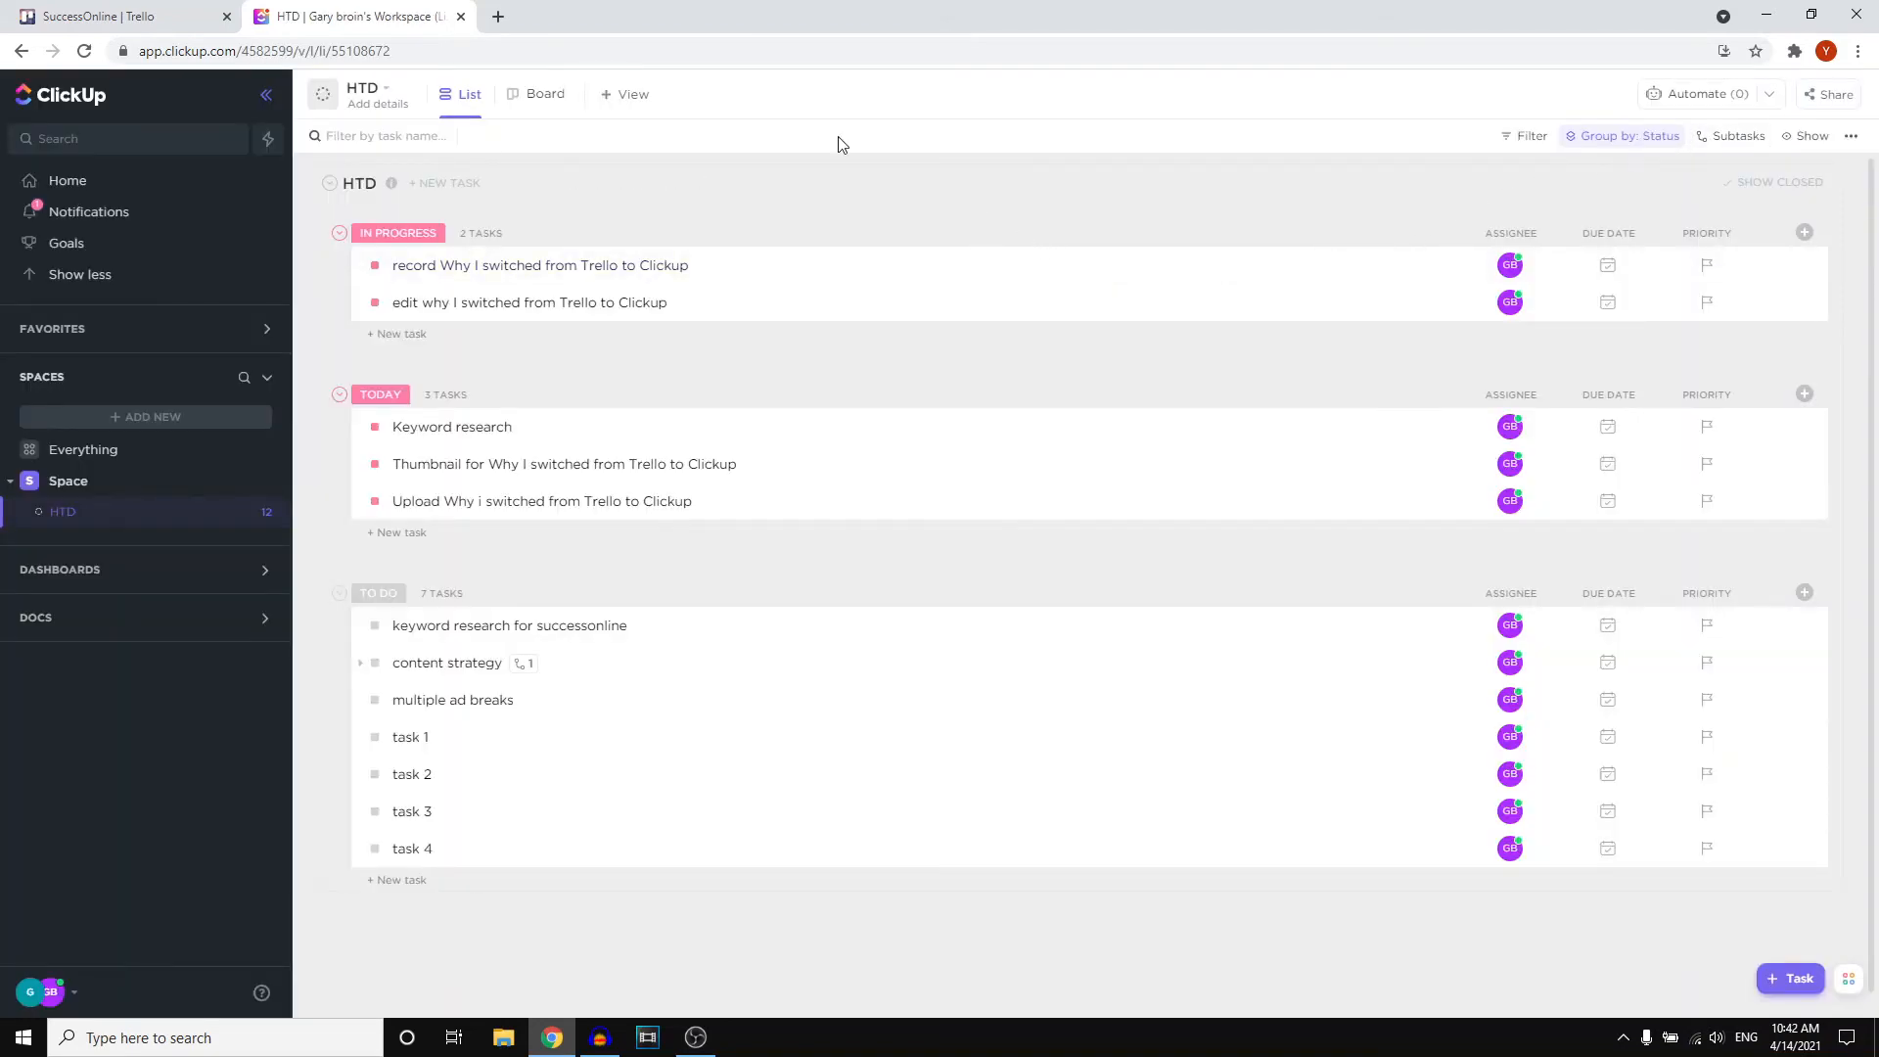
{"action": "mouse_move", "coordinate": [599, 341]}
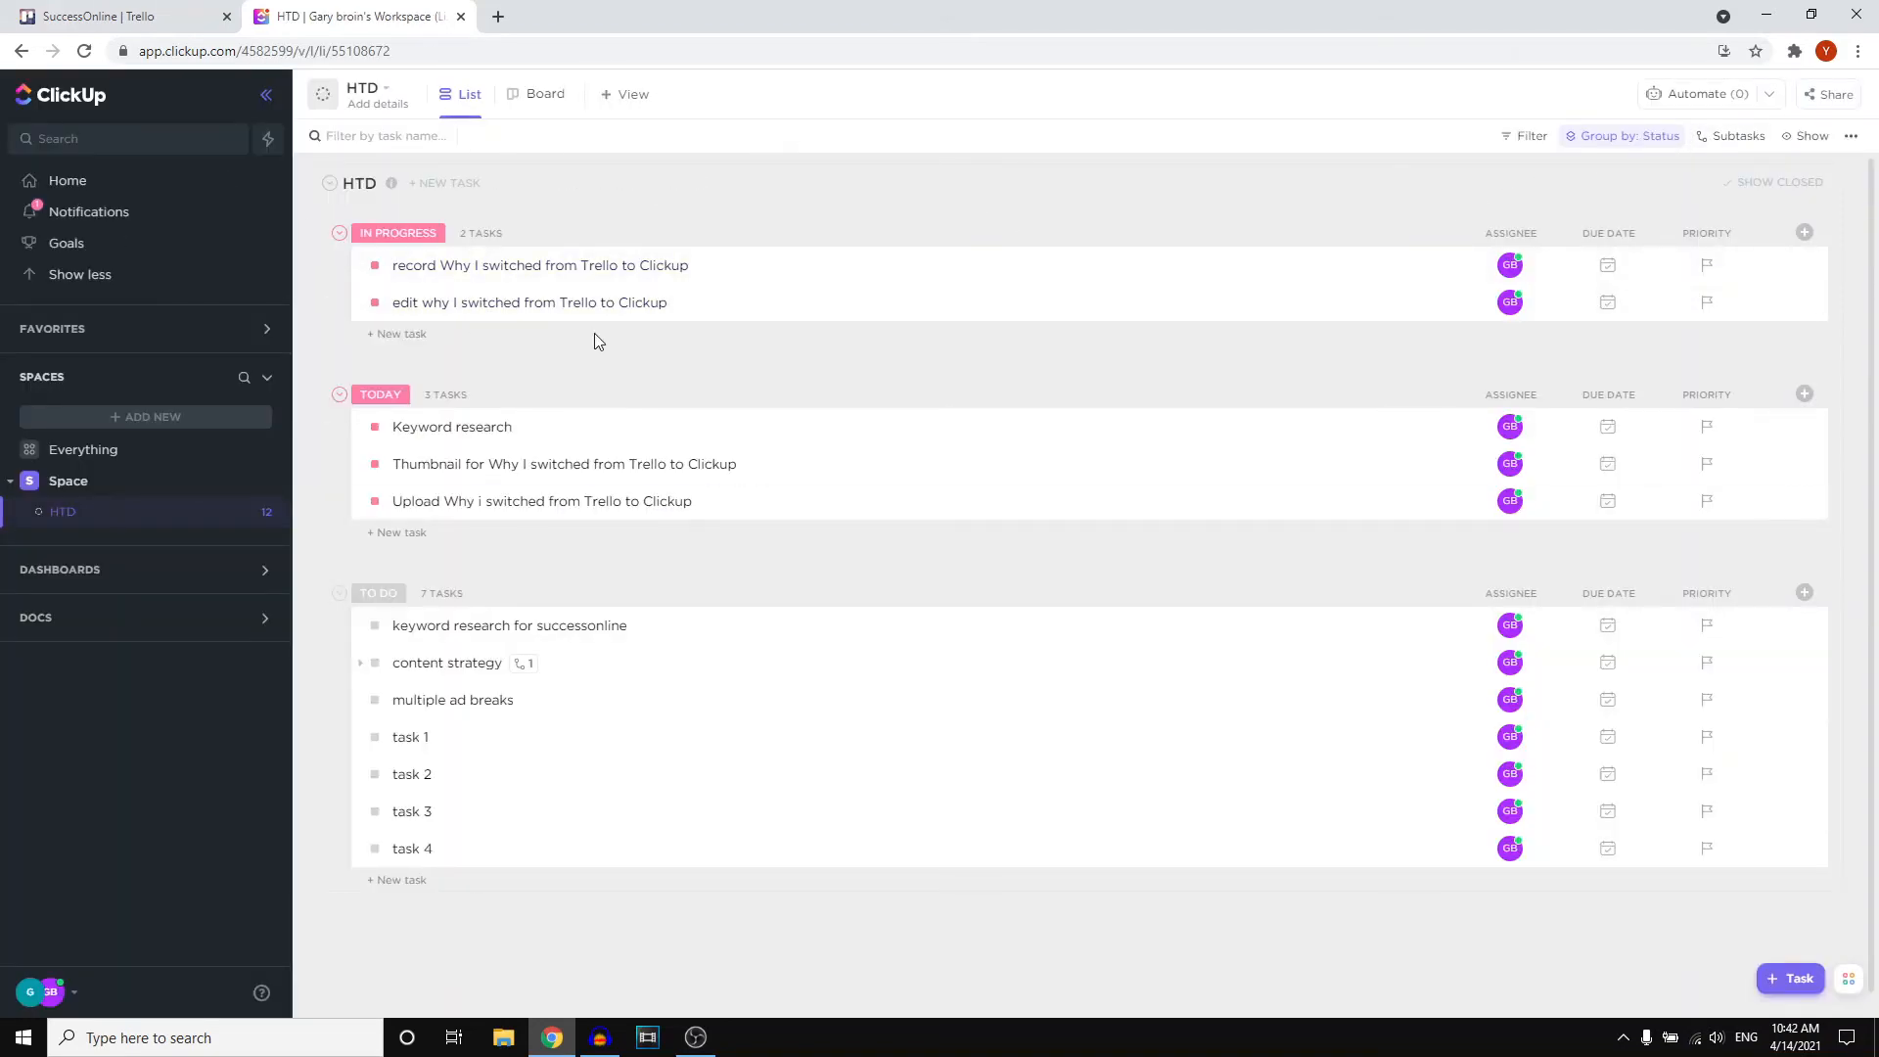
{"action": "mouse_move", "coordinate": [1476, 533]}
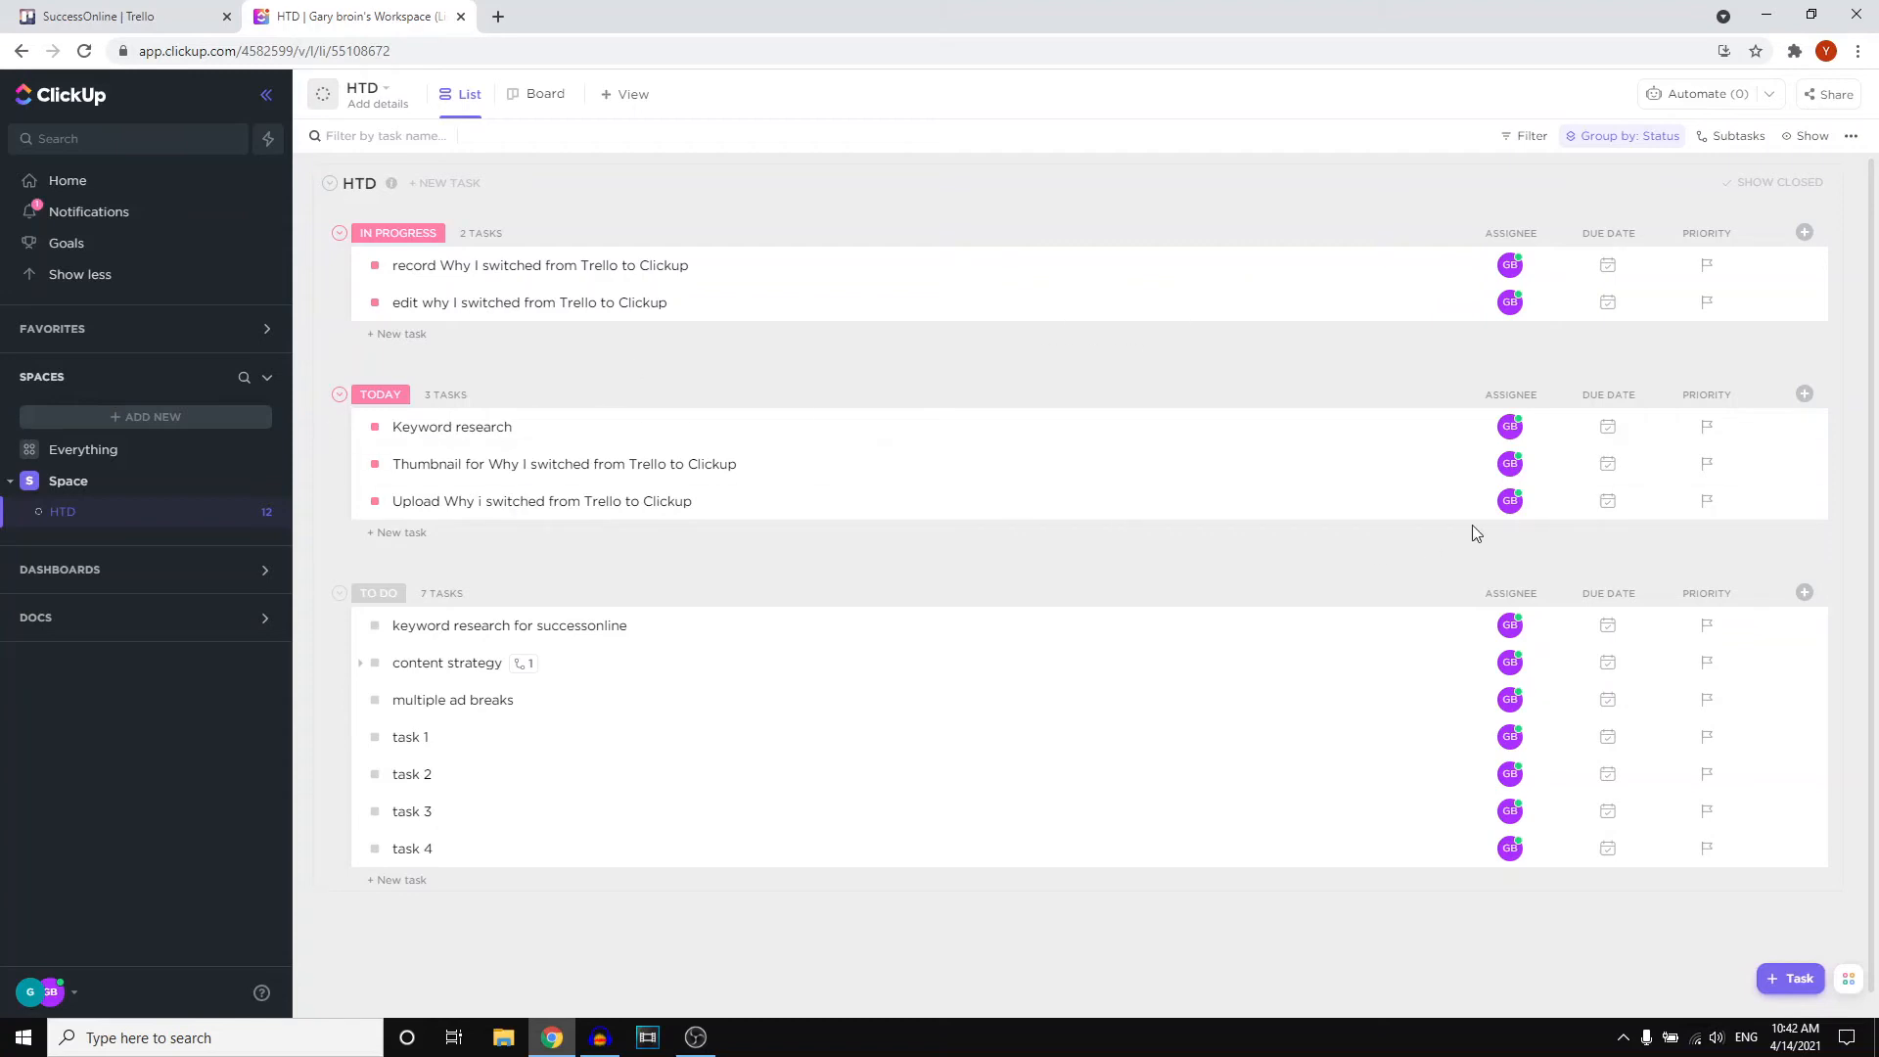
{"action": "mouse_move", "coordinate": [1707, 264]}
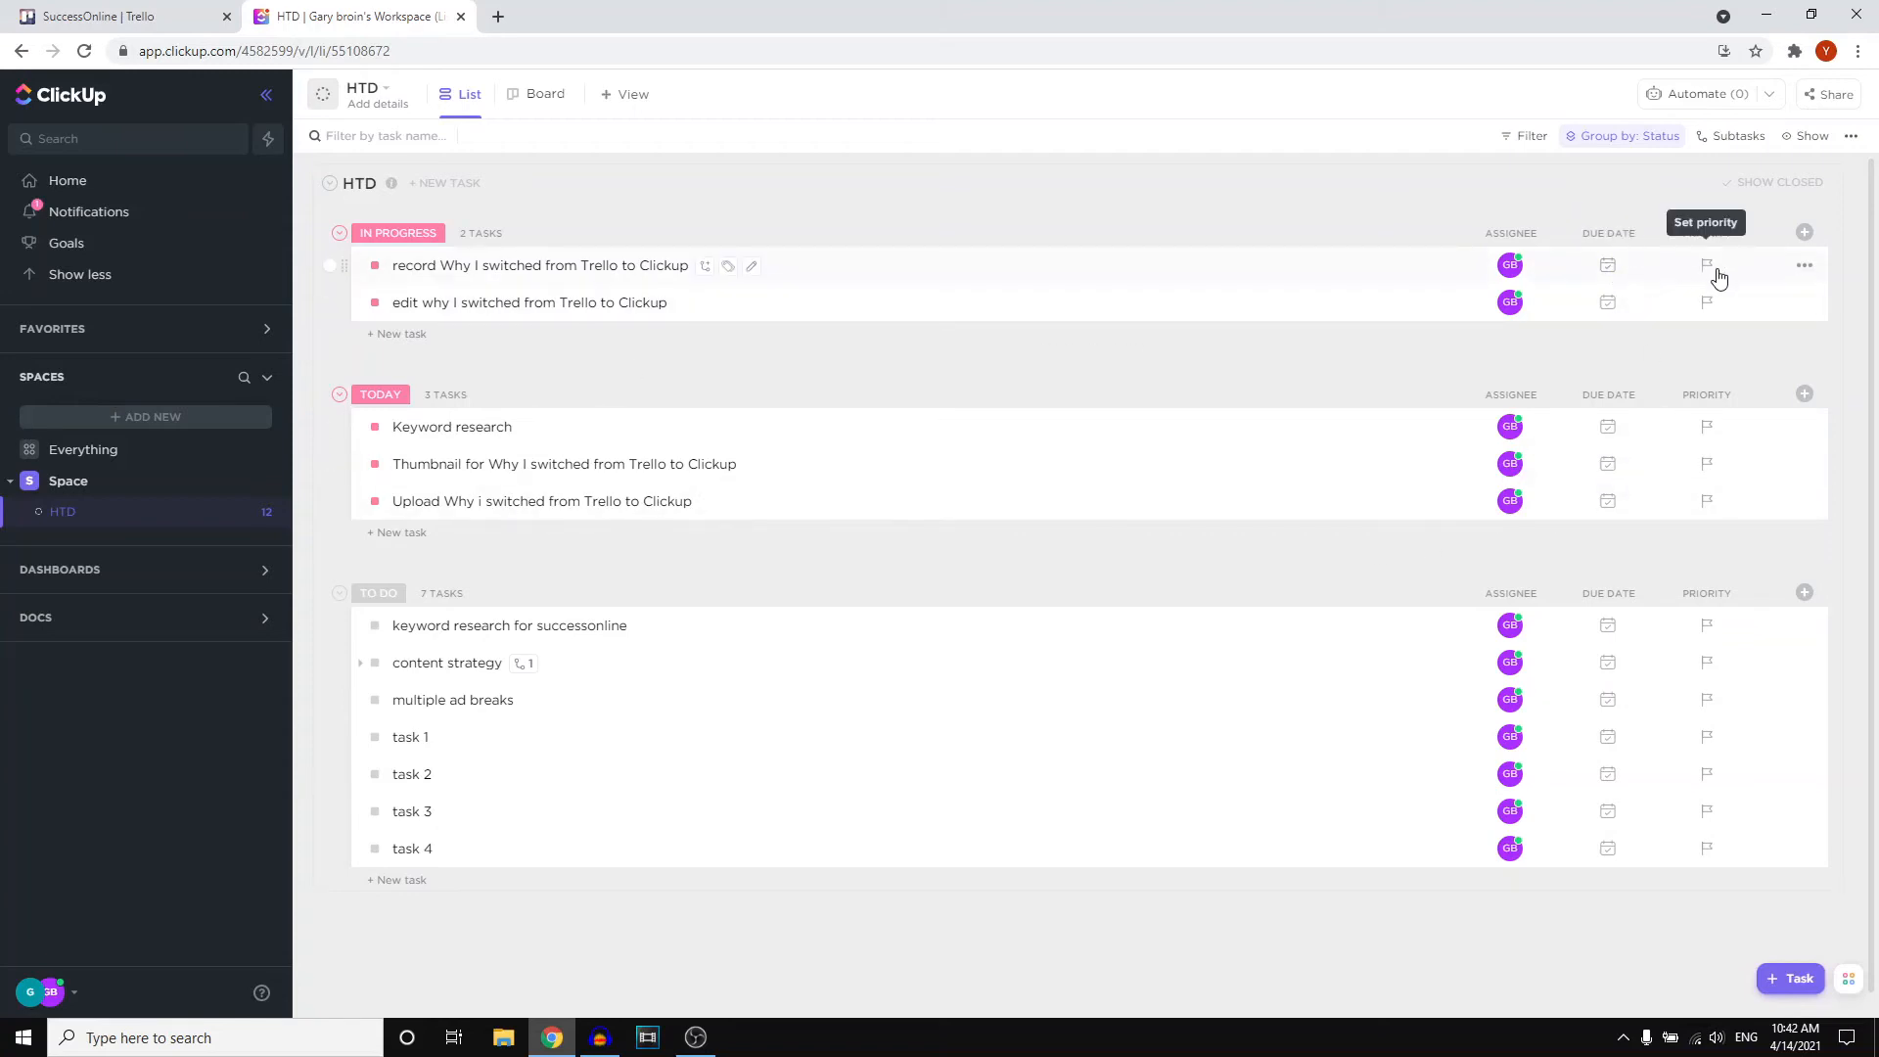
{"action": "mouse_move", "coordinate": [1689, 366]}
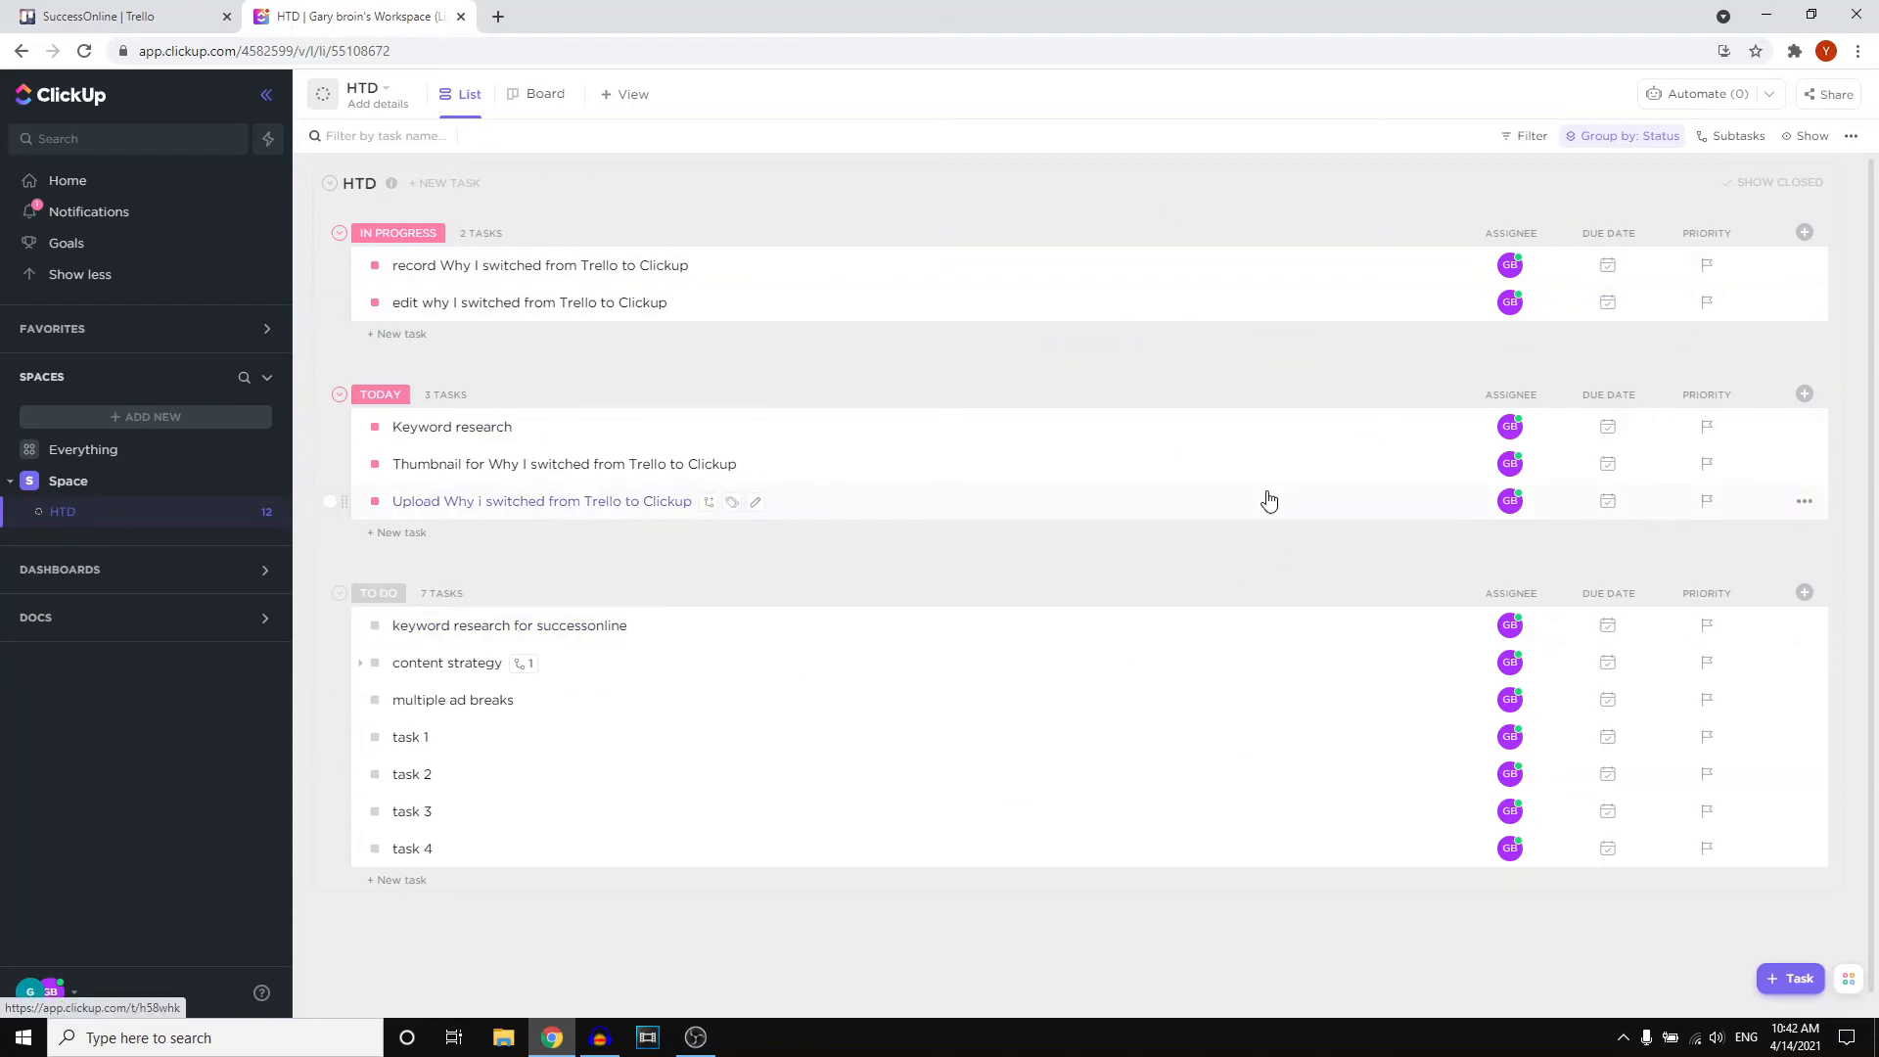
Step: Switch to the SuccessOnline Trello board for comparison
{"action": "left_click", "coordinate": [113, 15]}
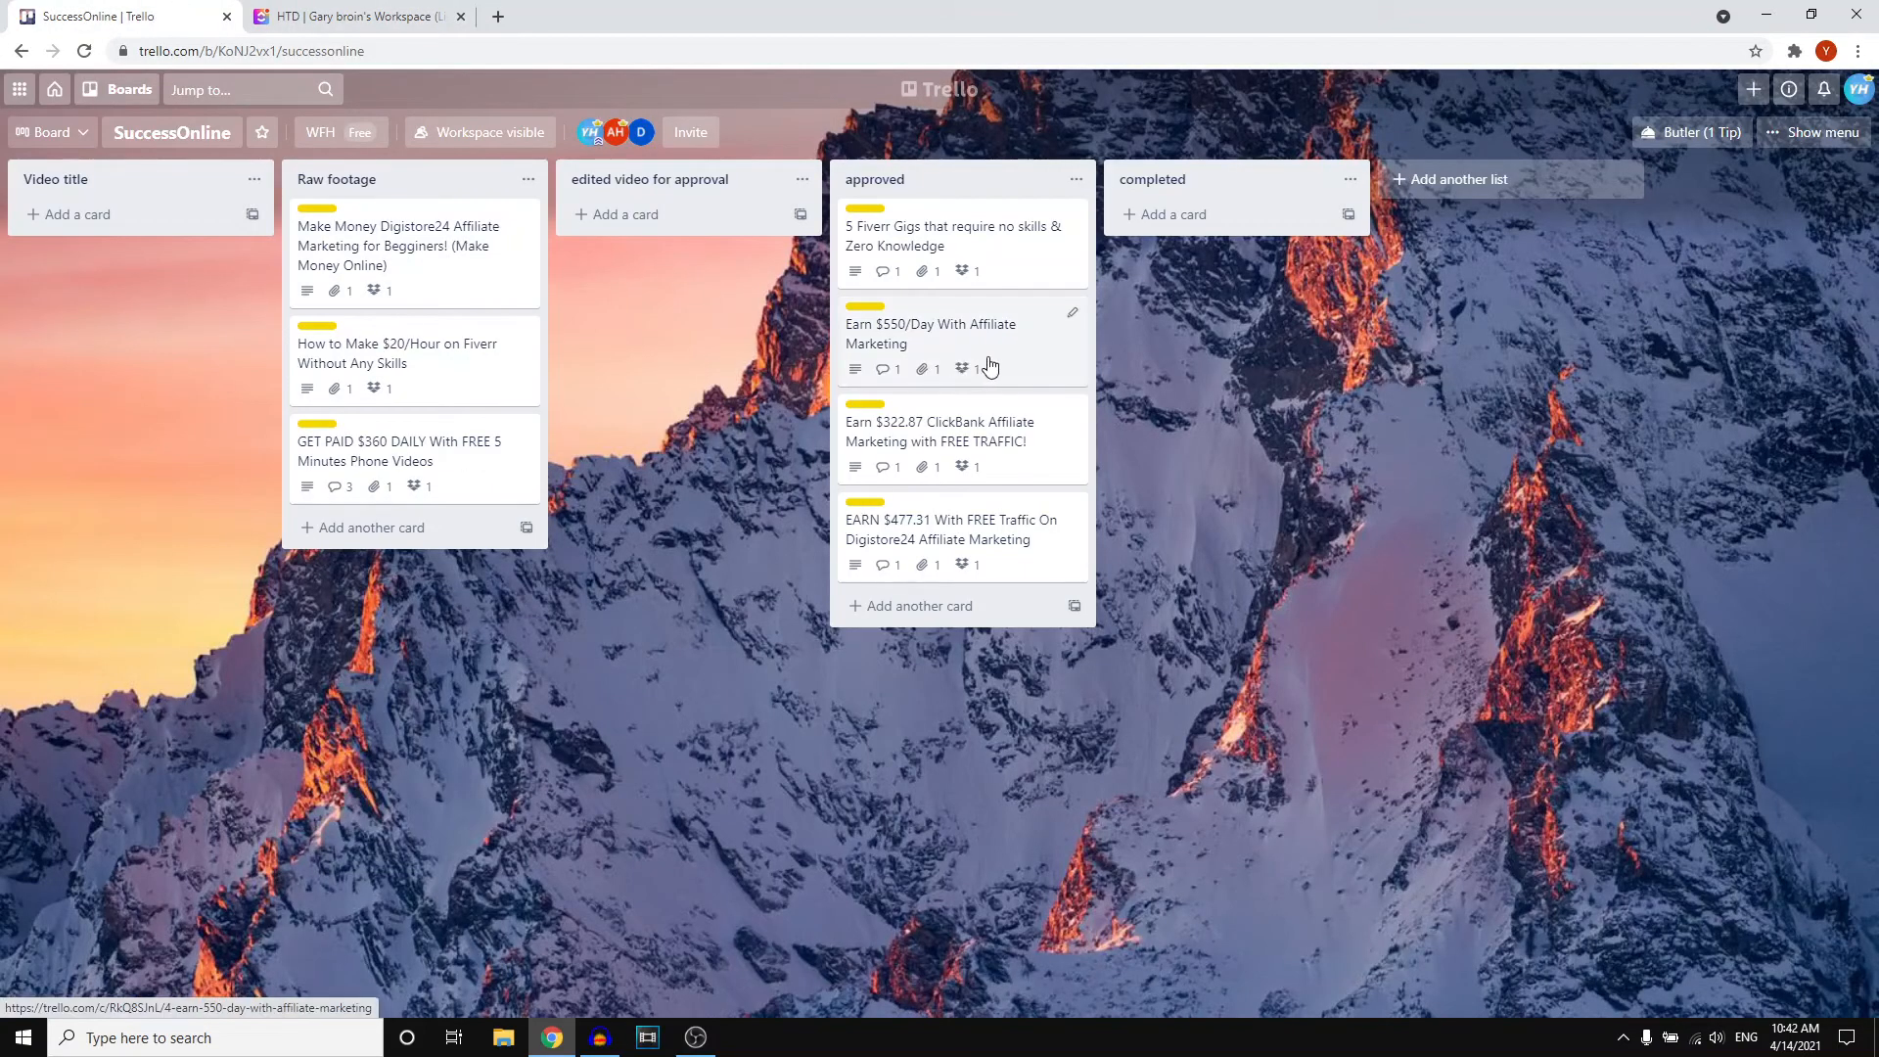
Step: Give the Earn $550/Day With Affiliate Marketing card an April 16 due date and save it
{"action": "left_click", "coordinate": [1071, 314]}
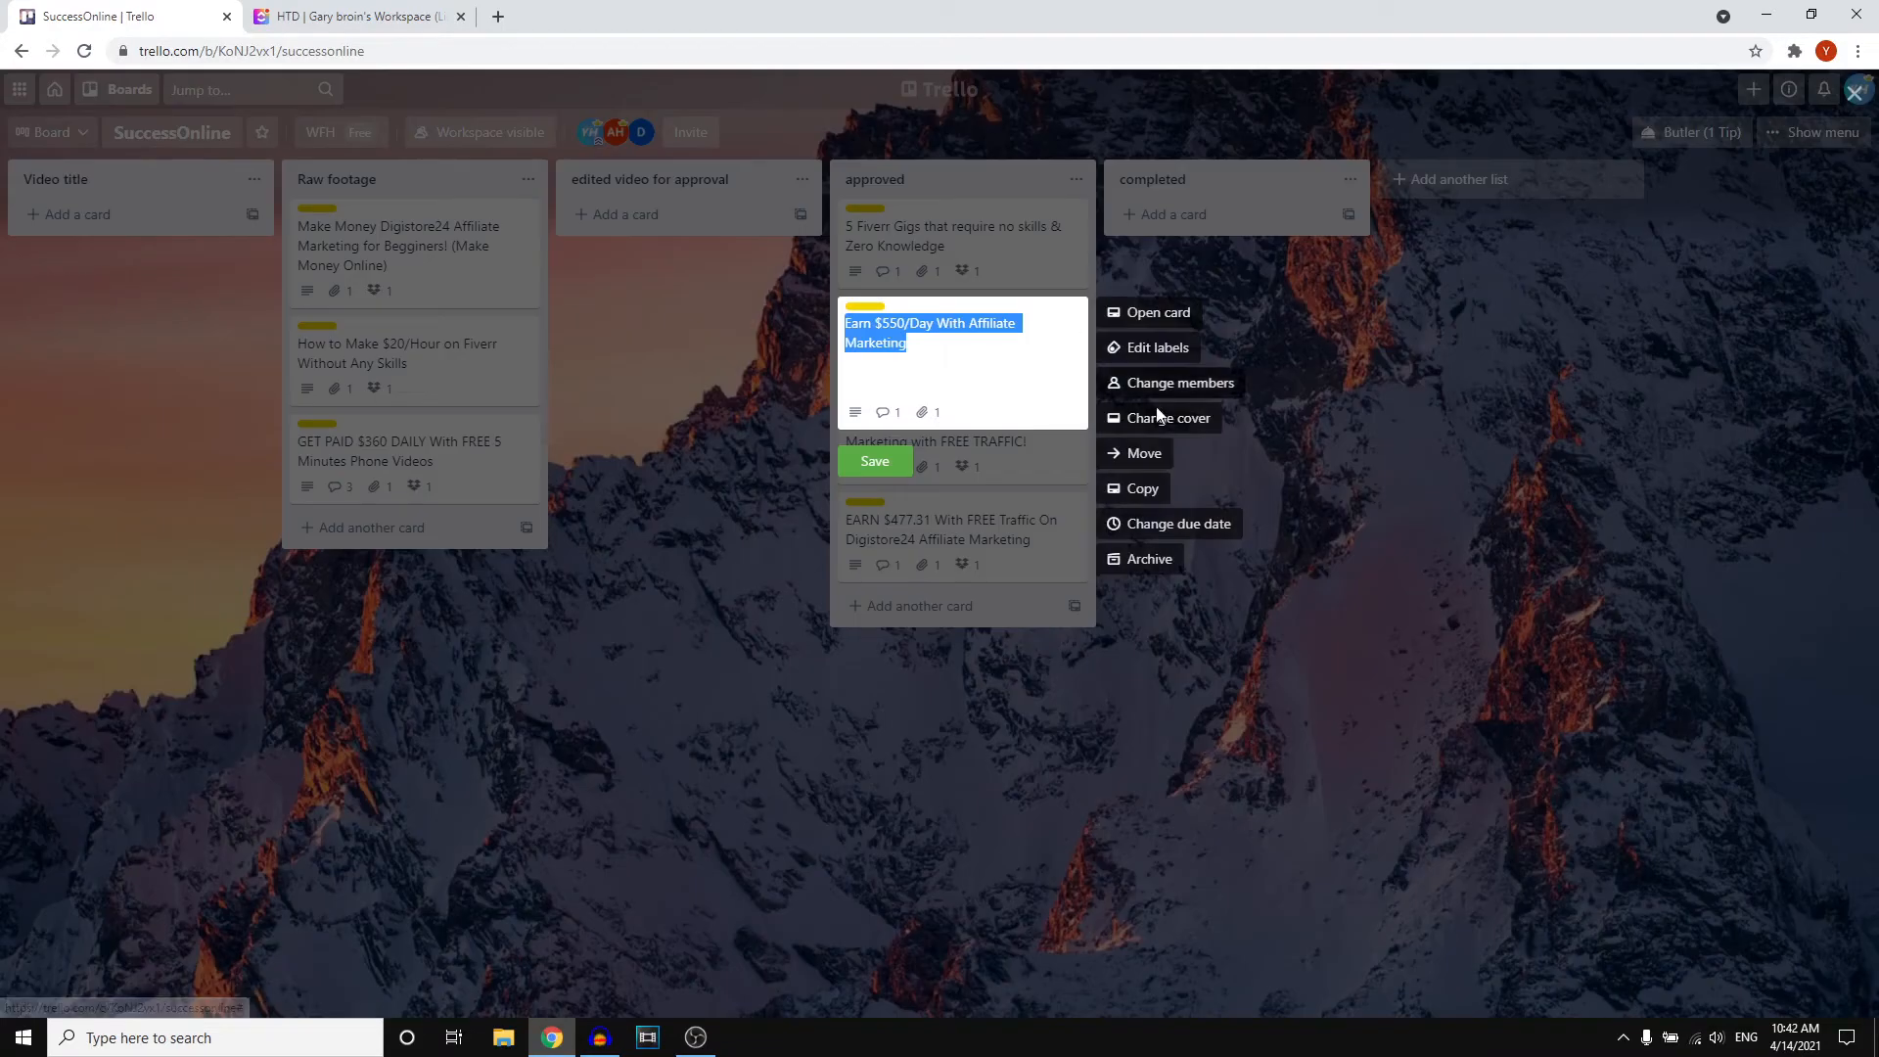
{"action": "mouse_move", "coordinate": [1173, 530]}
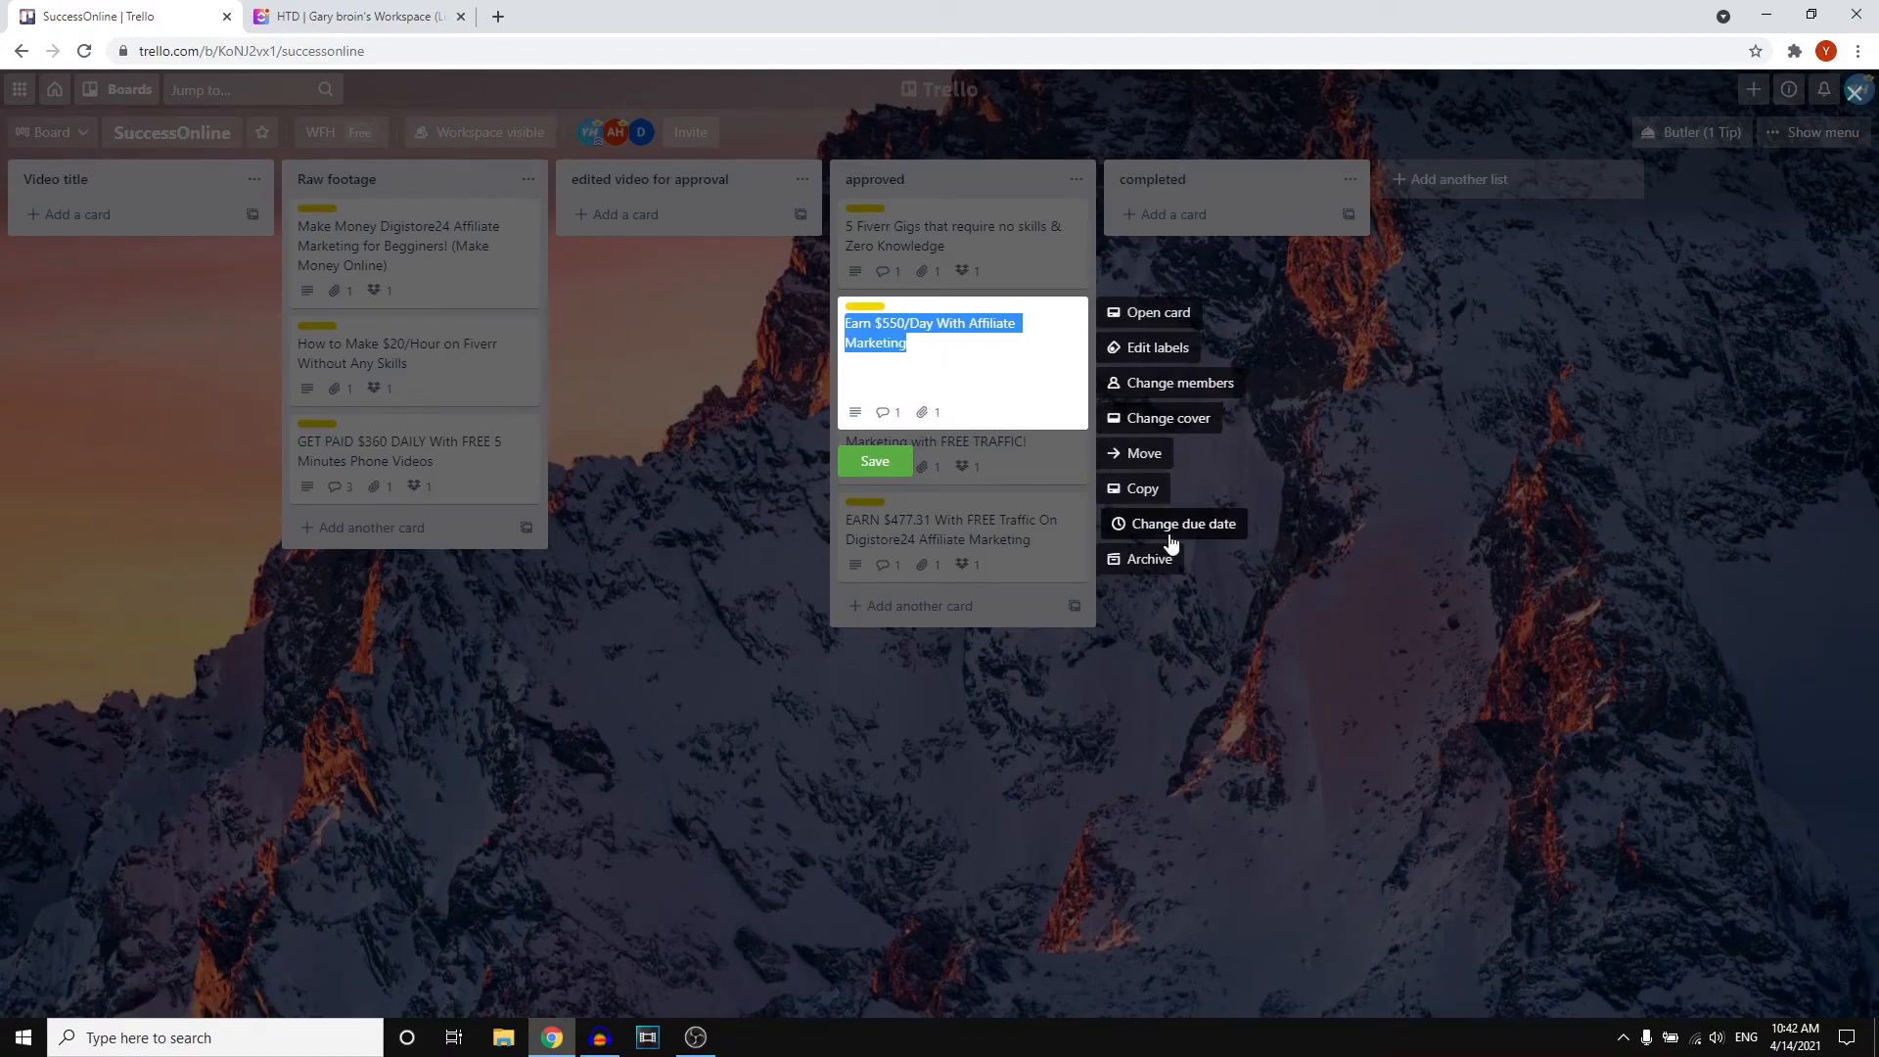
{"action": "left_click", "coordinate": [1182, 523]}
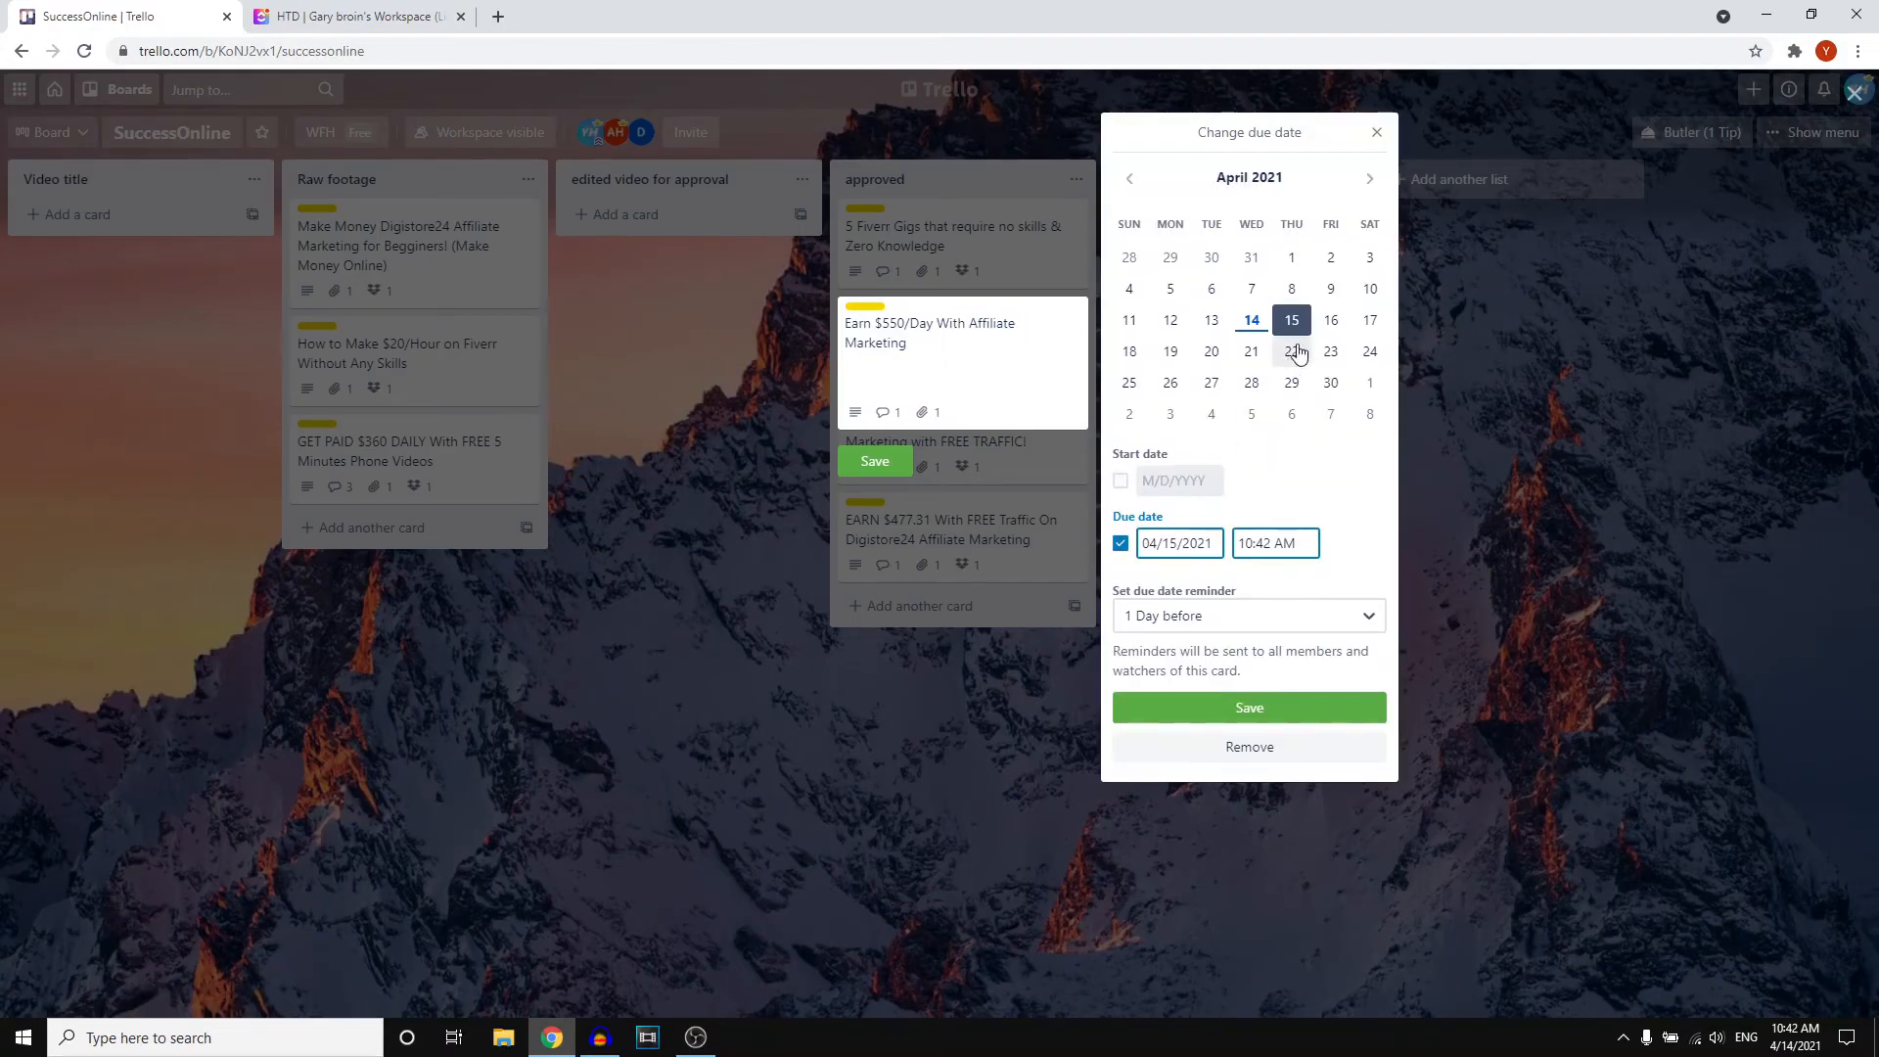
{"action": "left_click", "coordinate": [1247, 707]}
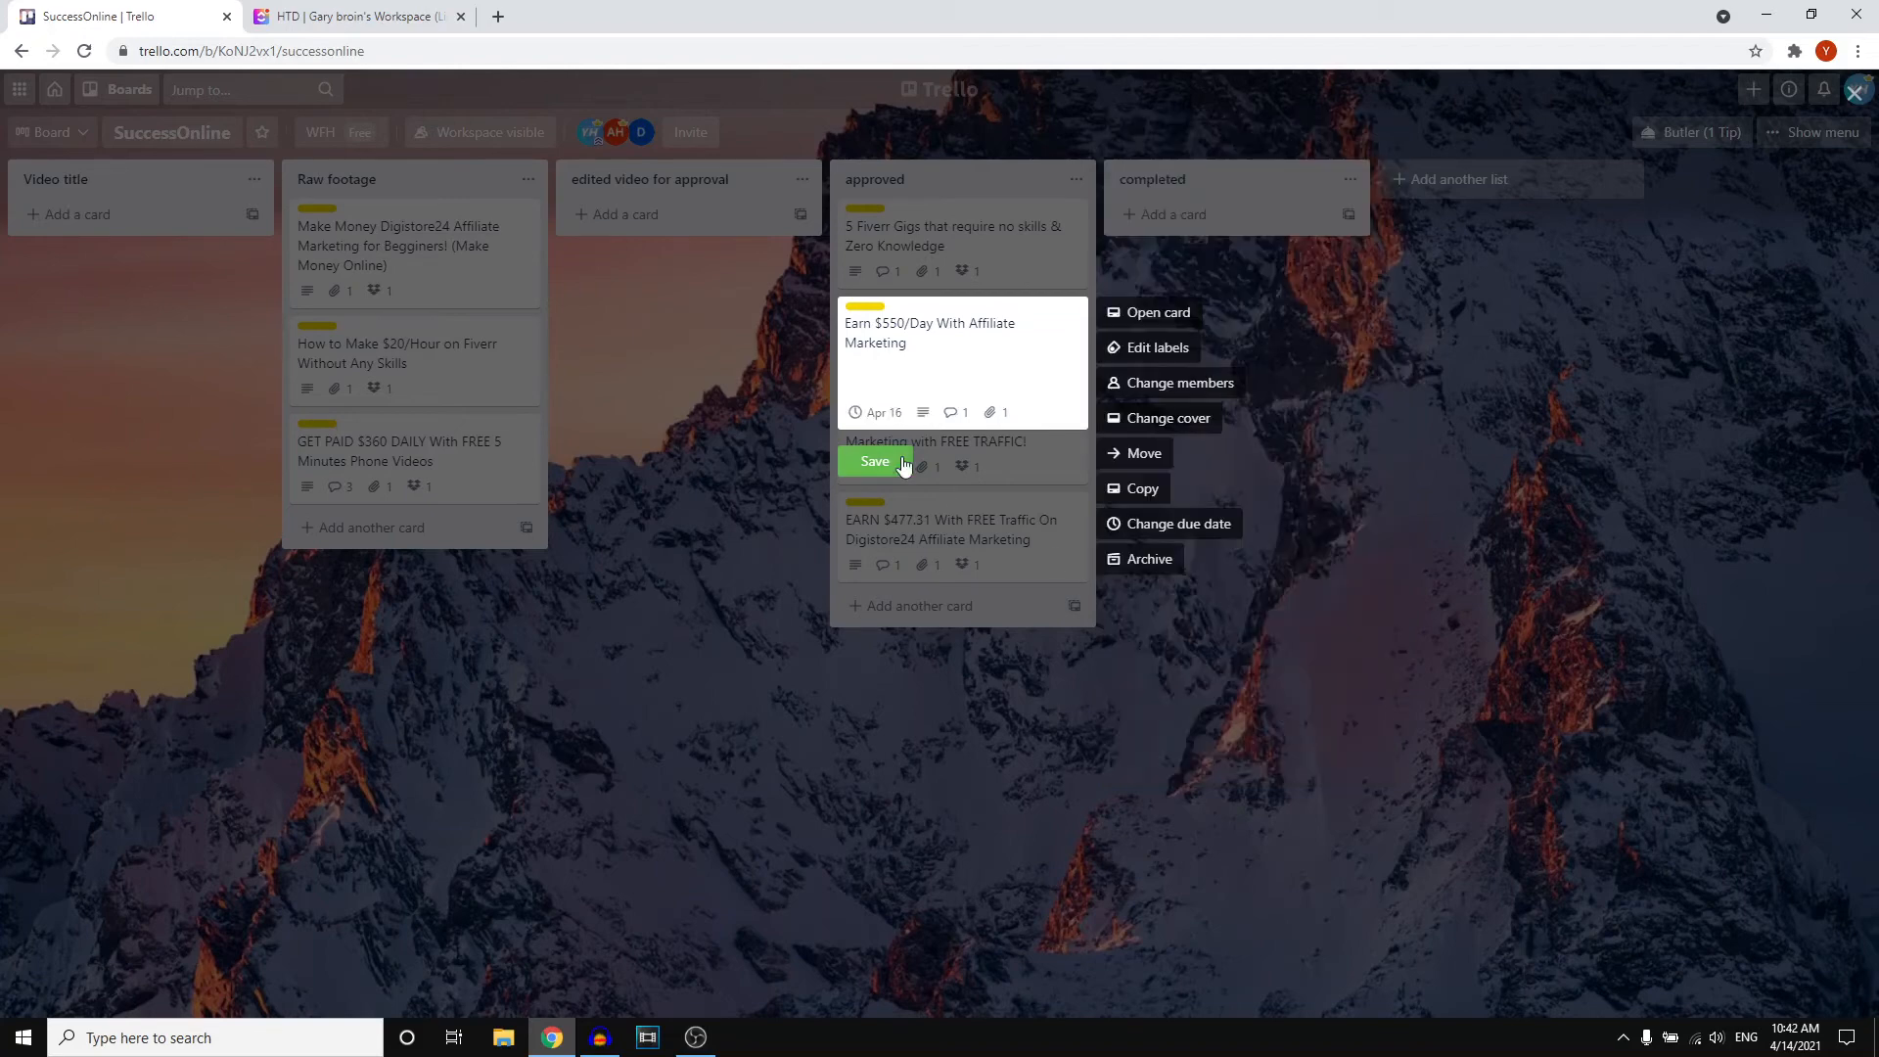
{"action": "left_click", "coordinate": [873, 462]}
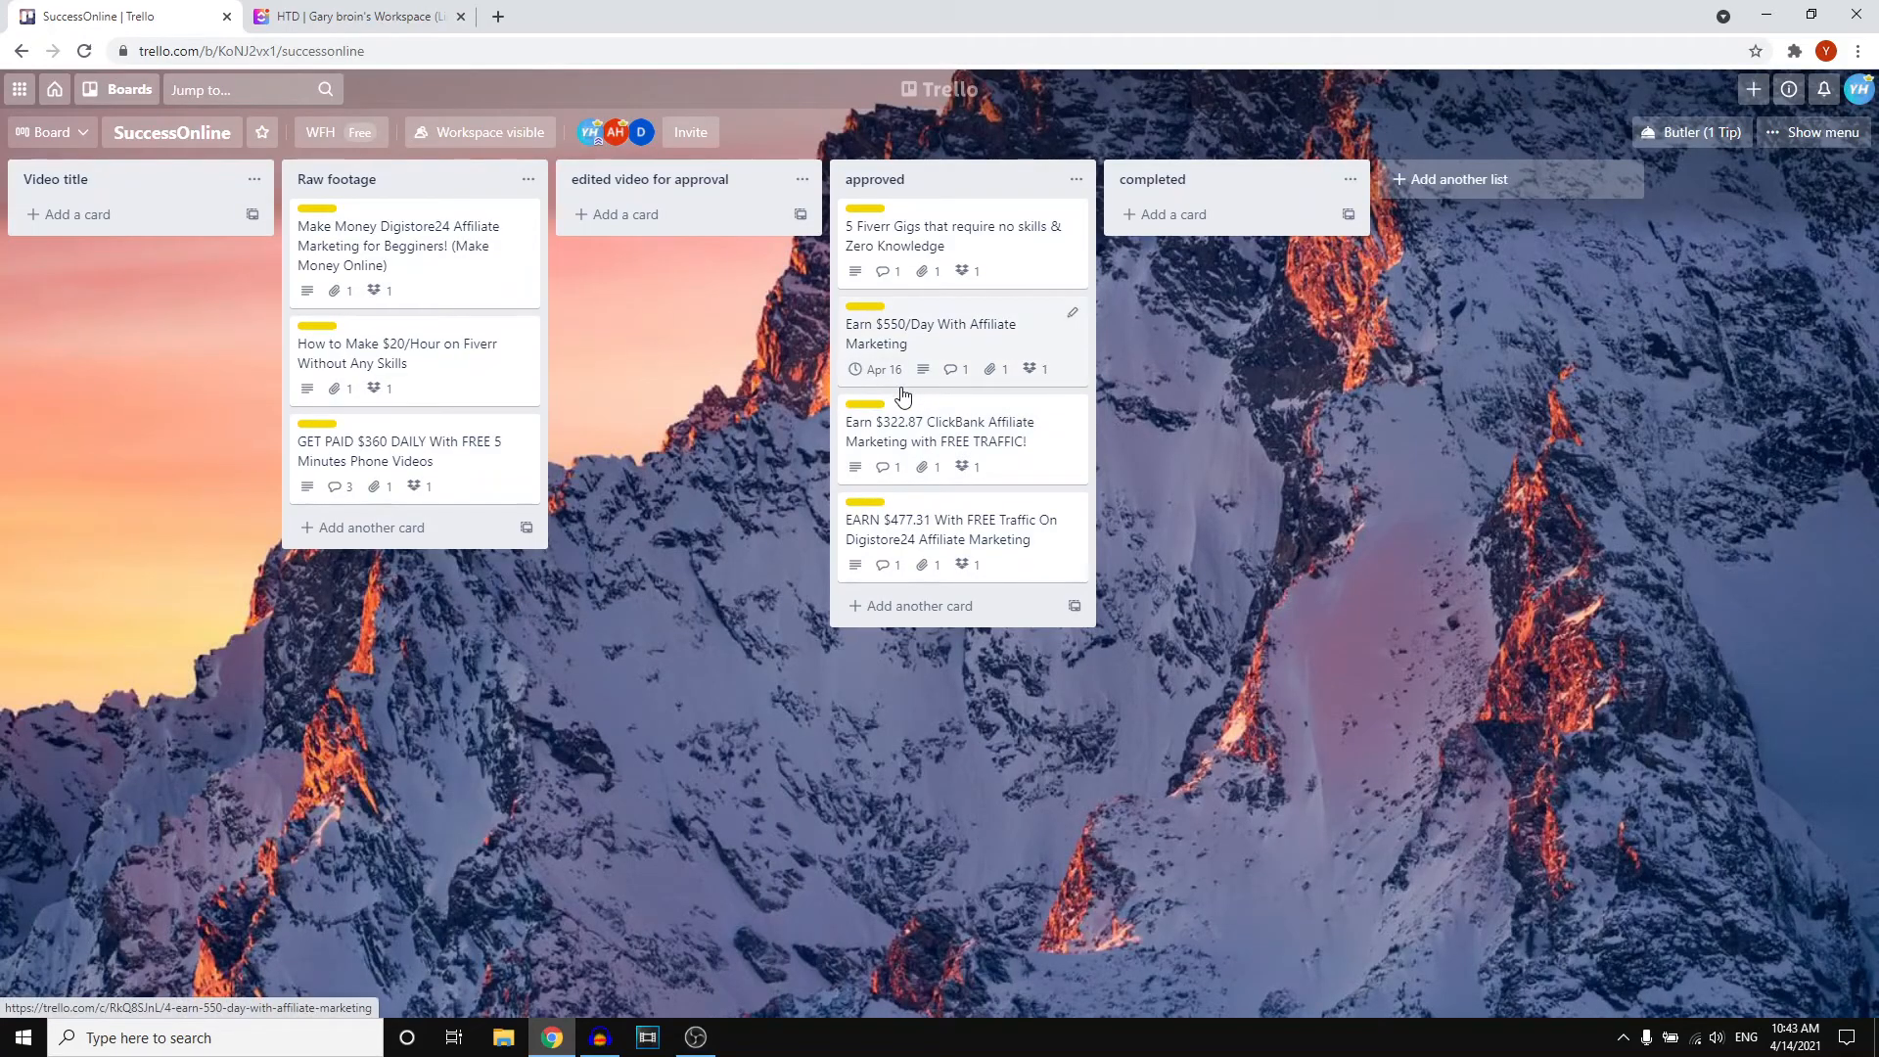
{"action": "mouse_move", "coordinate": [898, 372]}
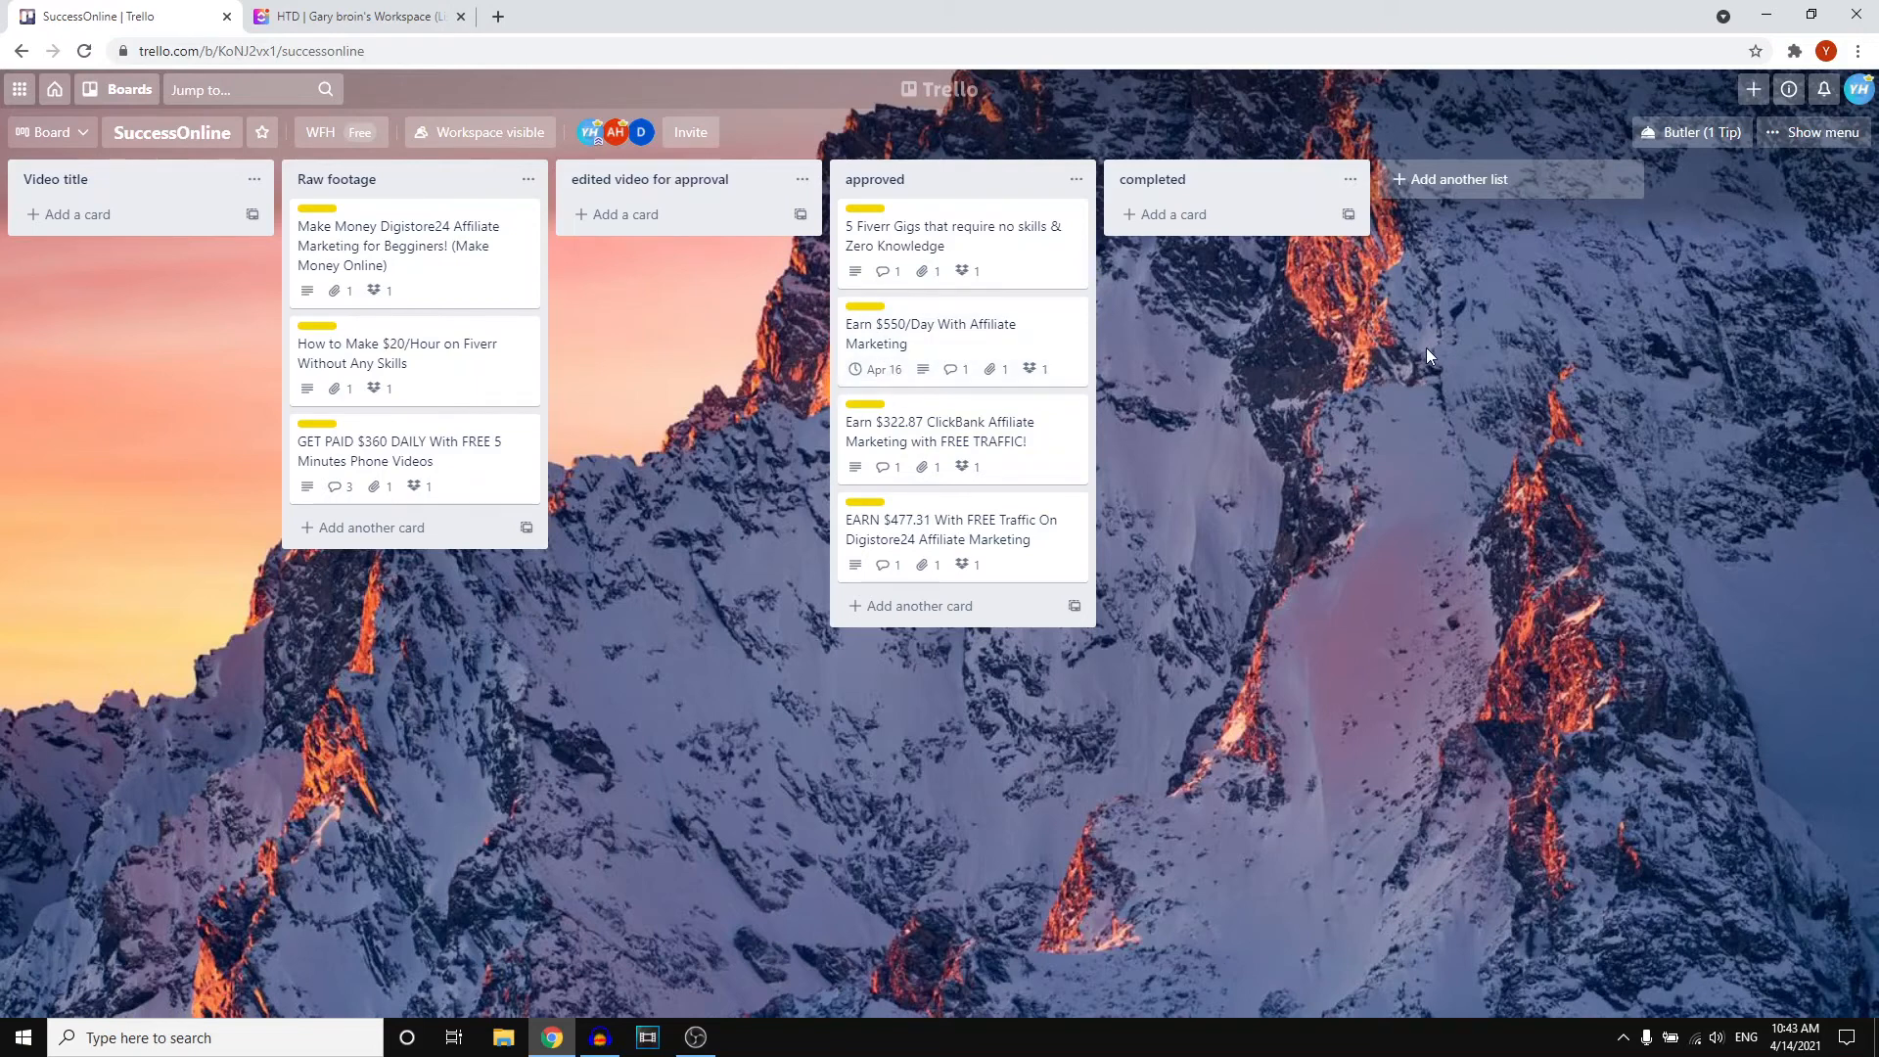
{"action": "mouse_move", "coordinate": [904, 374]}
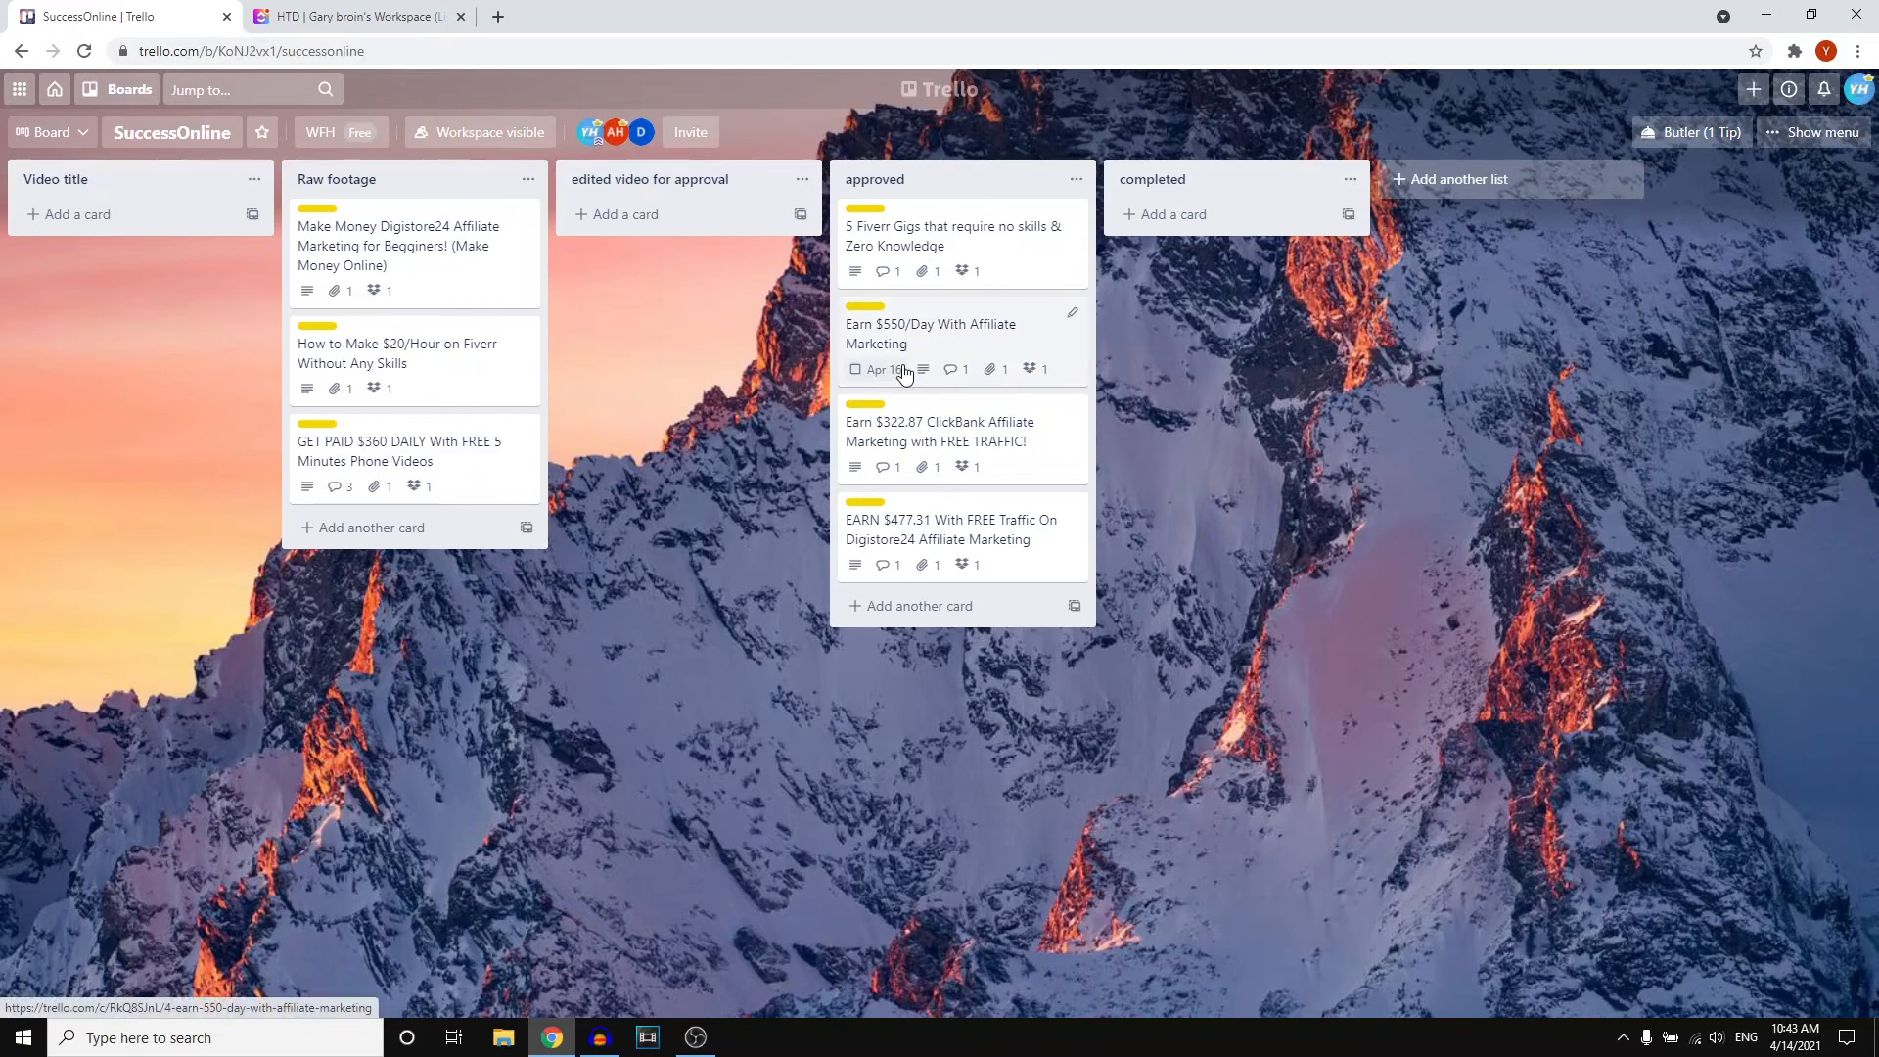
{"action": "mouse_move", "coordinate": [953, 370]}
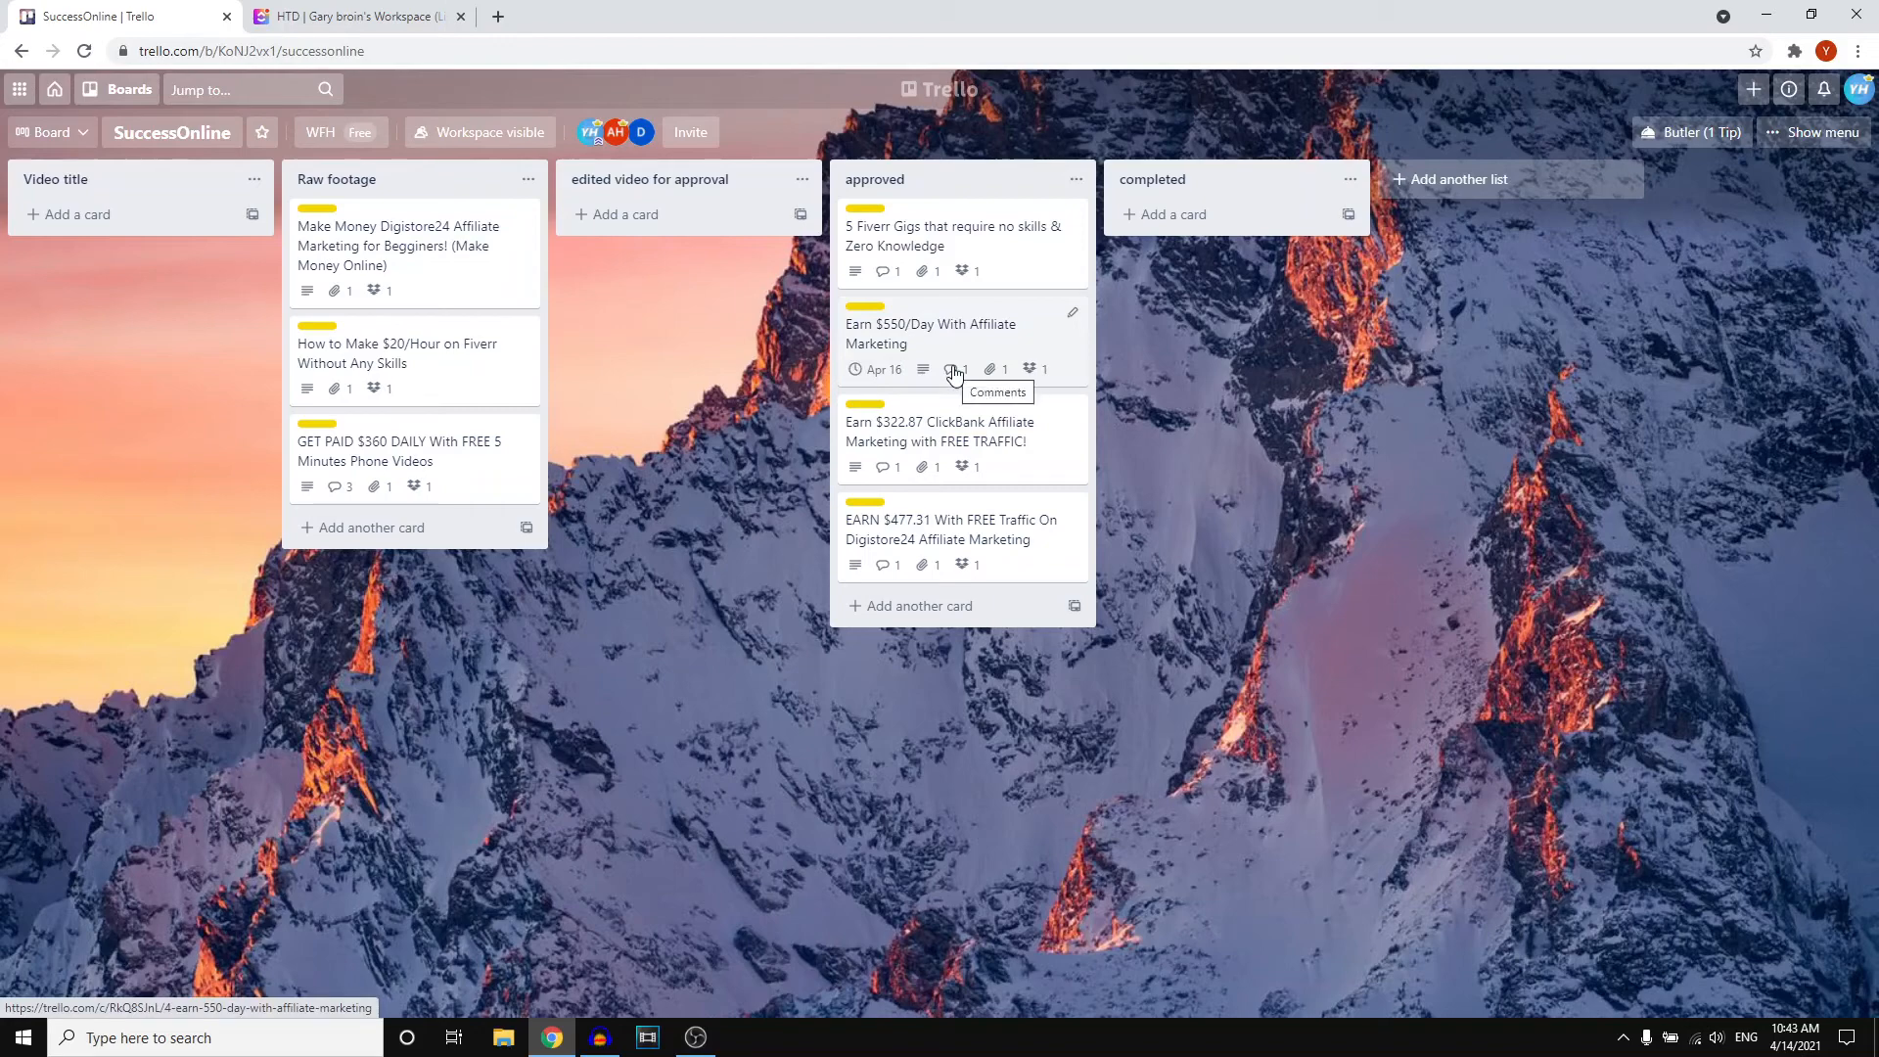
{"action": "mouse_move", "coordinate": [992, 370]}
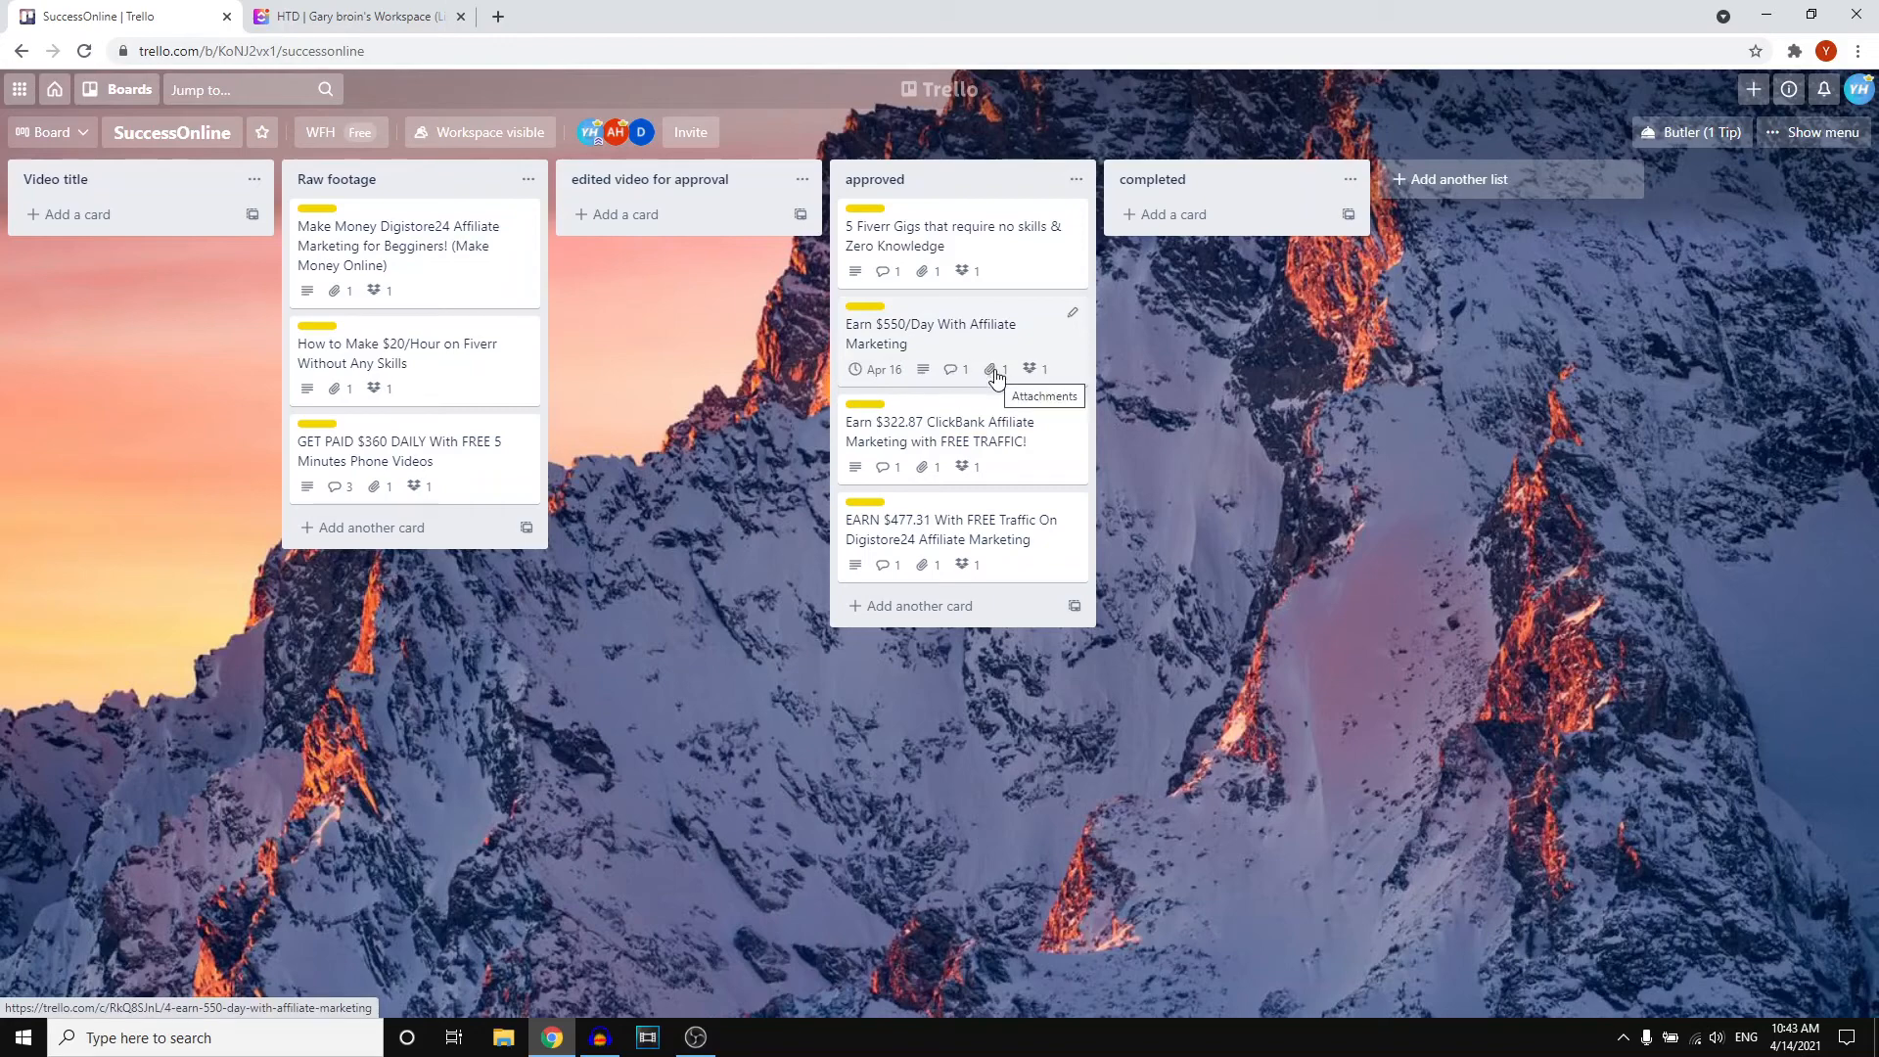
{"action": "mouse_move", "coordinate": [1033, 370]}
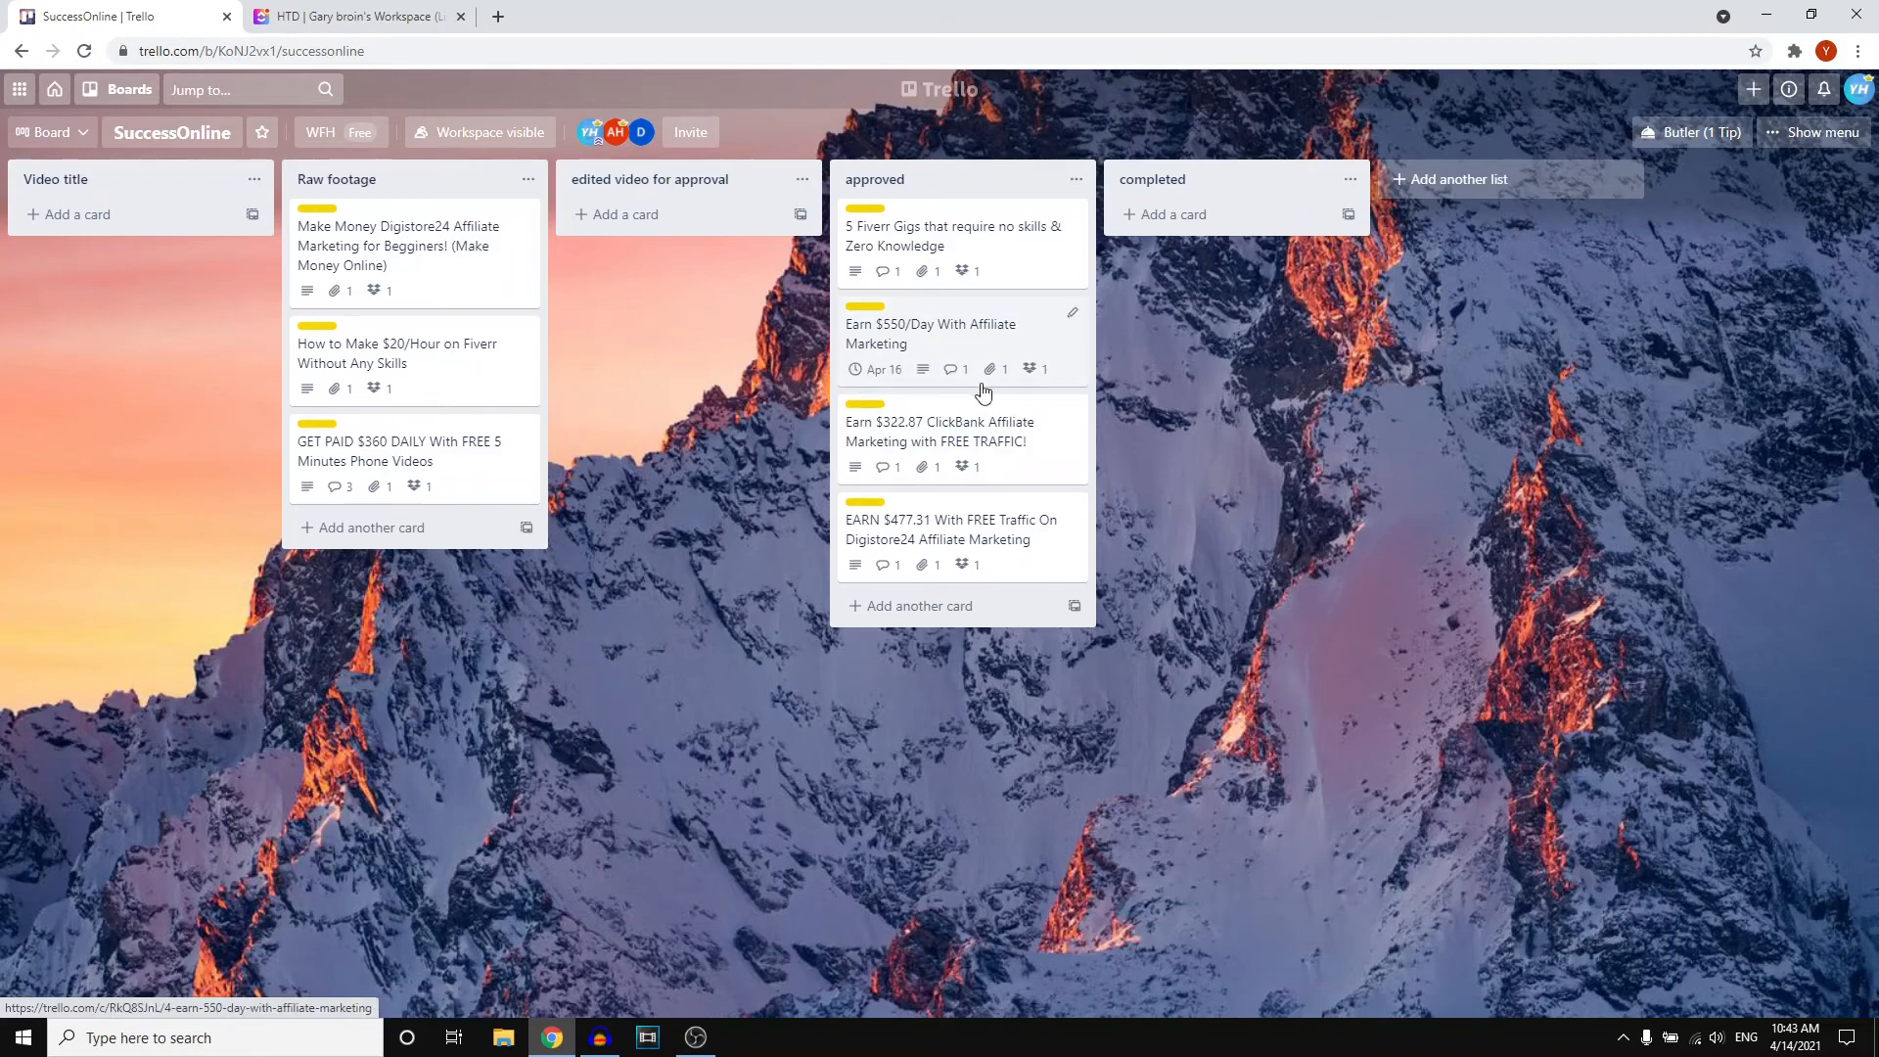
Step: Return to the ClickUp HTD task list
{"action": "left_click", "coordinate": [354, 15]}
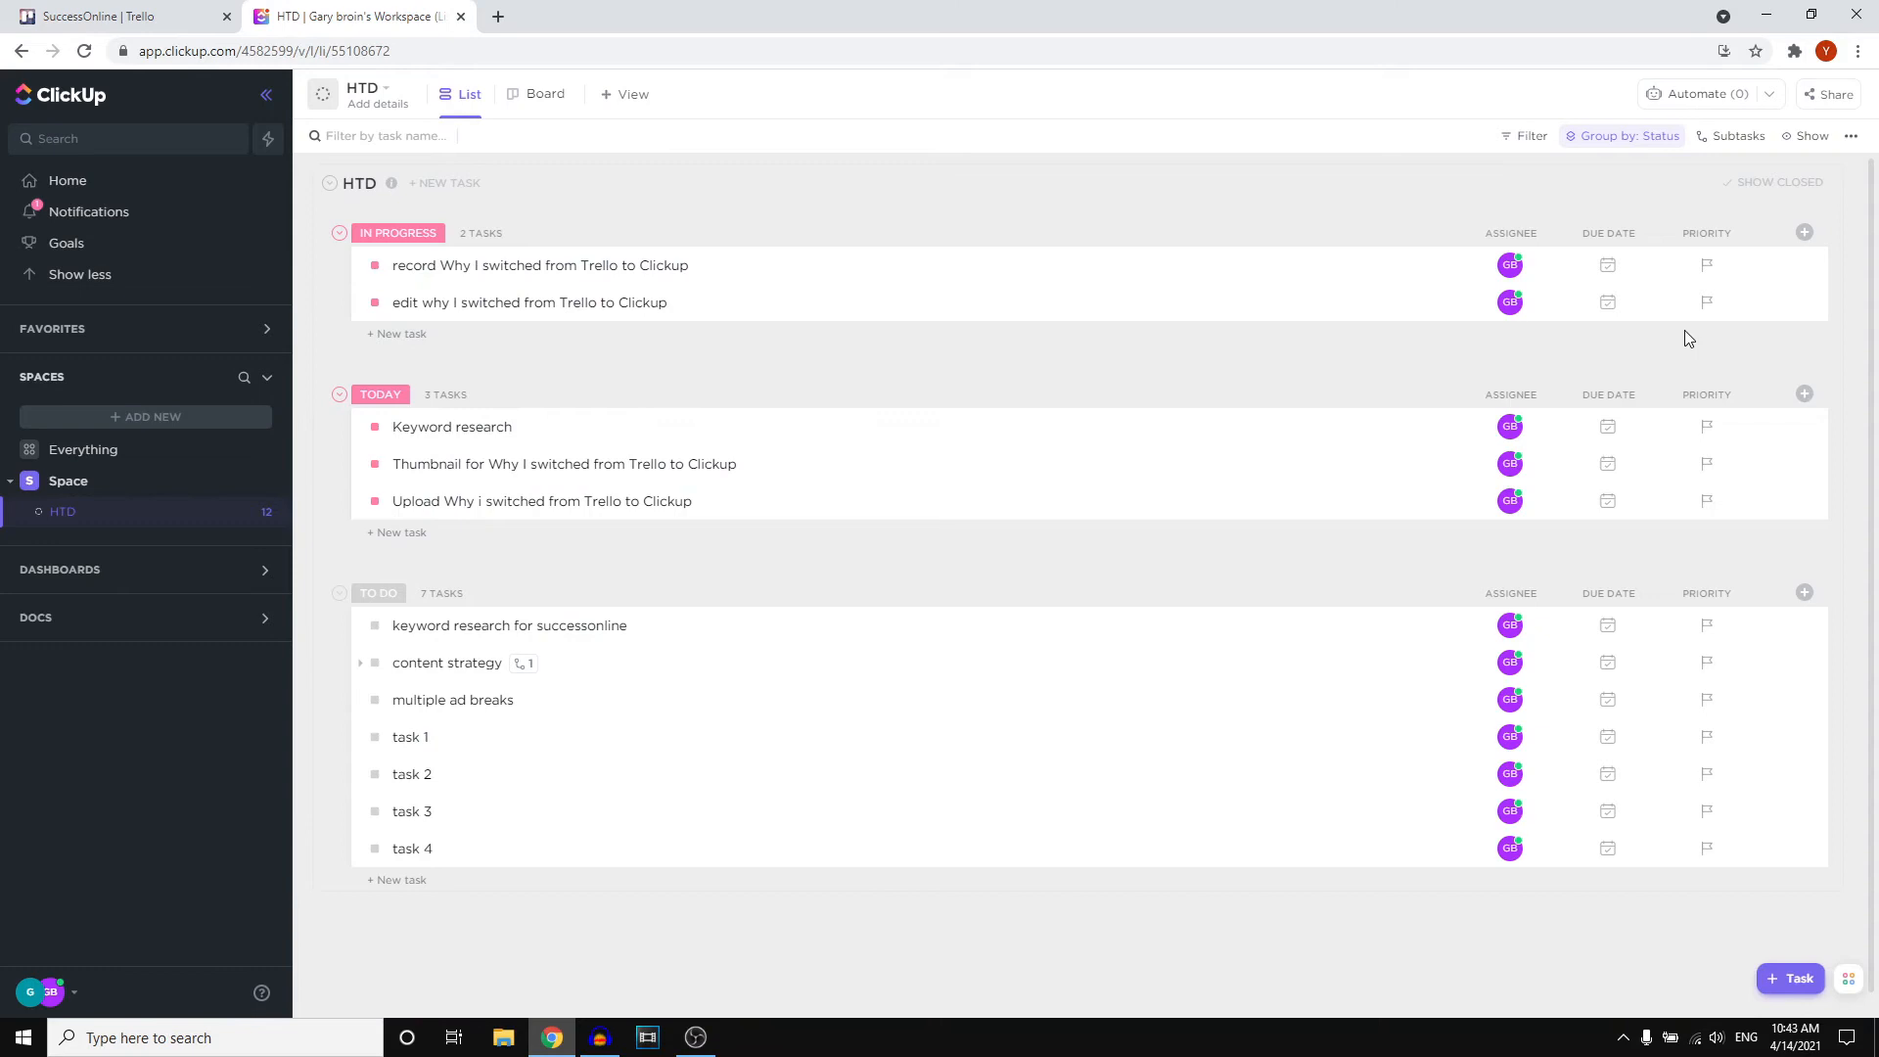
Step: Set a due date and urgent priority on the record task, then show the Trello board
{"action": "left_click", "coordinate": [1607, 264]}
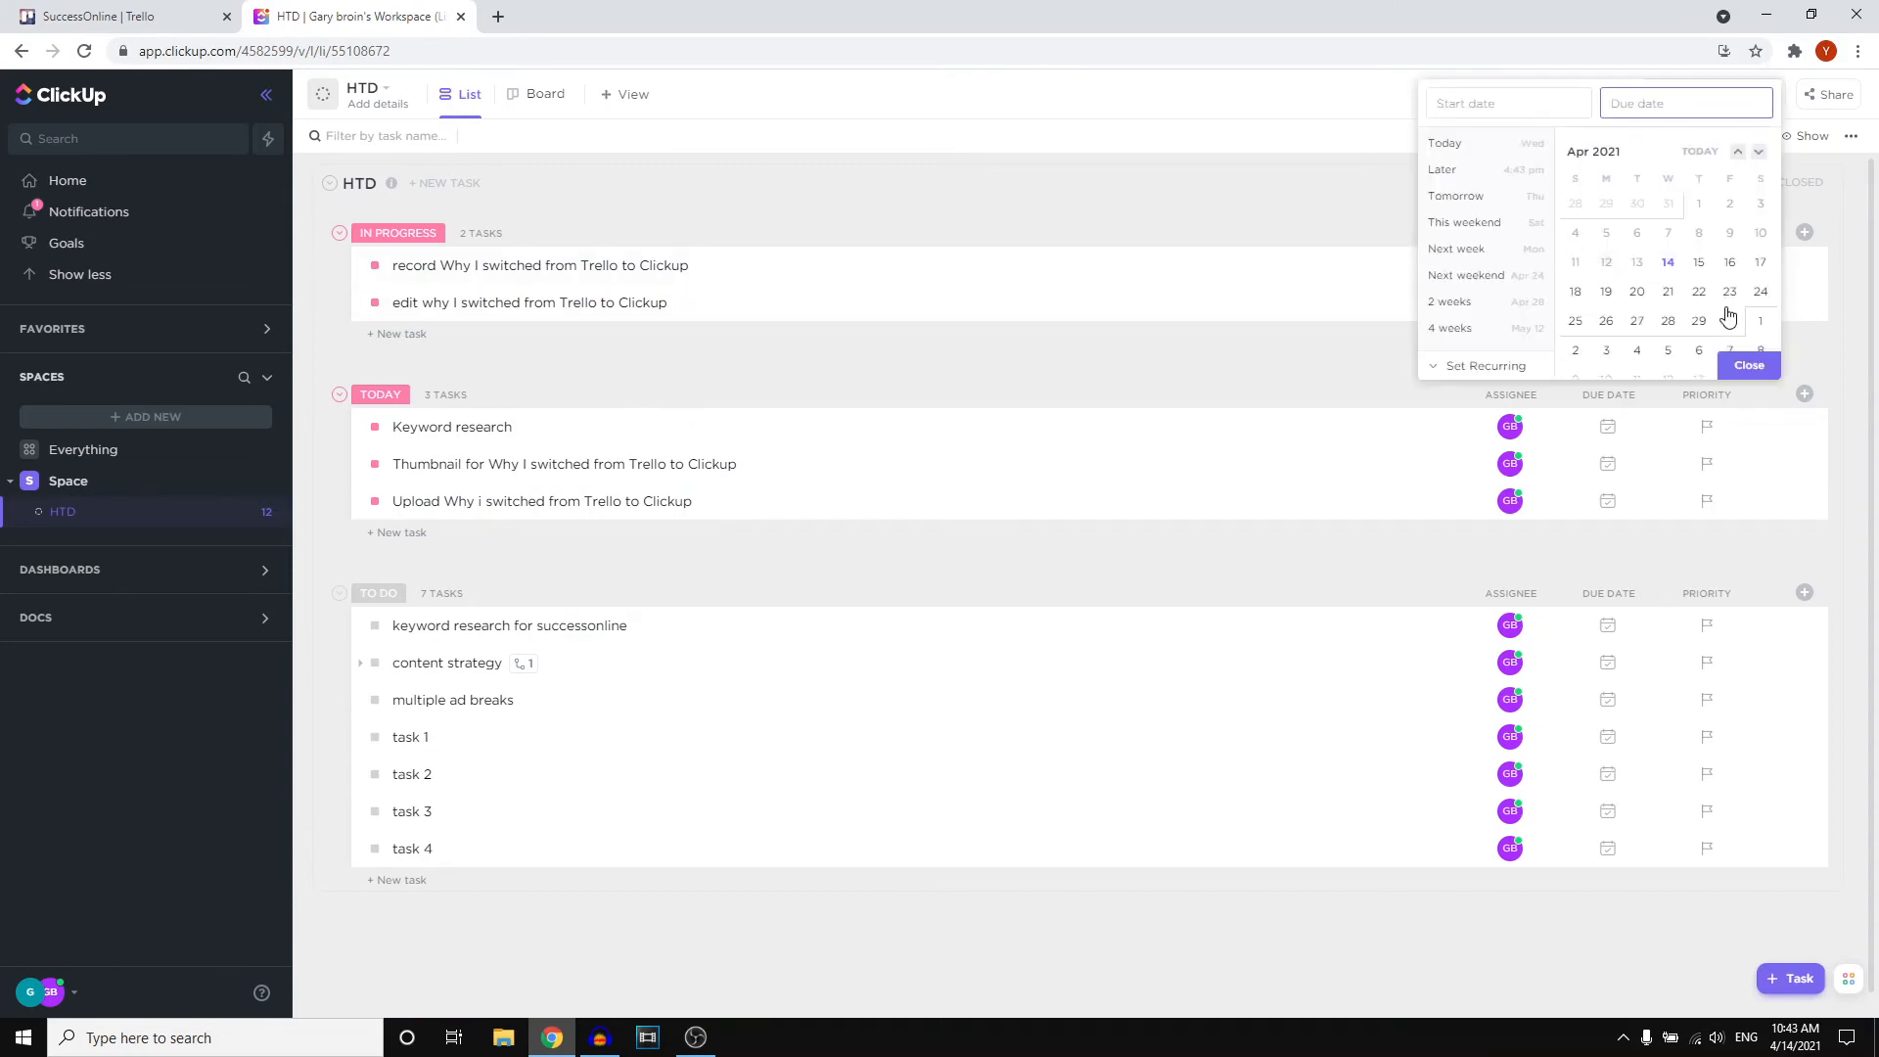
{"action": "left_click", "coordinate": [1728, 260]}
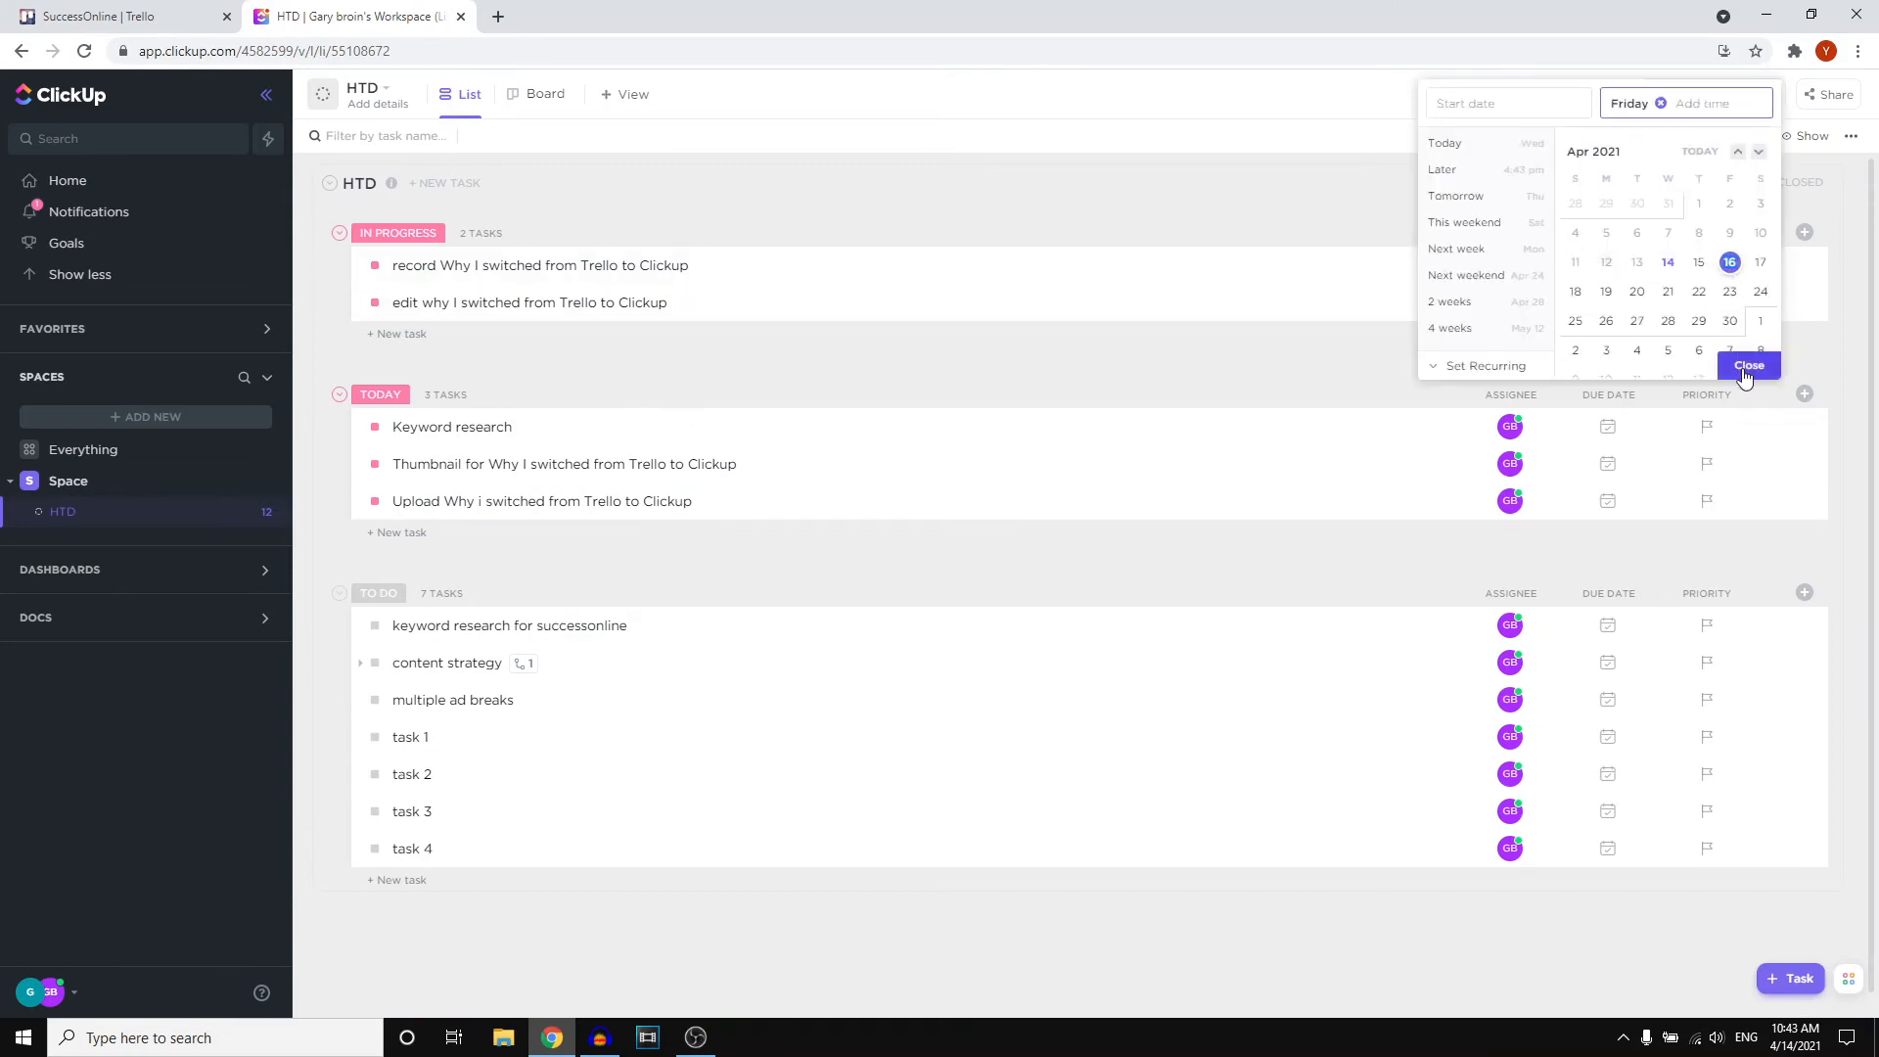
{"action": "left_click", "coordinate": [1748, 366]}
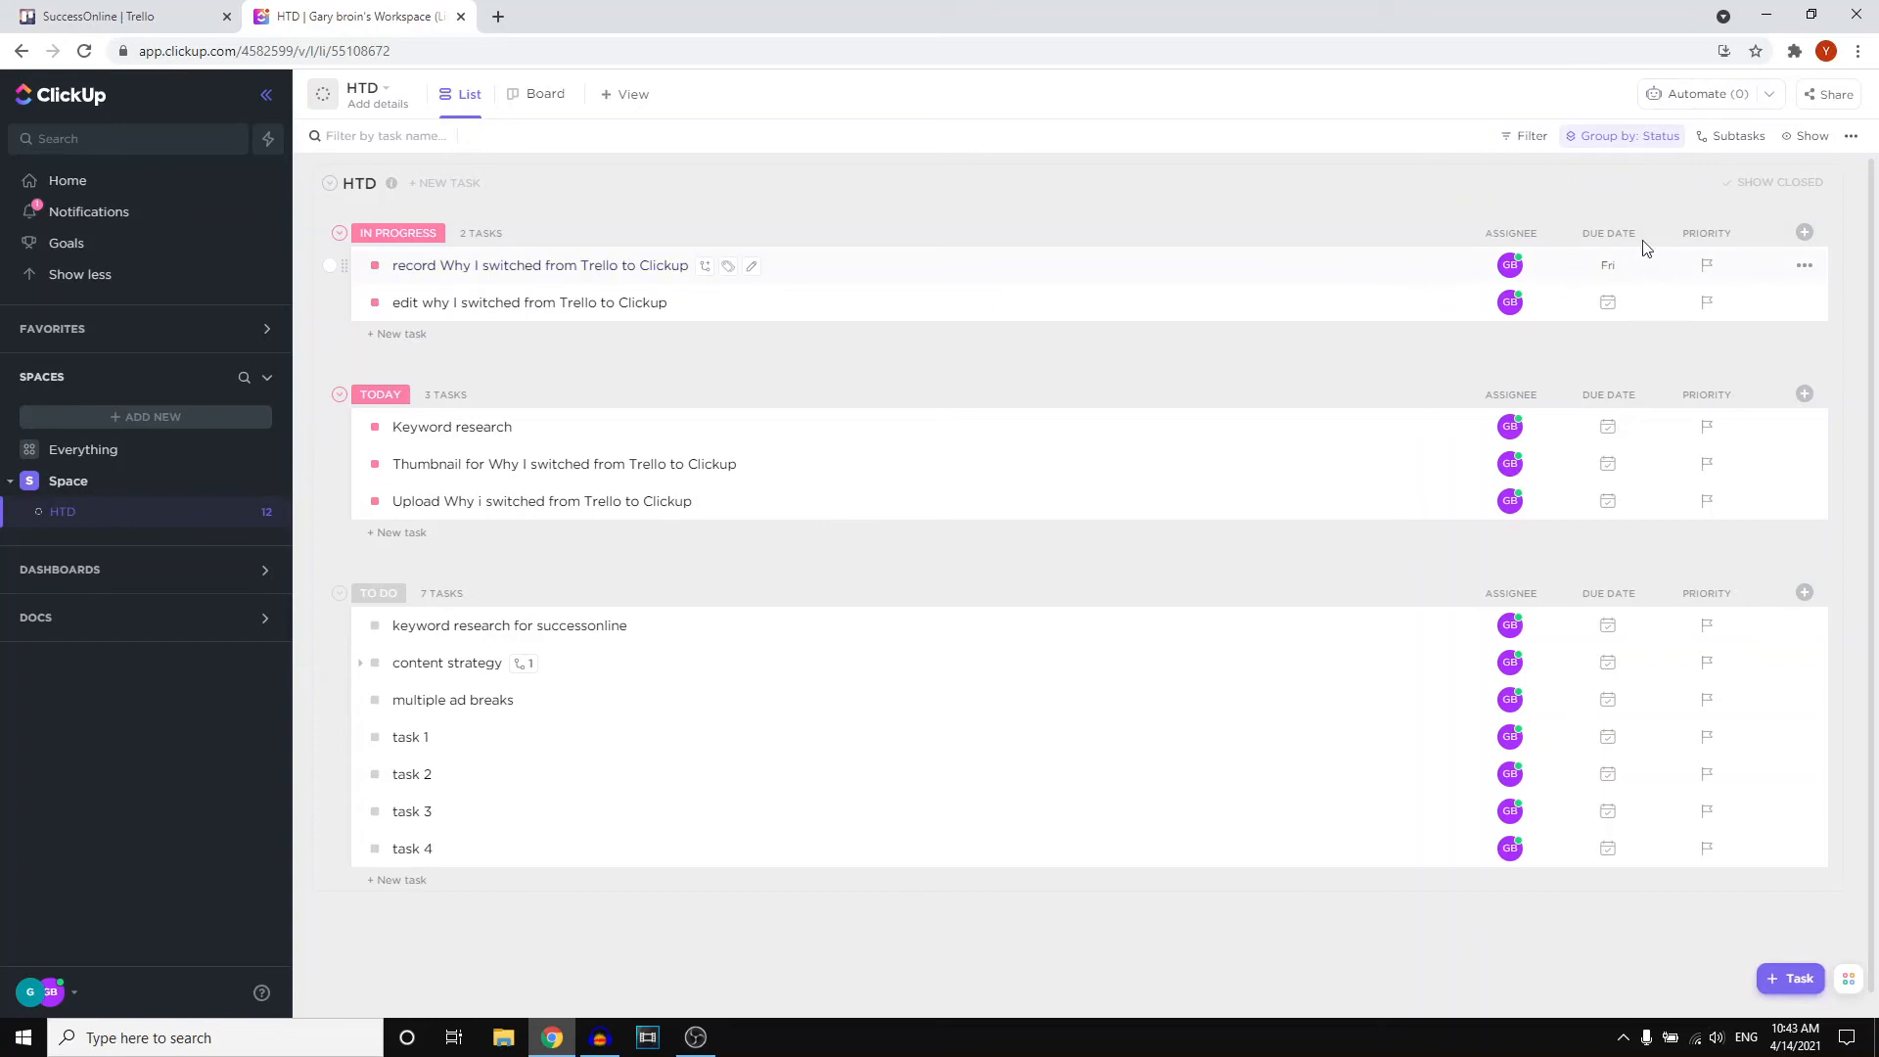
{"action": "left_click", "coordinate": [1607, 264]}
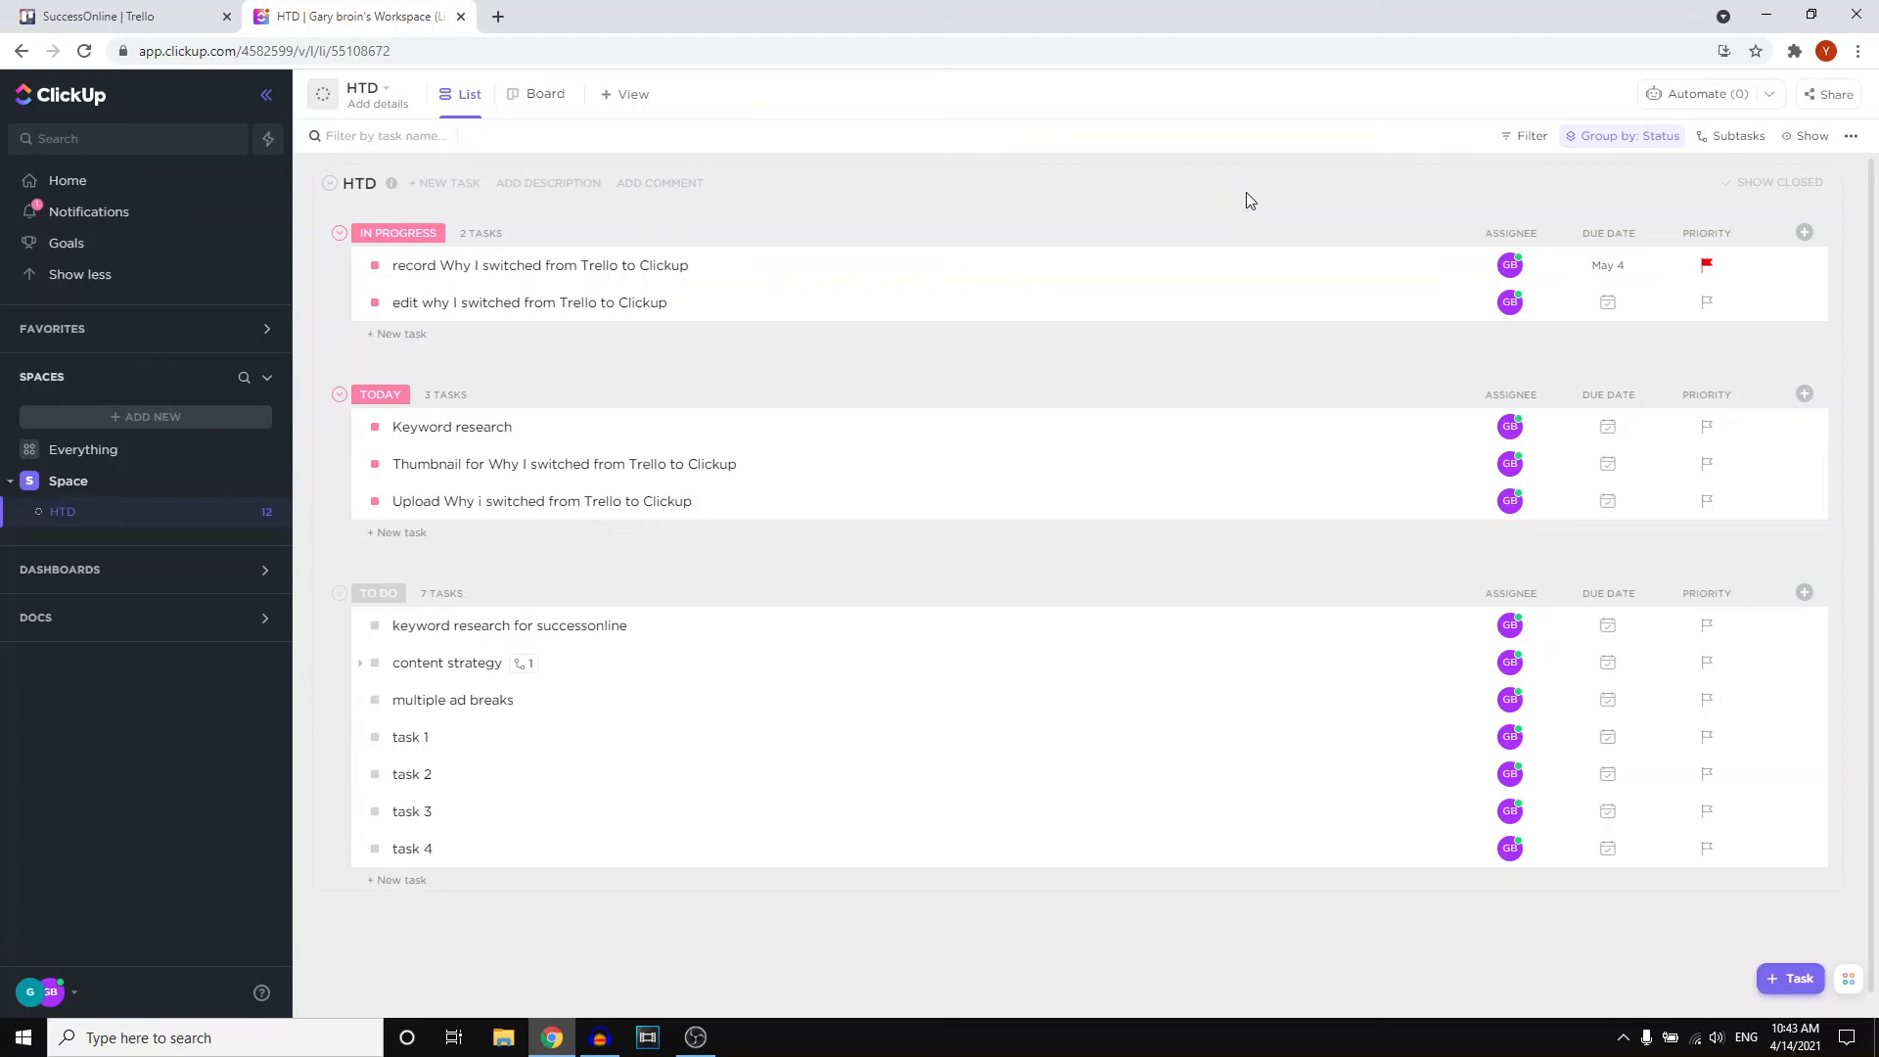
{"action": "left_click", "coordinate": [119, 15]}
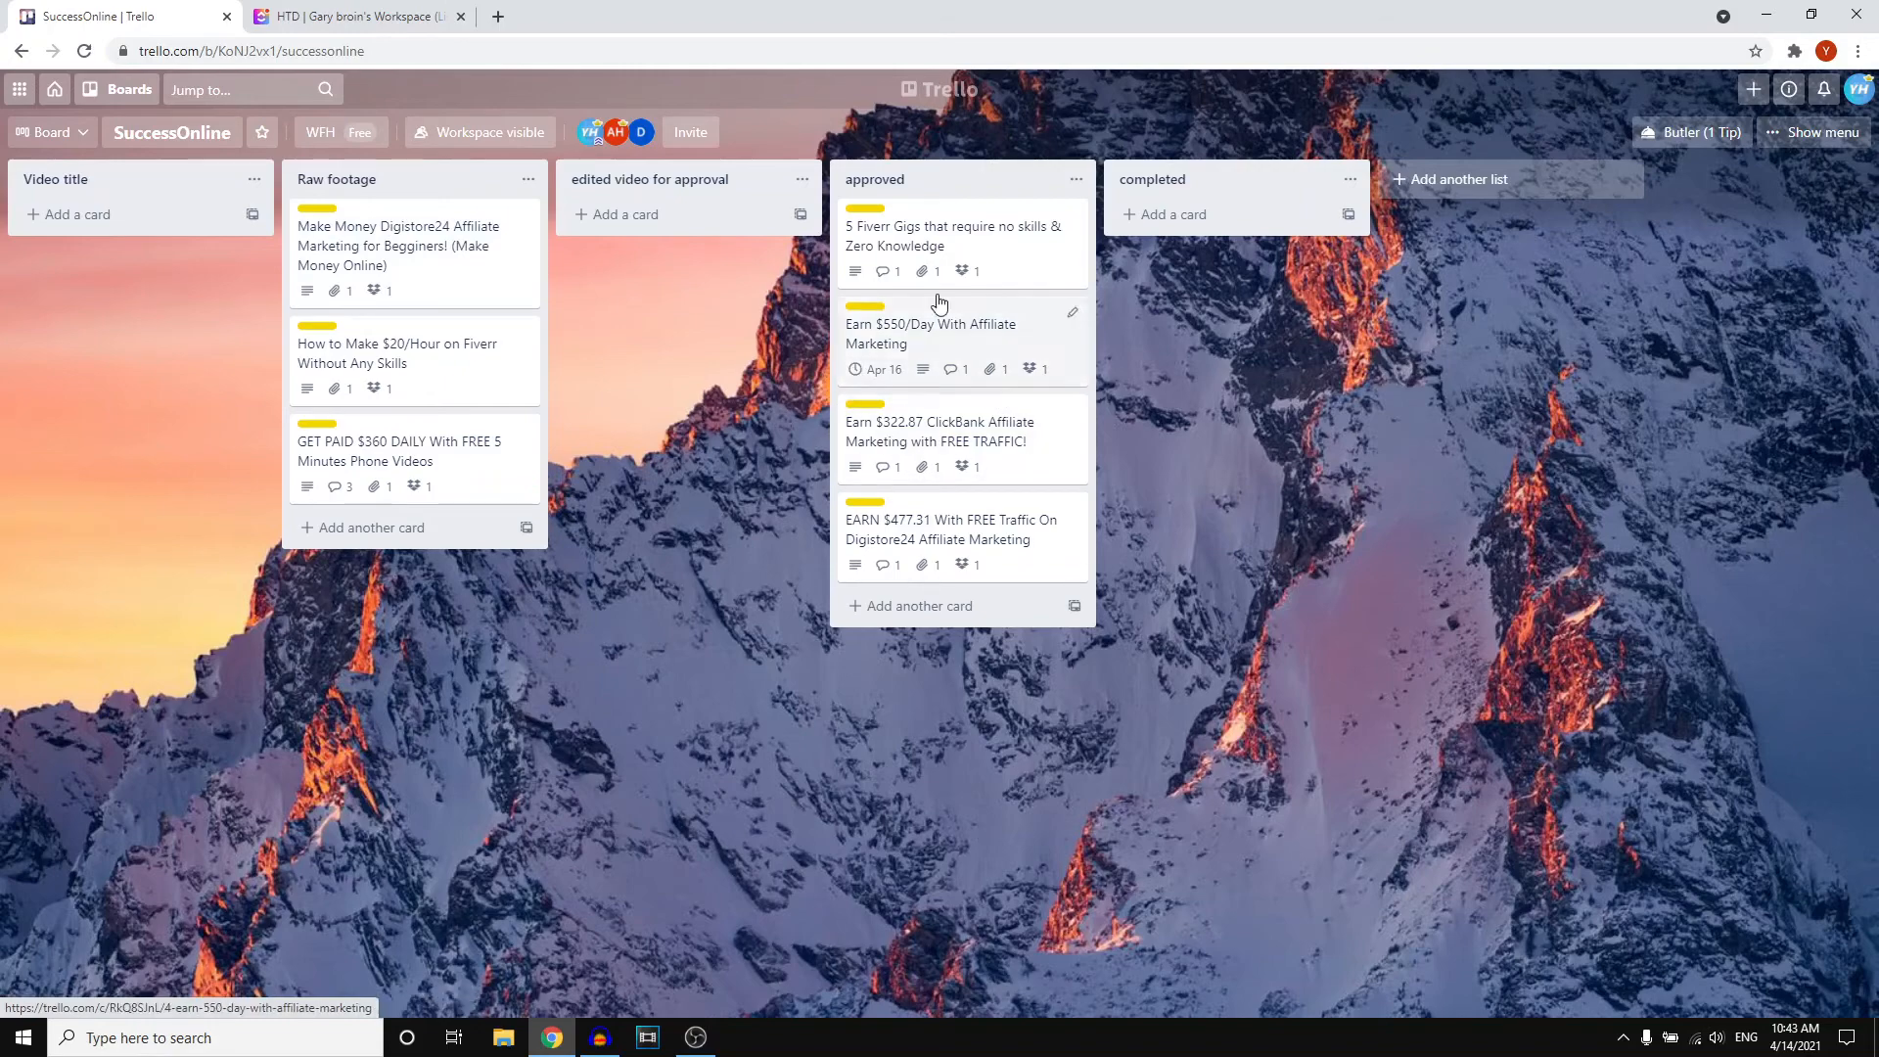
{"action": "mouse_move", "coordinate": [677, 473]}
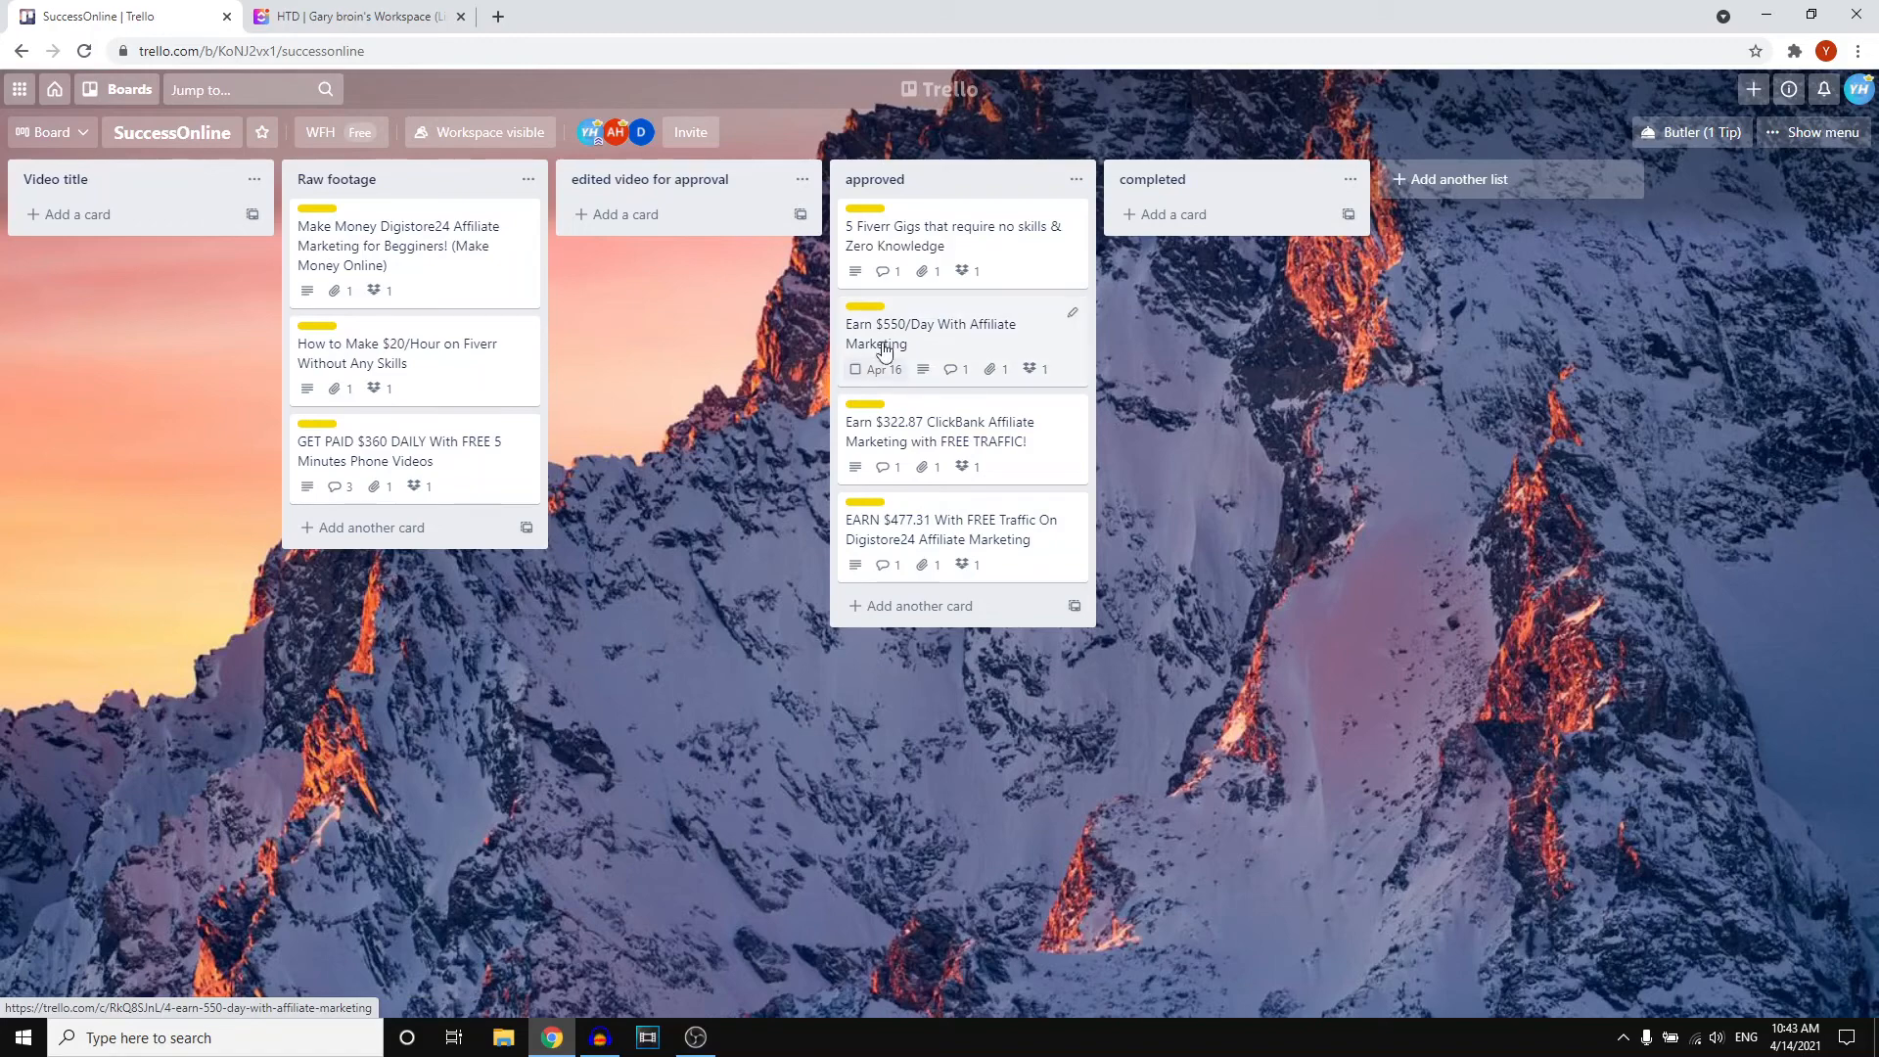
Step: Return to the ClickUp HTD list showing the record task's May 4 due date
{"action": "left_click", "coordinate": [348, 15]}
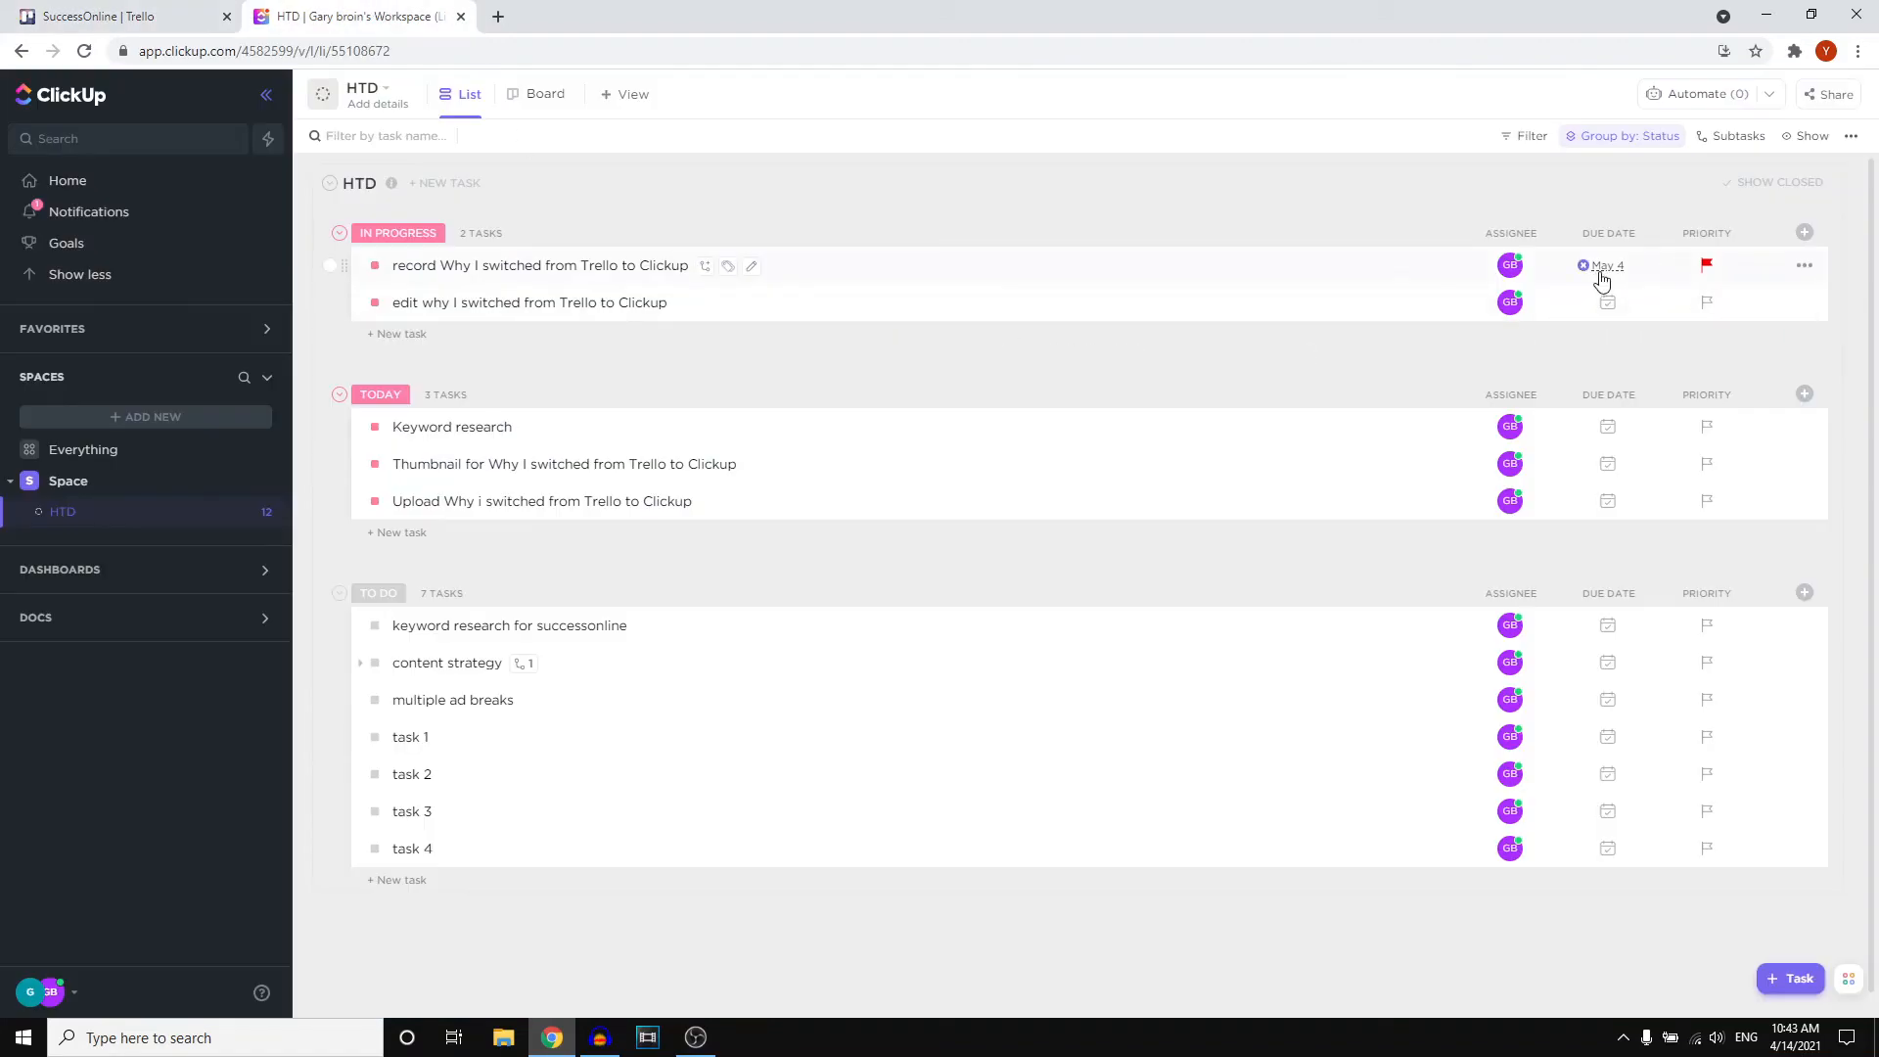